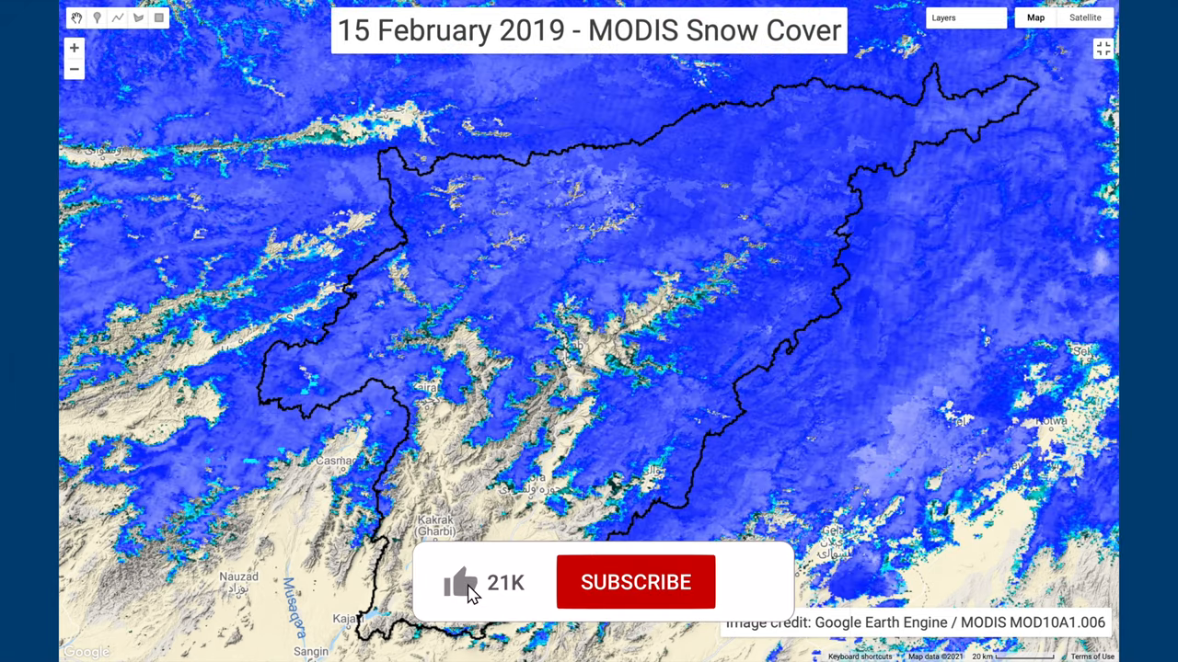
# Step: Show the 2020 snow-cover chart slide, then search for AppEEARS
pyautogui.click(635, 581)
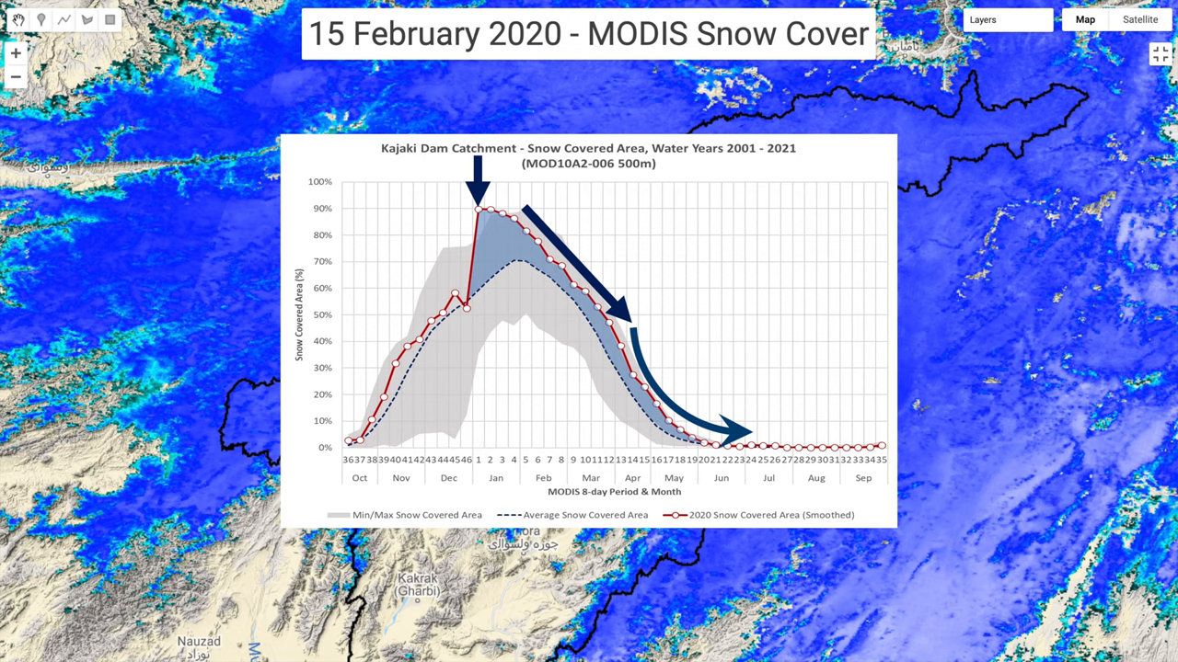
pyautogui.write('appeear')
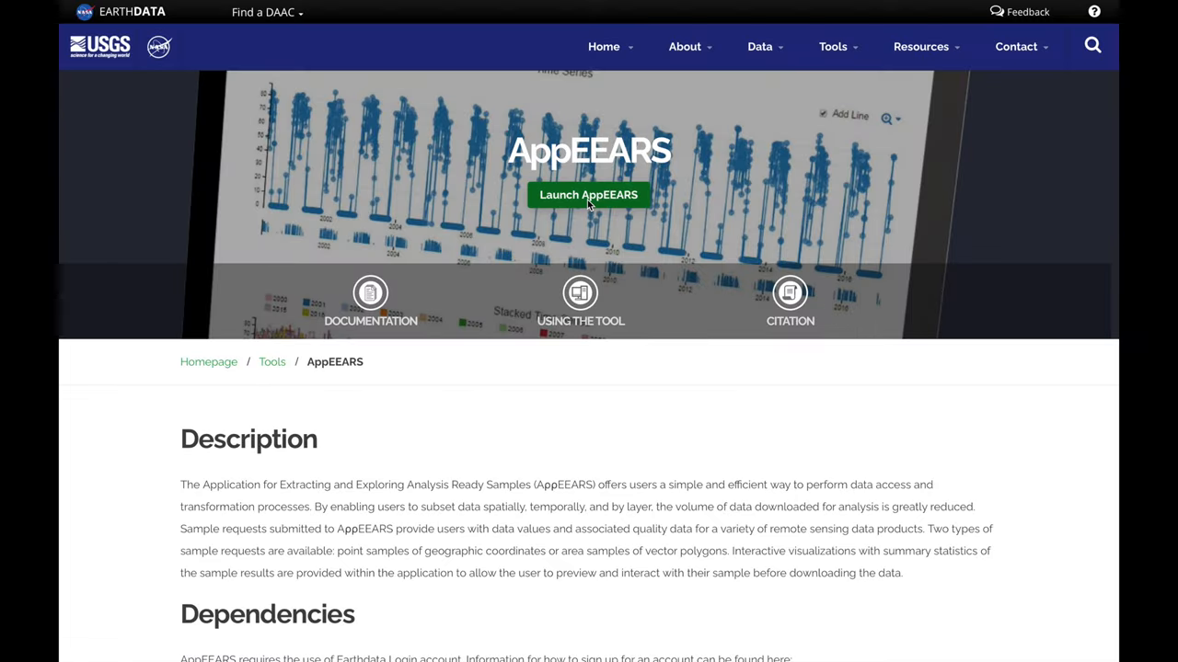
# Step: Launch AppEEARS, sign in, and start a new Extract Area Sample request
pyautogui.click(588, 194)
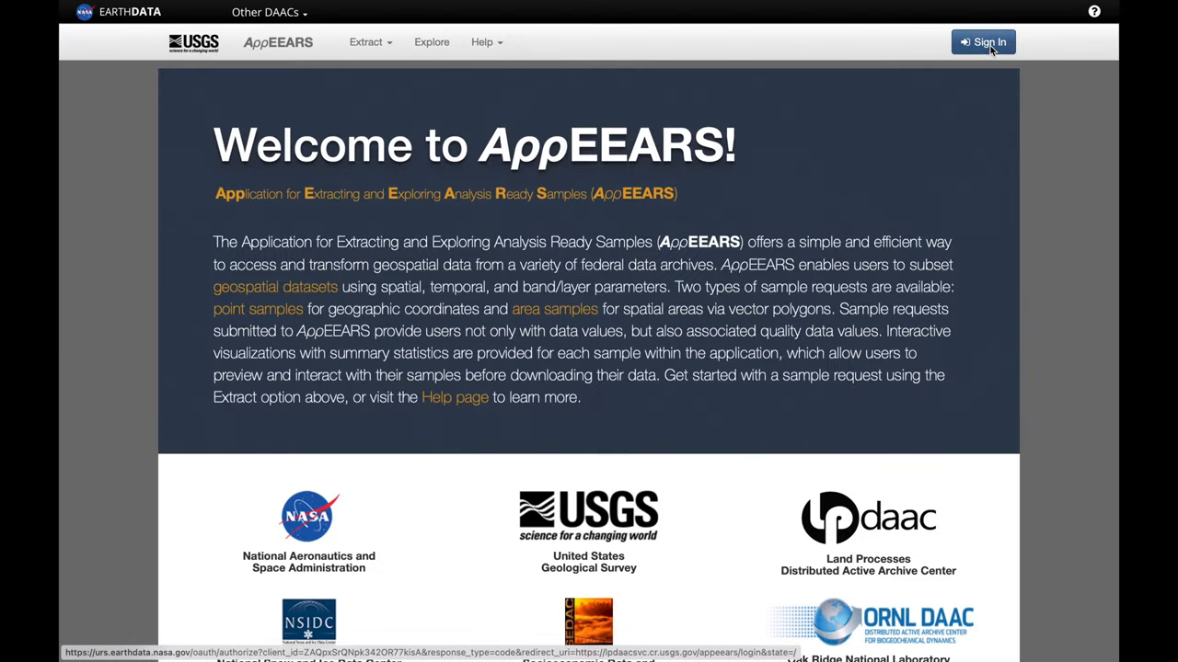
pyautogui.click(983, 41)
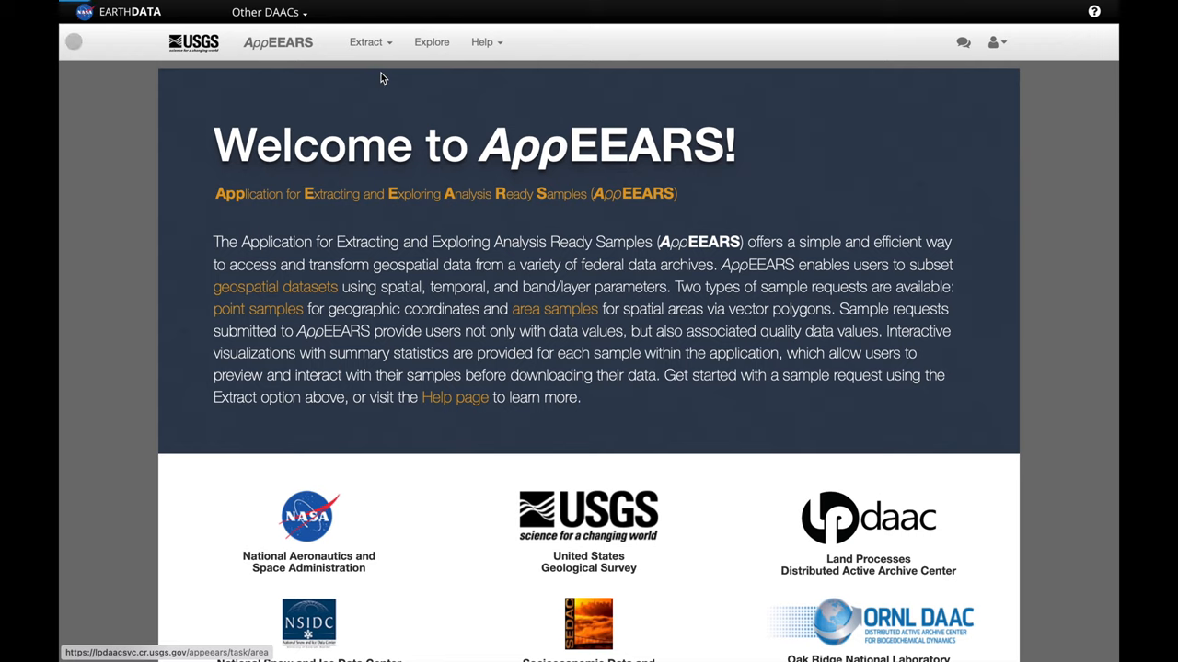
pyautogui.click(366, 42)
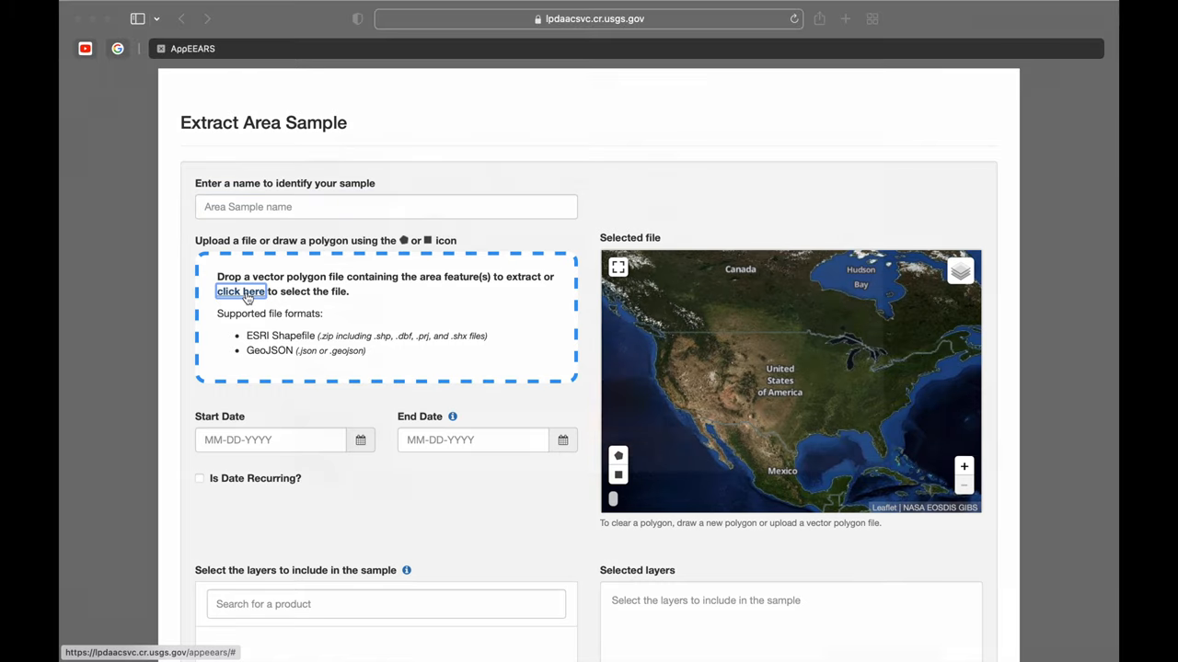
# Step: Upload the UpperHelmand.zip catchment polygon and zoom out to see it over Afghanistan
pyautogui.click(240, 291)
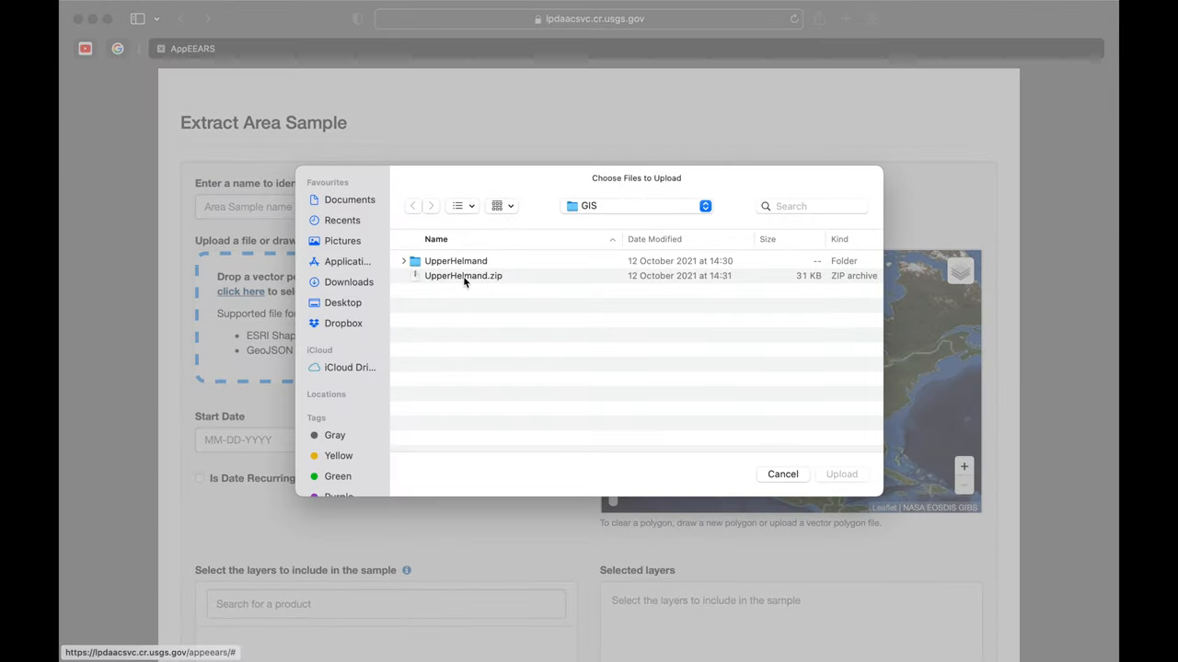
pyautogui.click(463, 276)
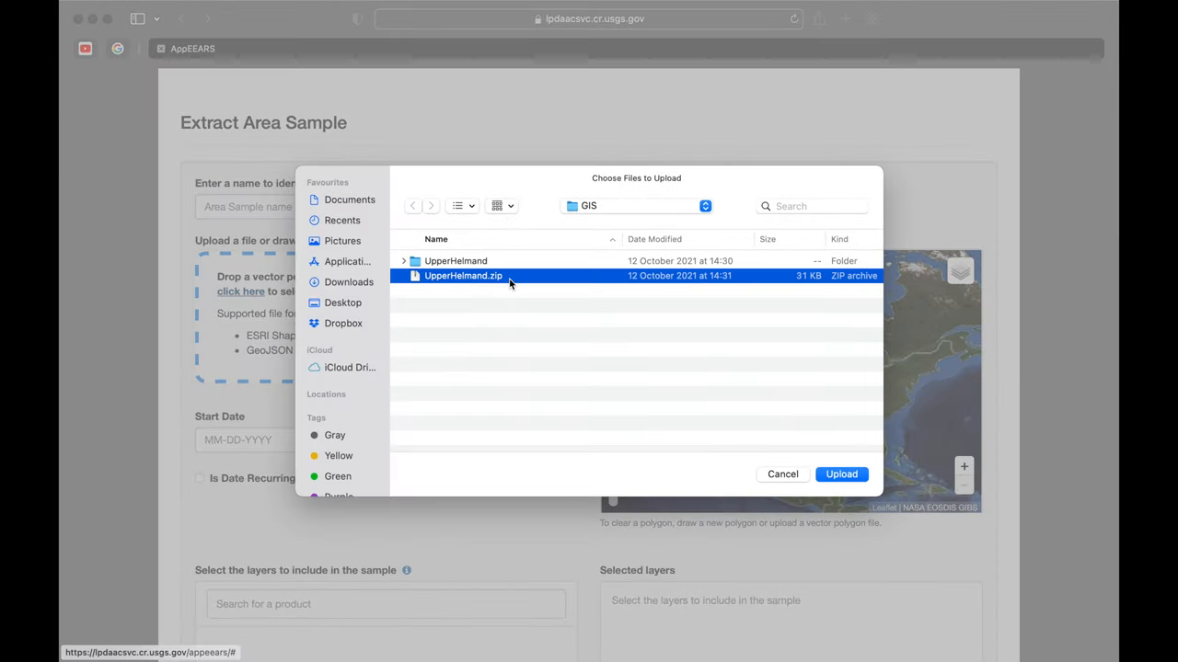
pyautogui.moveTo(512, 282)
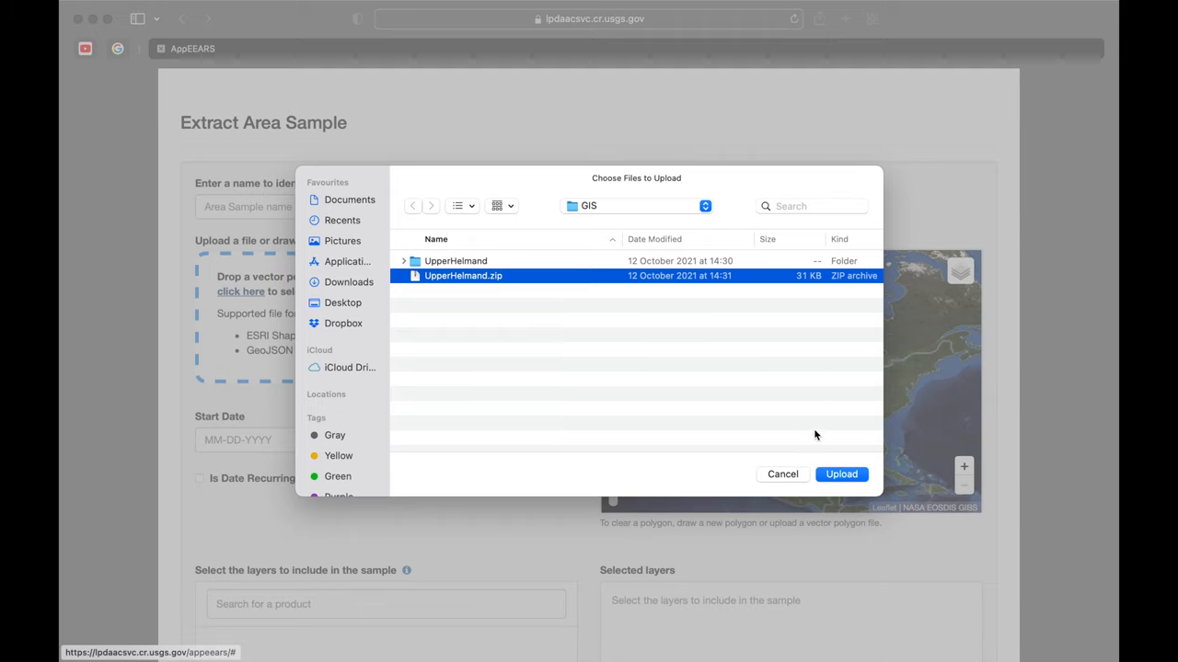
pyautogui.click(840, 474)
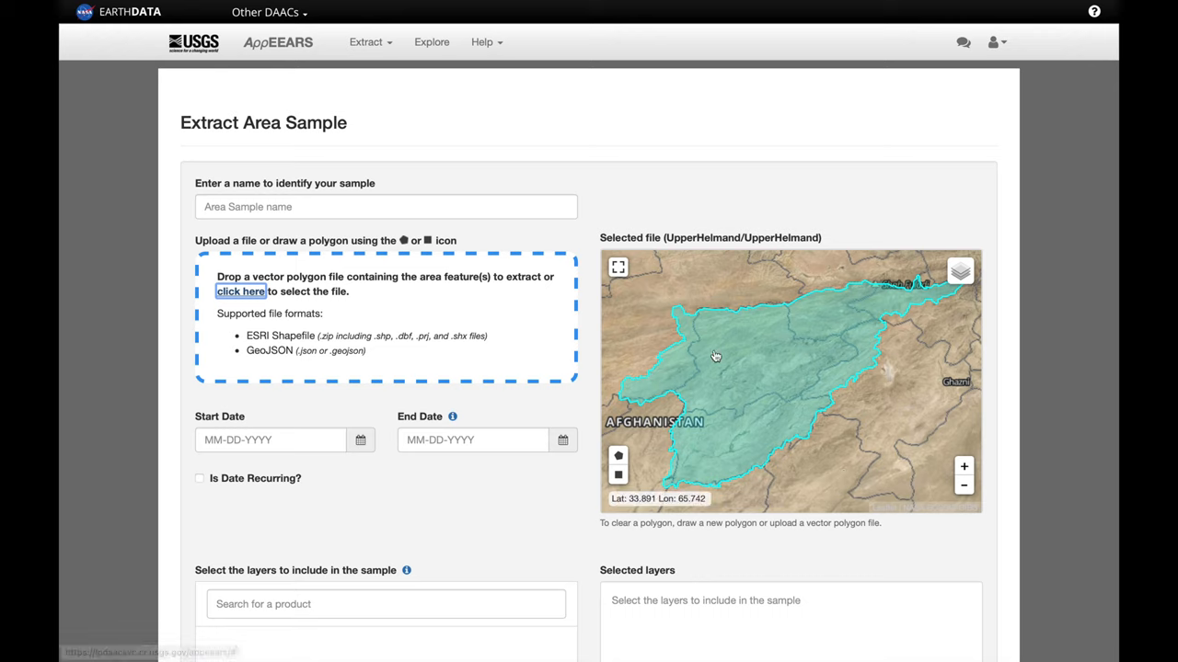
pyautogui.click(963, 485)
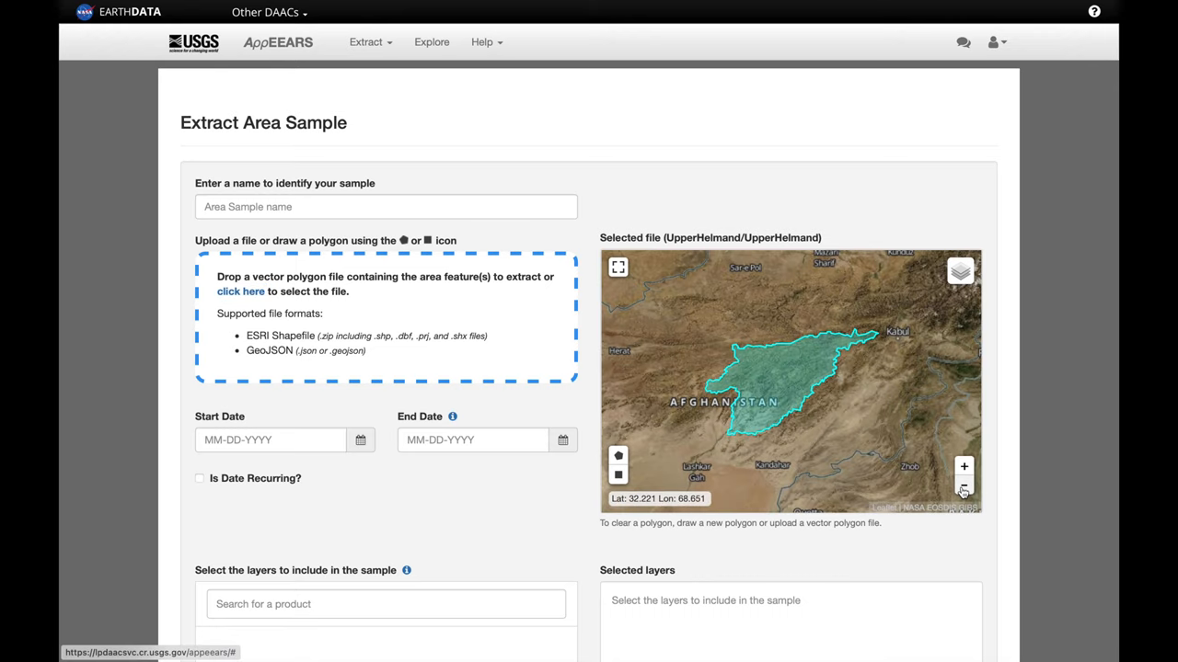
# Step: Search products for 'snow', then 'mod10', to find Terra MODIS Snow Cover MOD10A2.006
pyautogui.scroll(-3)
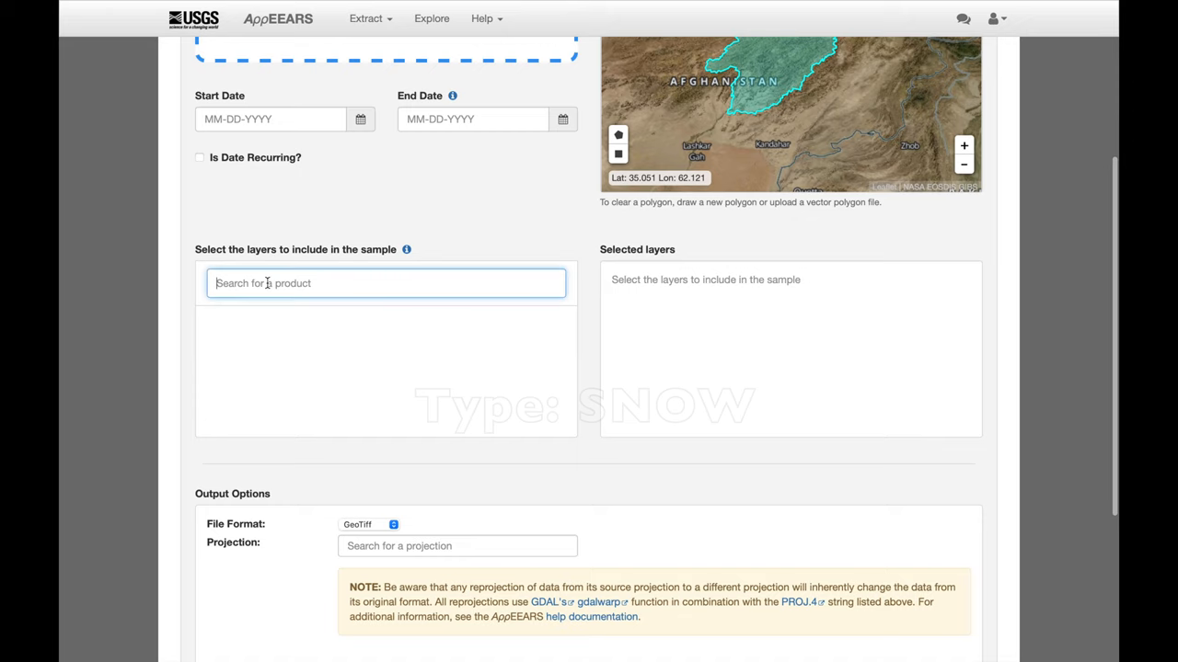
pyautogui.write('snow')
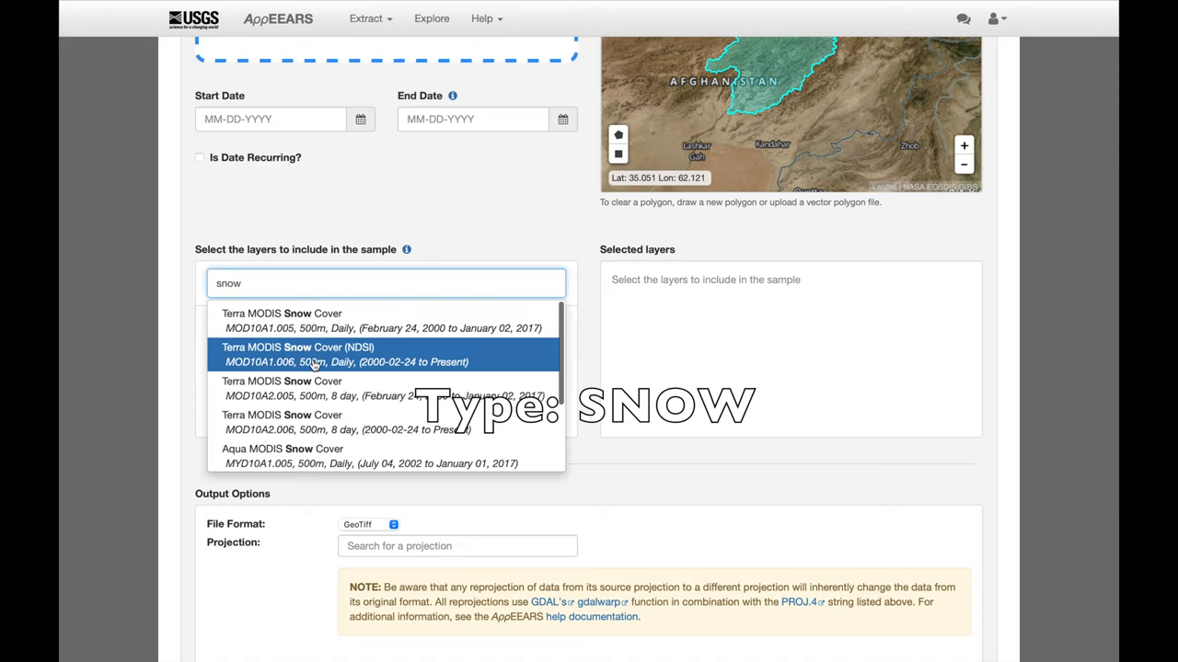
pyautogui.scroll(-3)
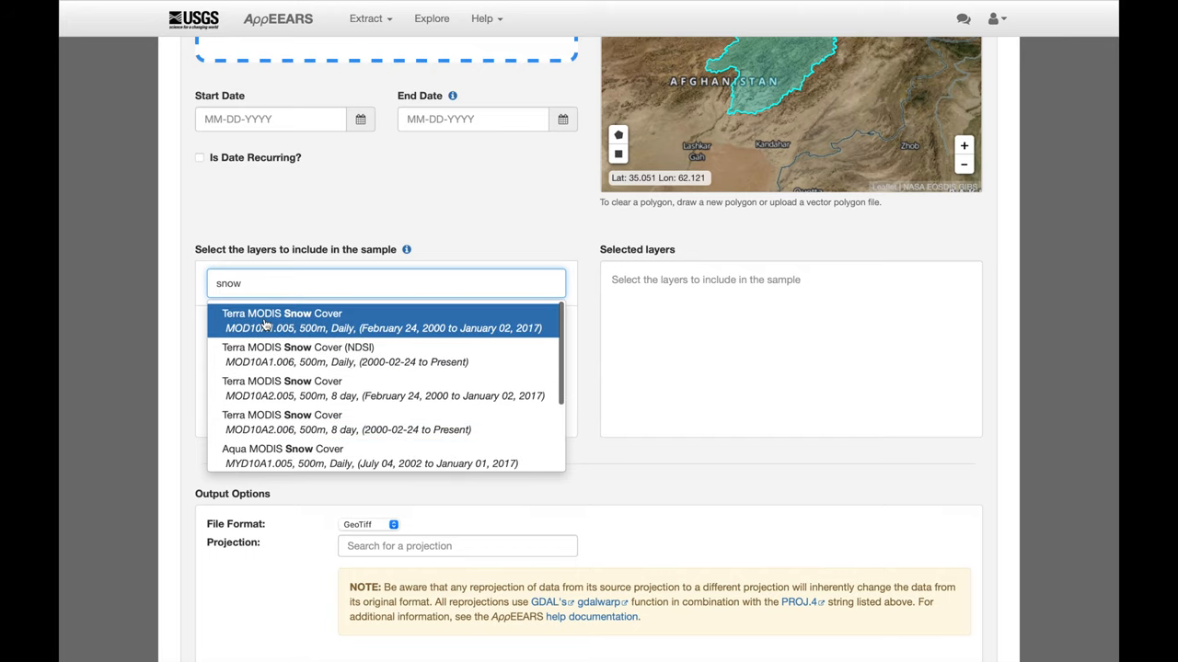
pyautogui.moveTo(313, 354)
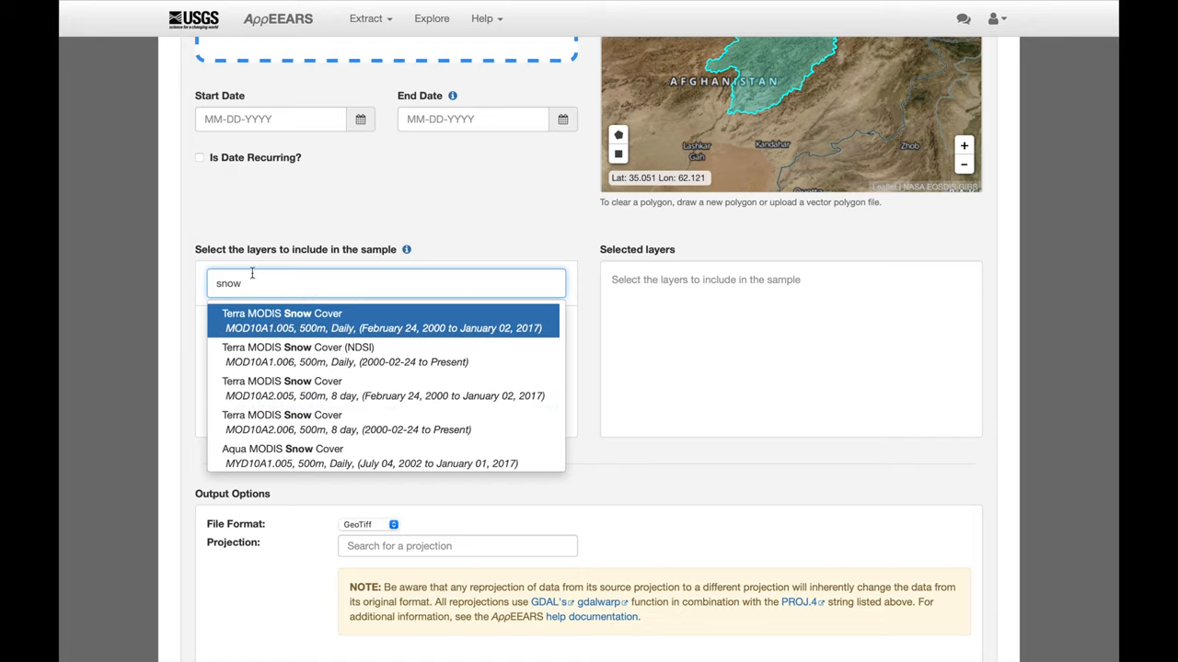
pyautogui.write('m')
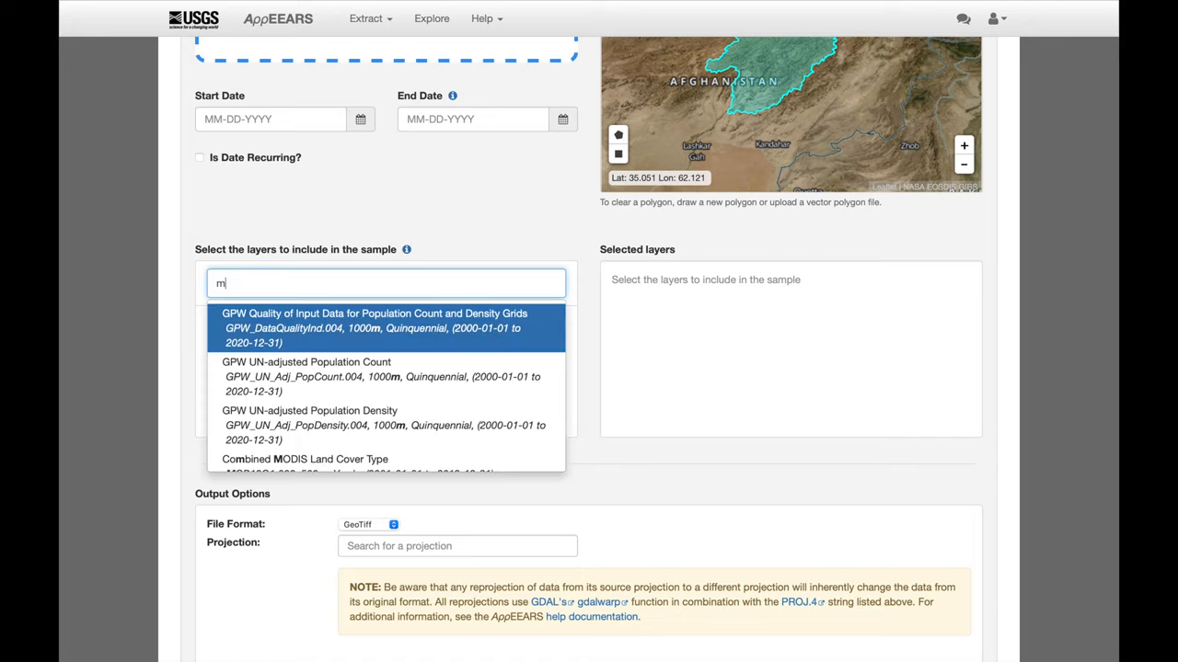
pyautogui.write('od10')
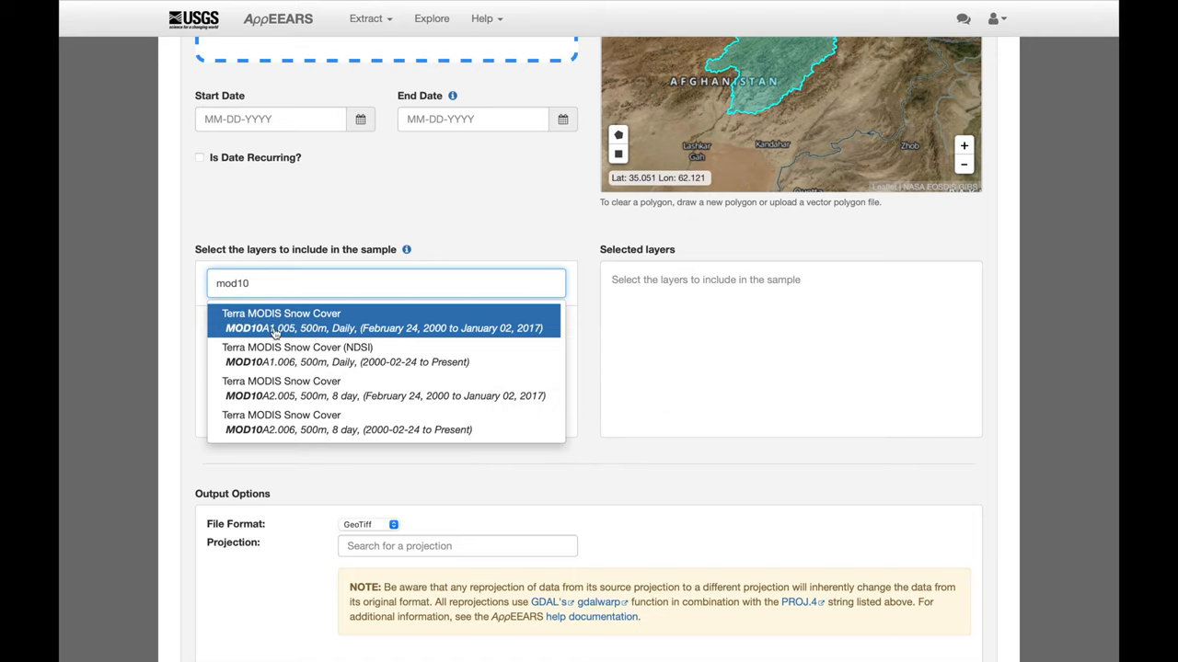
pyautogui.moveTo(379, 332)
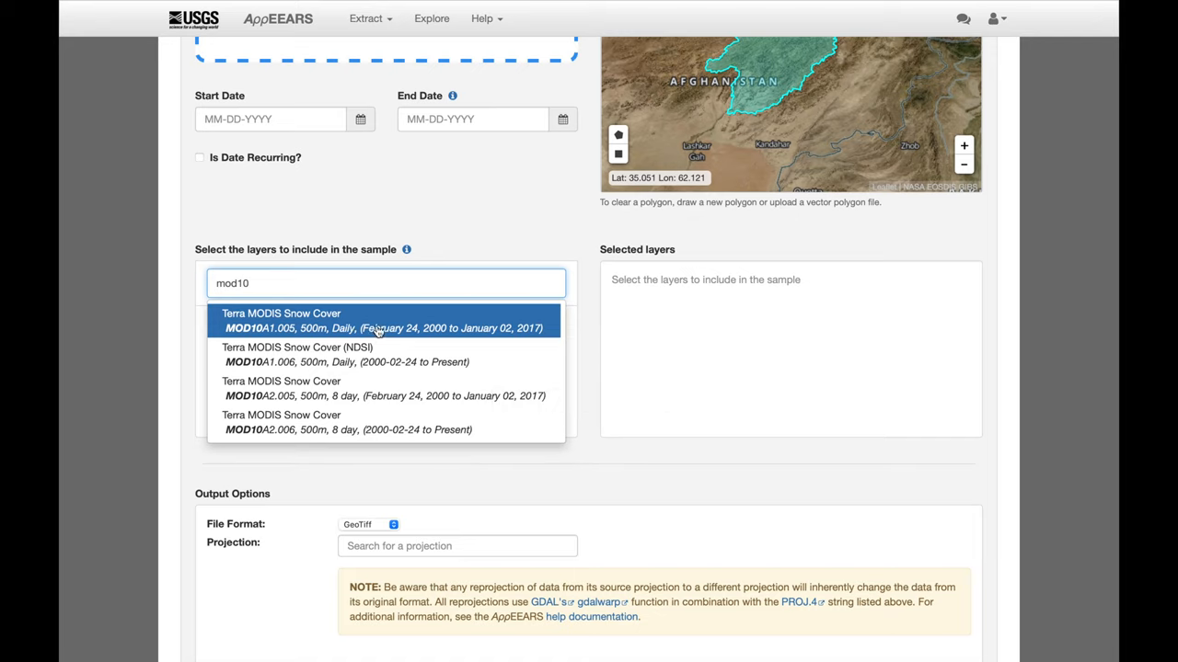
pyautogui.moveTo(380, 430)
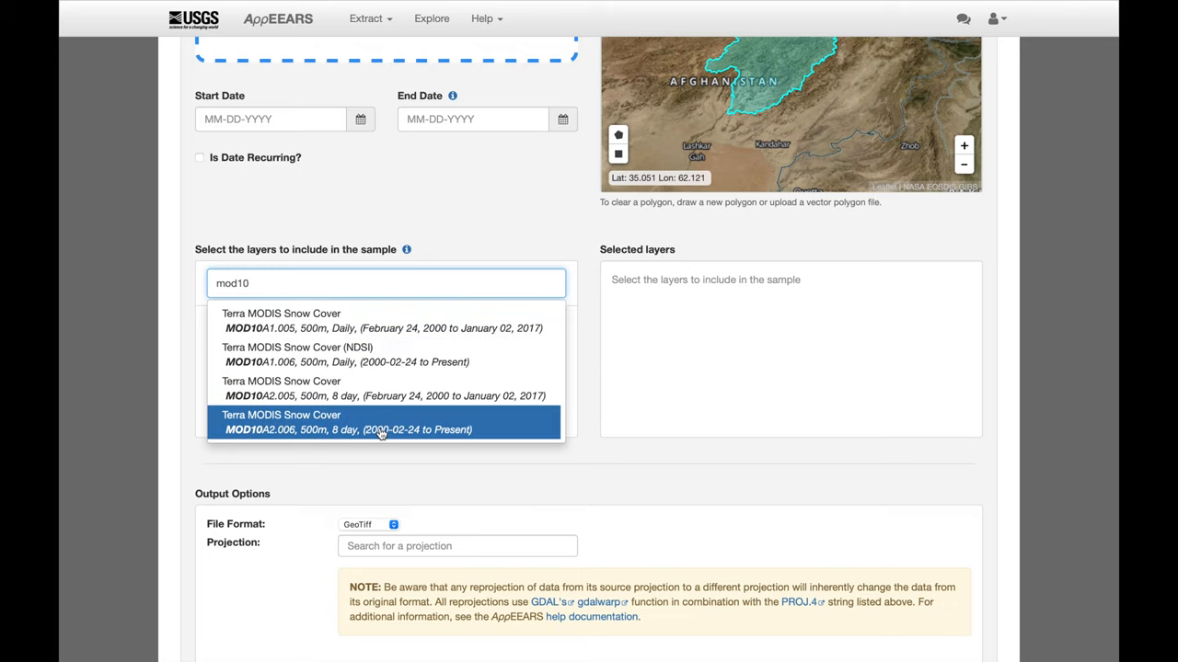
pyautogui.moveTo(377, 388)
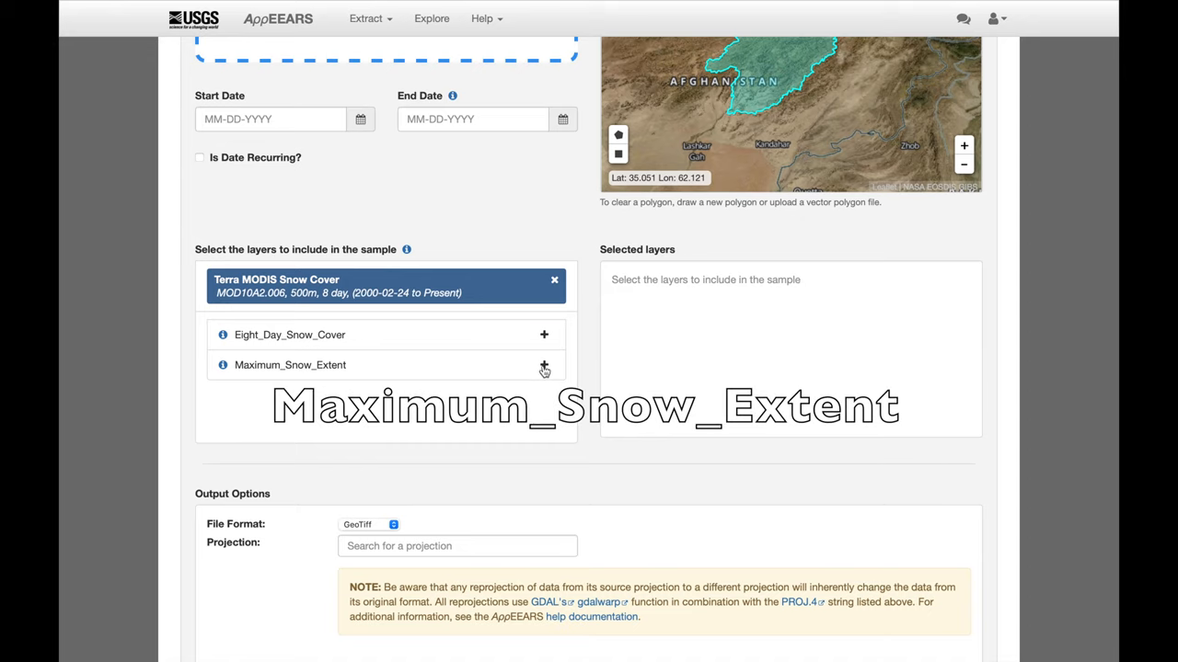
# Step: Set the sample output to NetCDF-4 with Geographic WGS84 projection
pyautogui.scroll(-3)
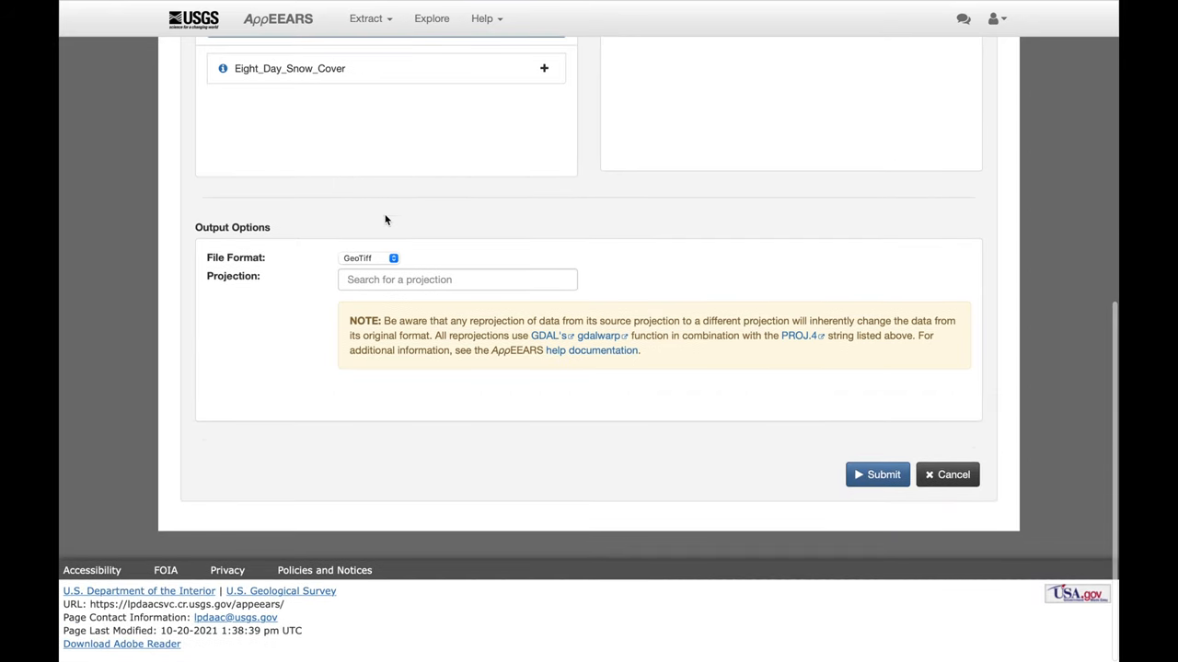
pyautogui.click(368, 258)
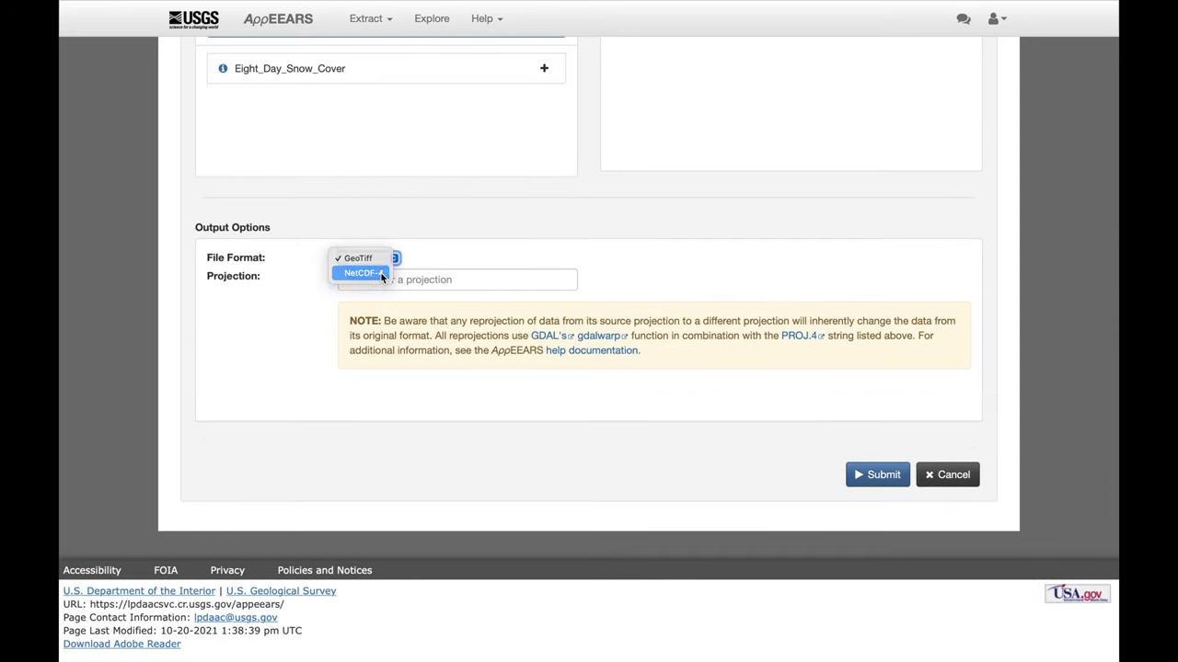
pyautogui.click(361, 272)
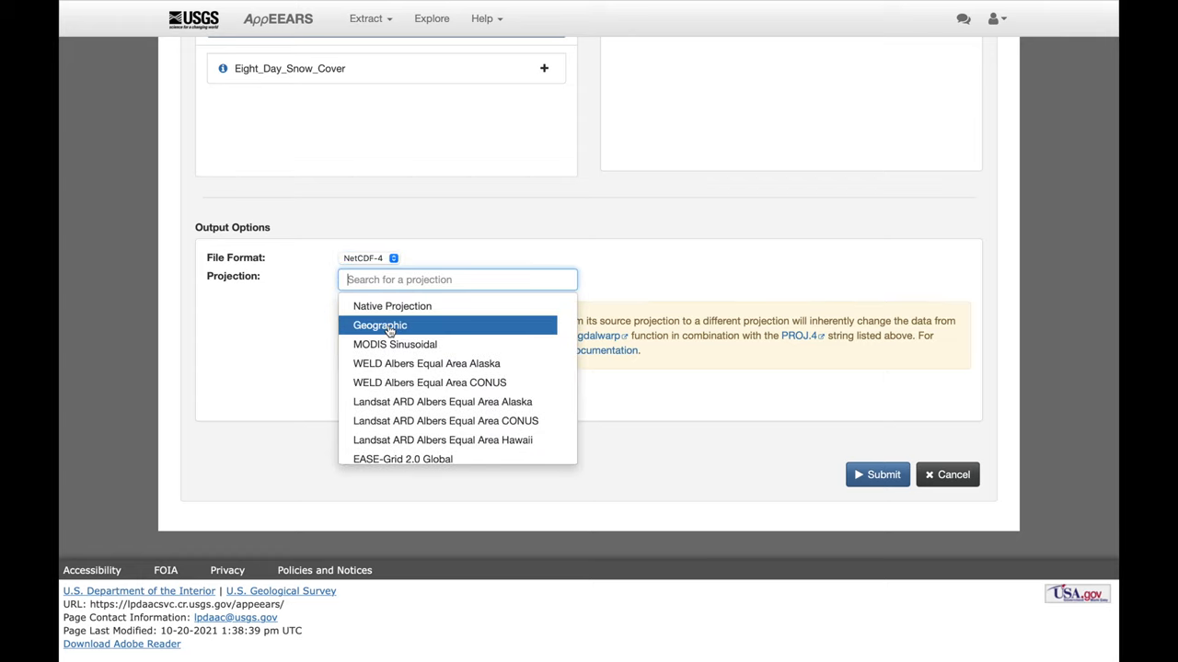
pyautogui.click(379, 325)
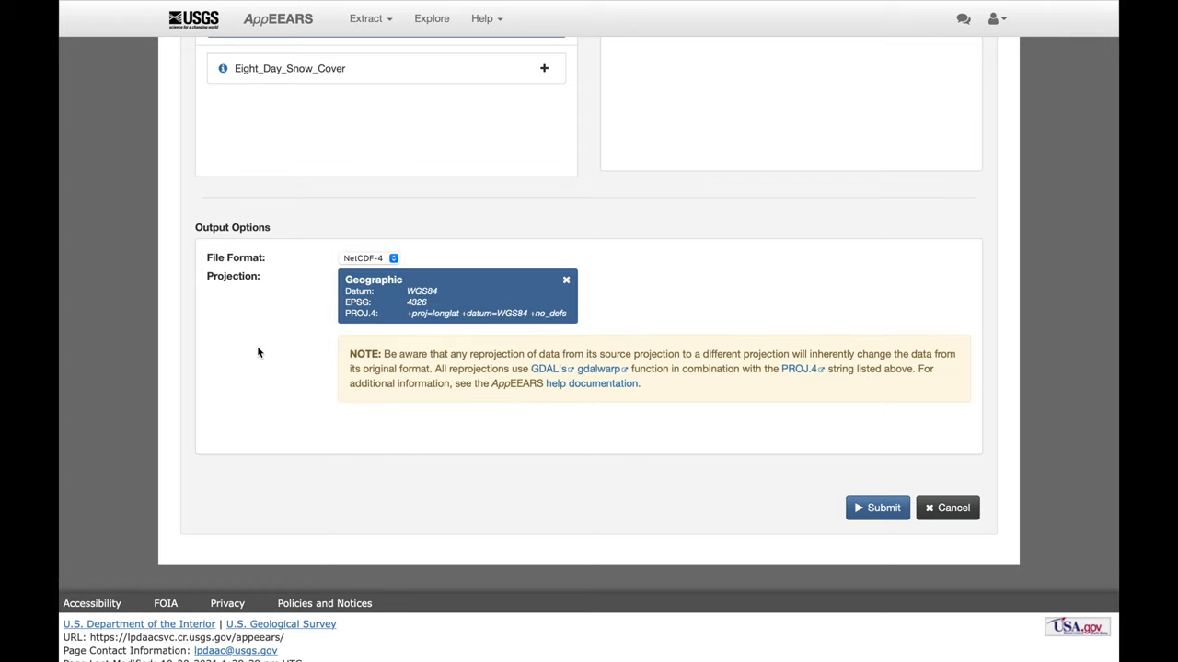
# Step: Name the sample KajakiDam_Catchment_SCA and set its start date to 01-01-2000
pyautogui.scroll(3)
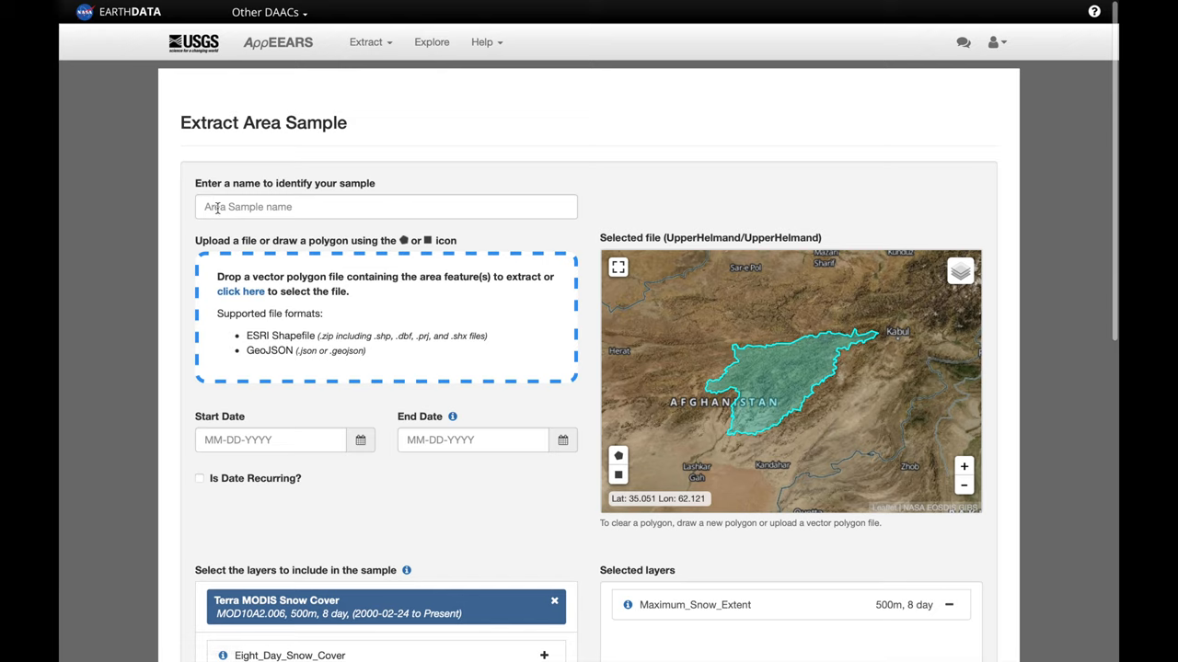
pyautogui.click(386, 207)
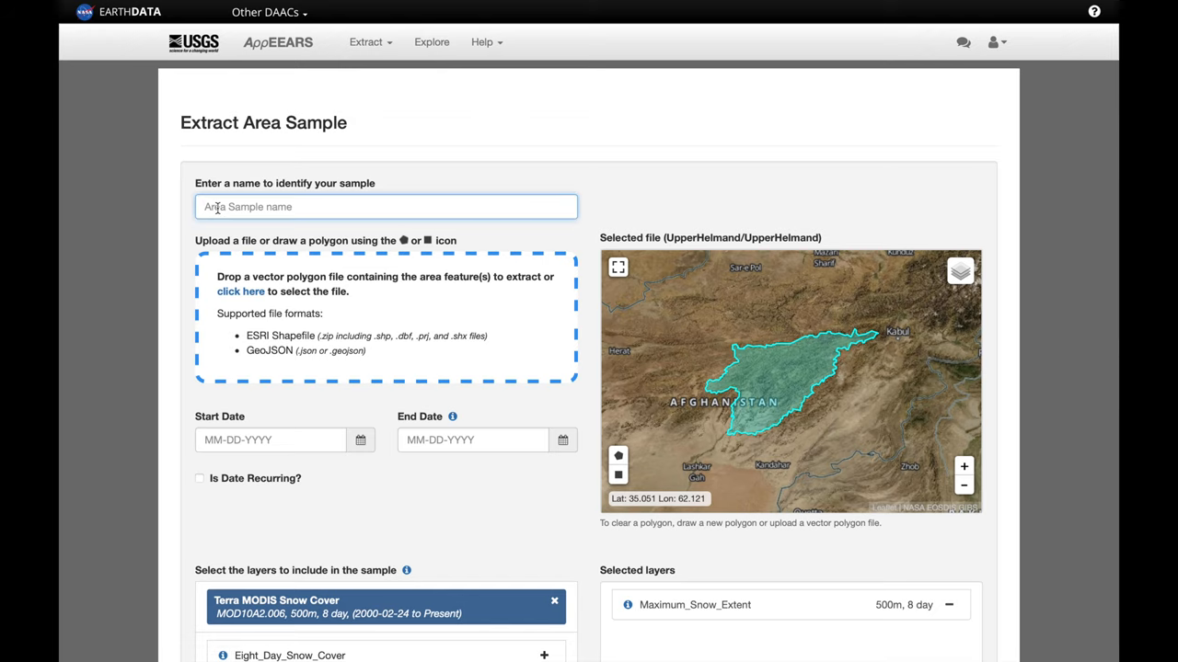
pyautogui.write('KajakiDam_Catchment_SCA')
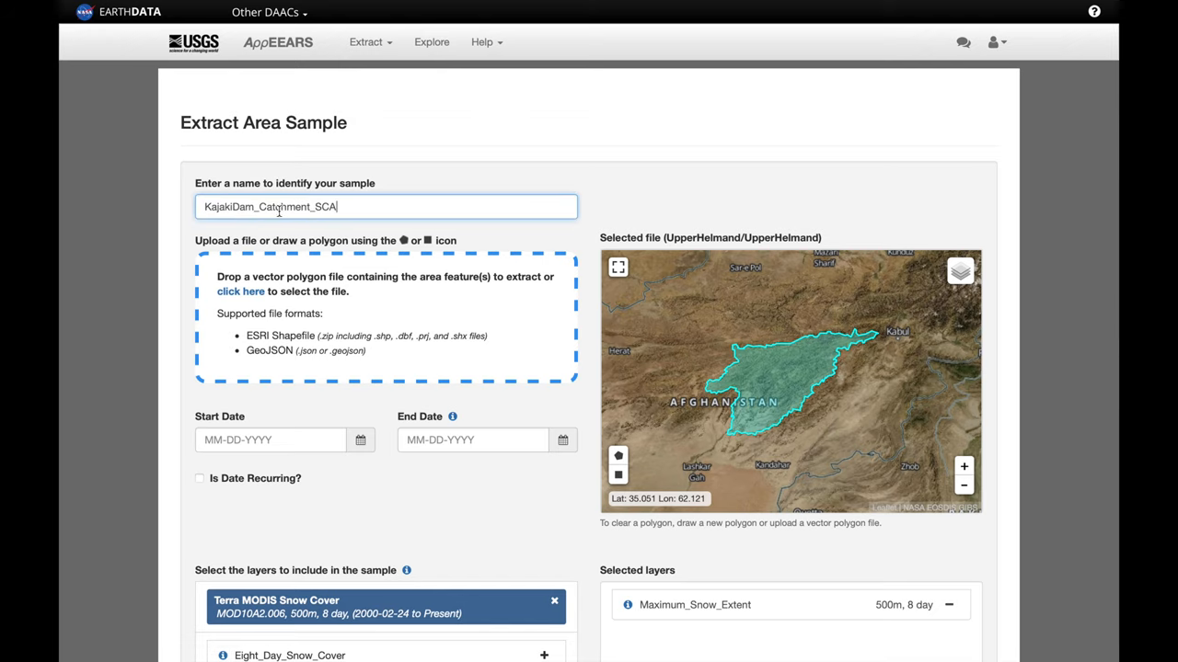
pyautogui.moveTo(345, 216)
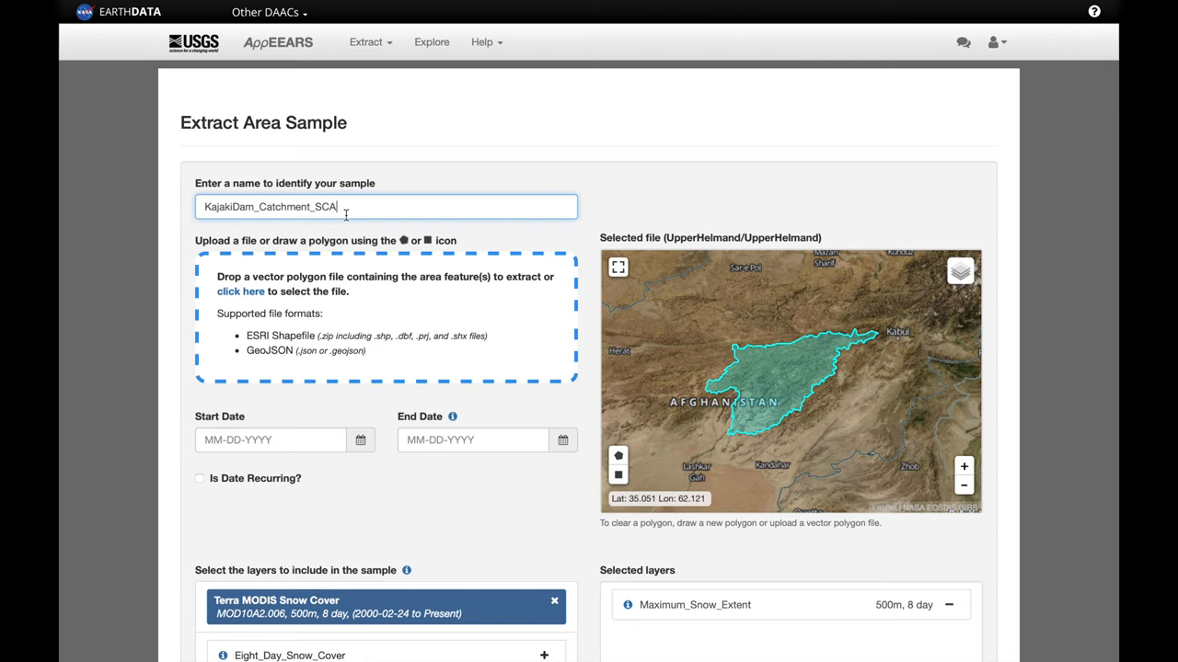
pyautogui.scroll(-3)
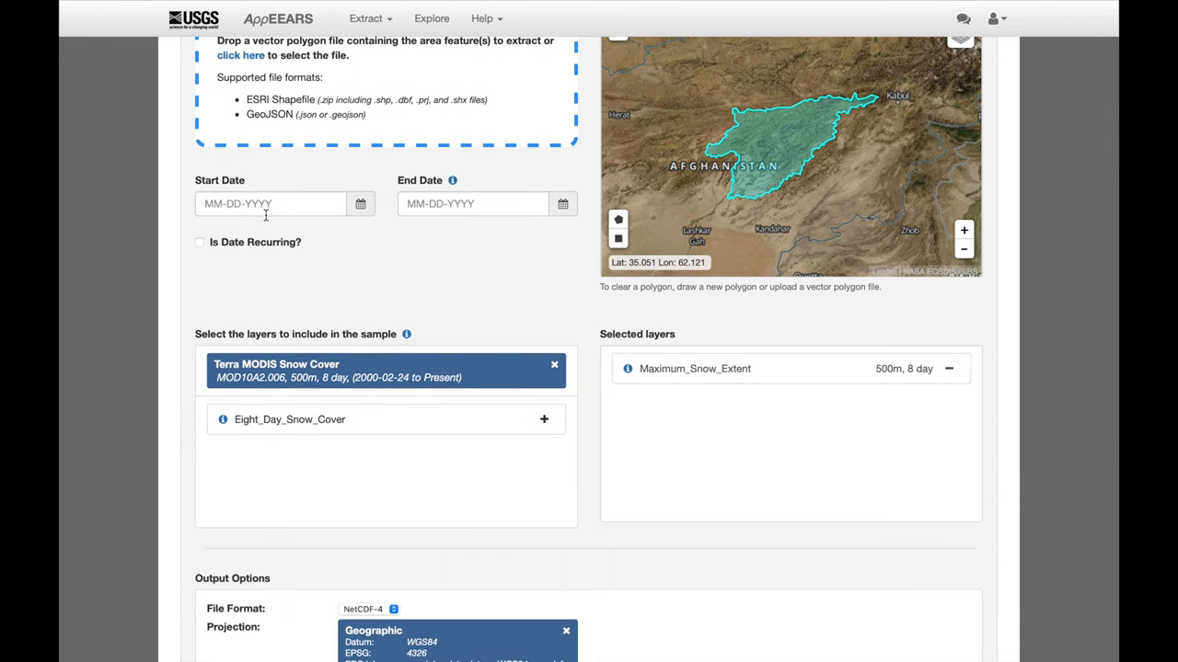
pyautogui.moveTo(270, 224)
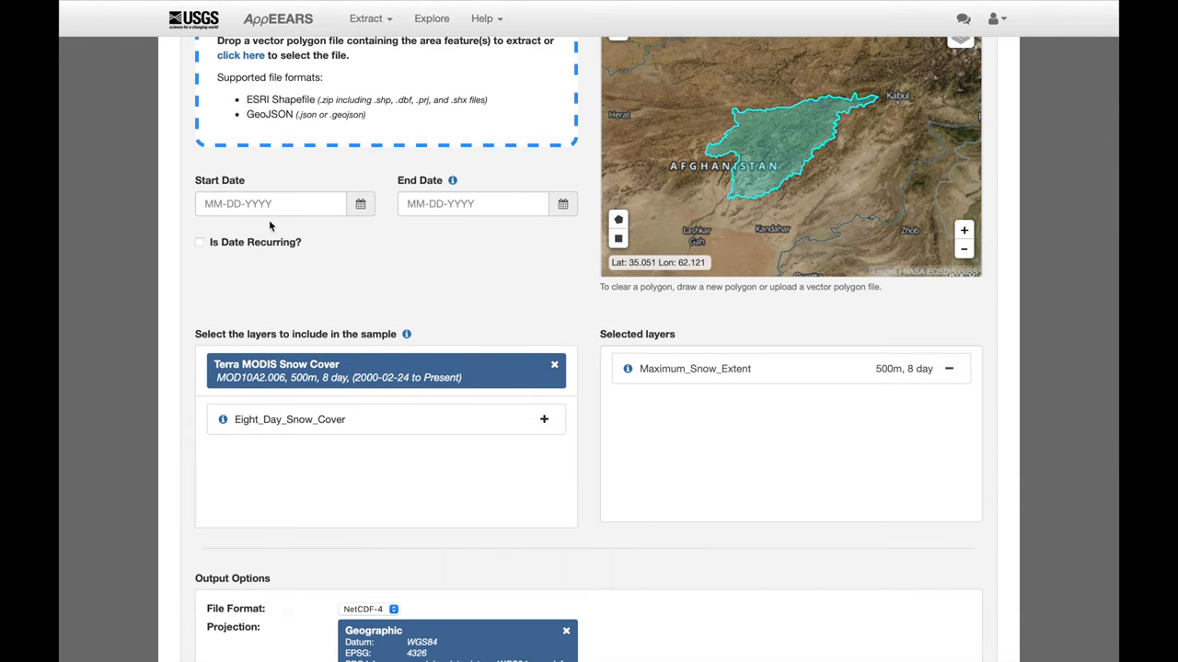
pyautogui.moveTo(389, 389)
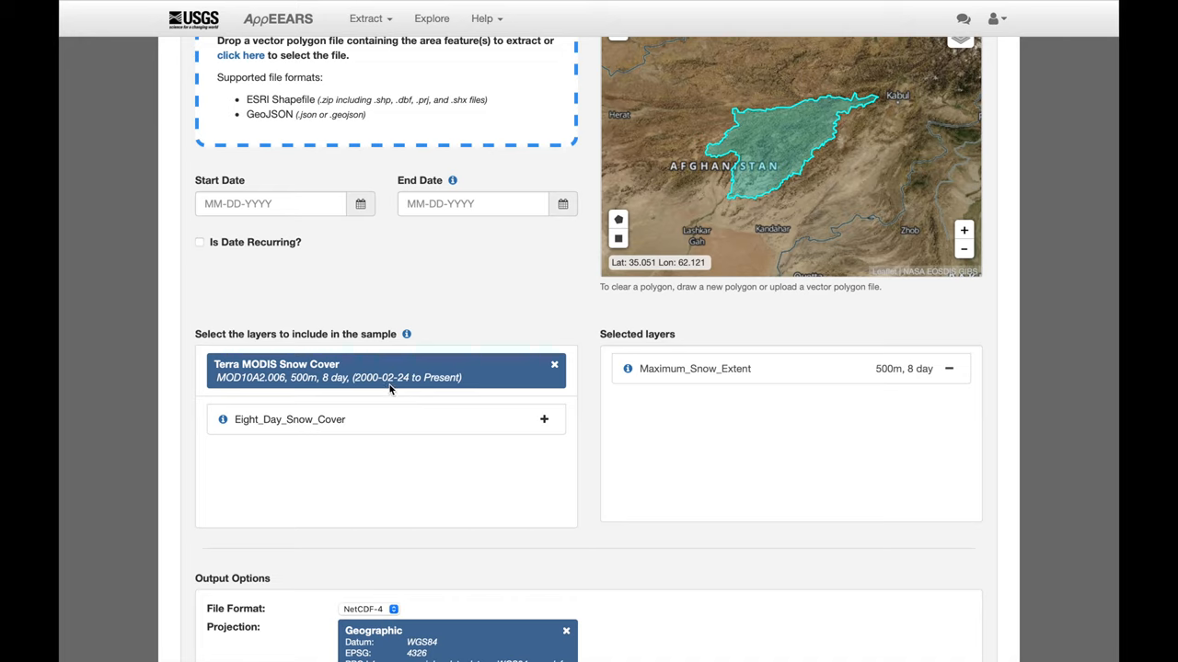
pyautogui.click(271, 204)
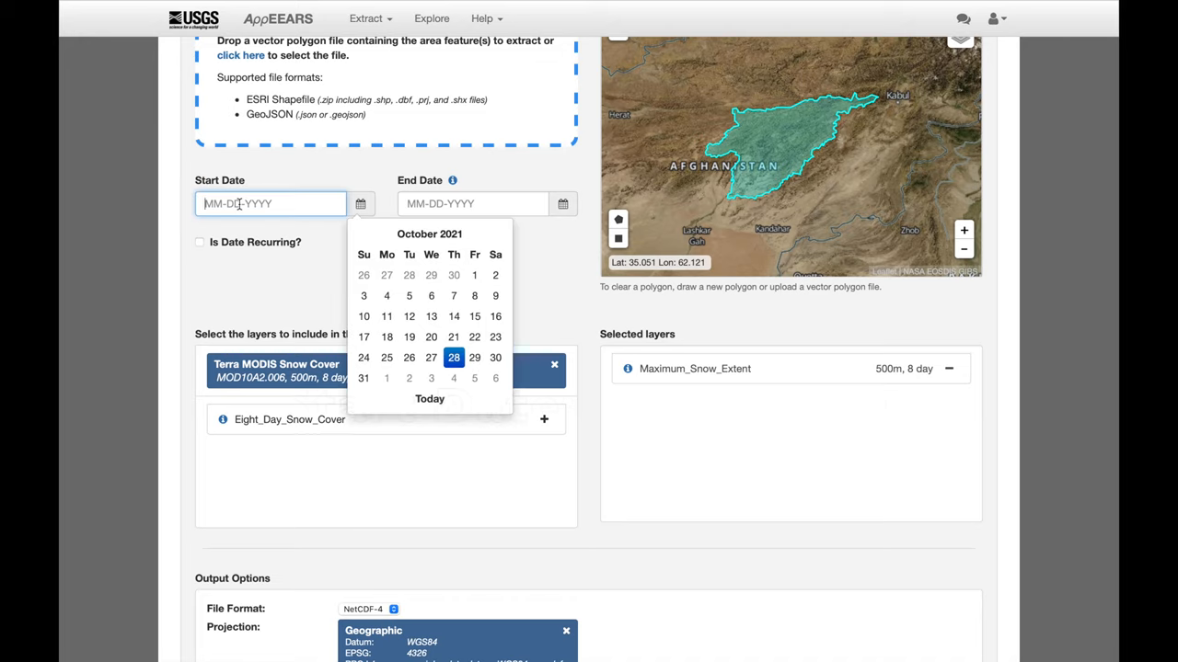
pyautogui.write('01-01-2000')
pyautogui.click(487, 204)
pyautogui.write('01-01-2022')
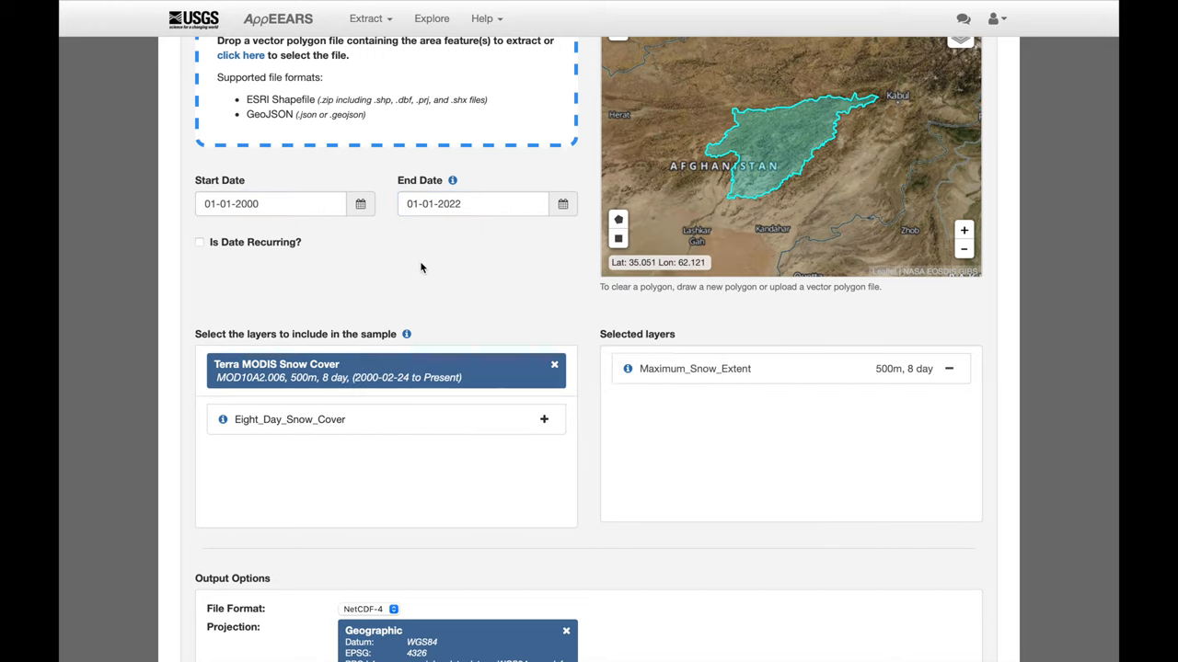
pyautogui.scroll(-3)
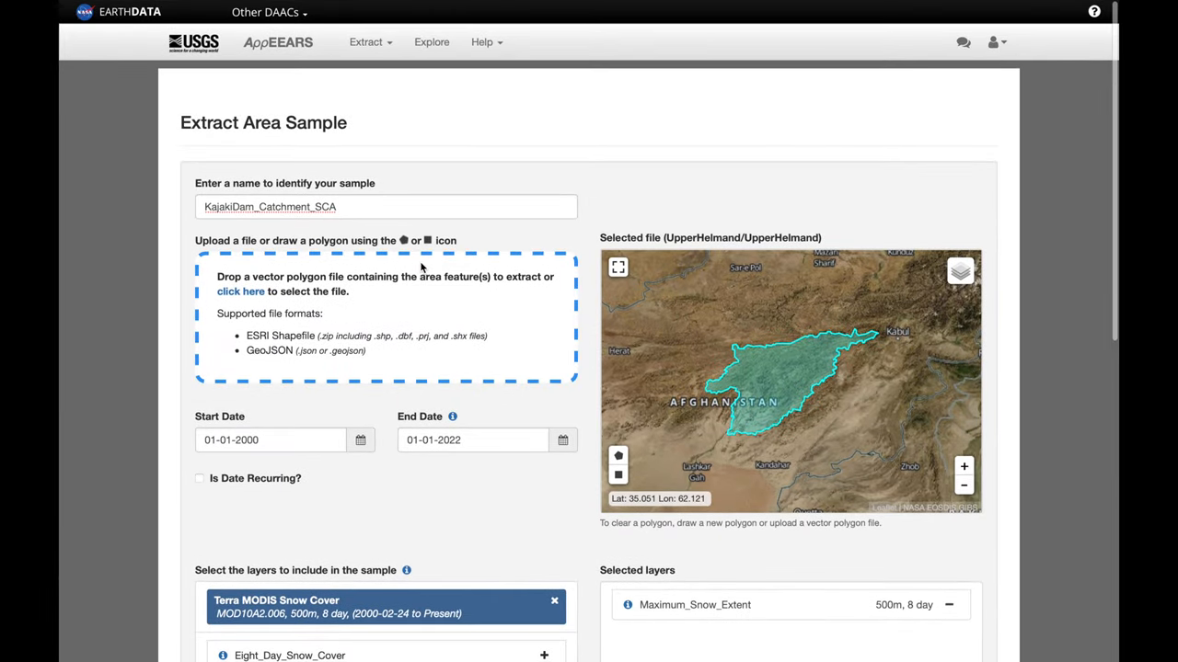
pyautogui.scroll(-3)
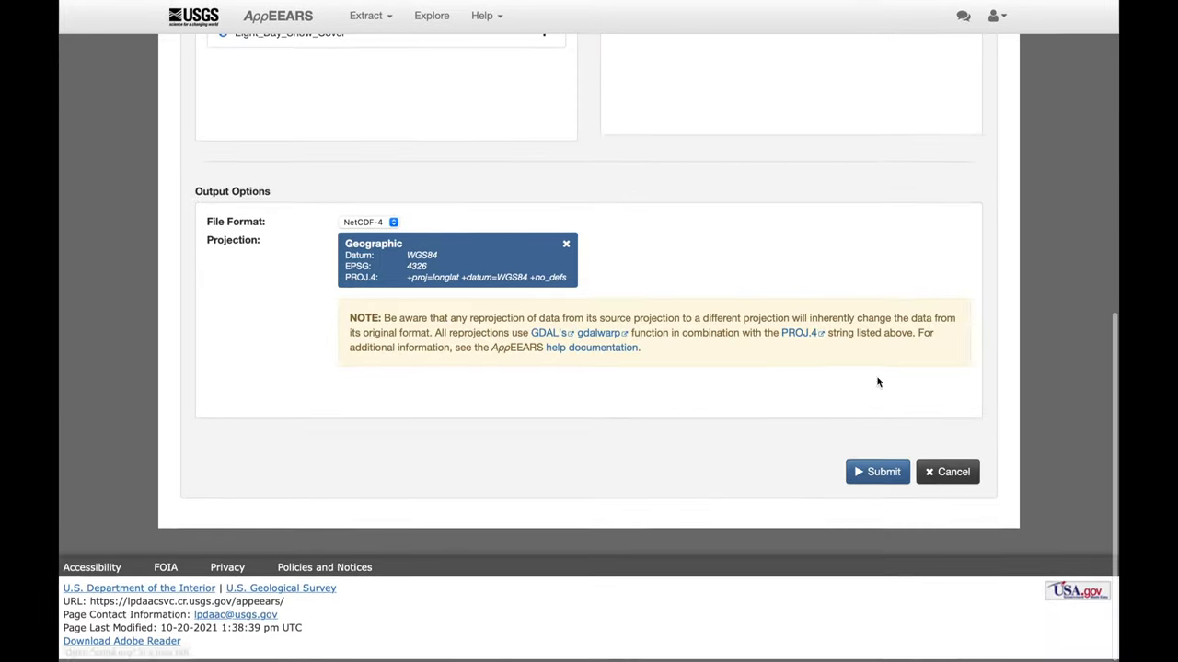
# Step: Submit the KajakiDam_Catchment_SCA area sample request from the bottom of the form
pyautogui.click(876, 471)
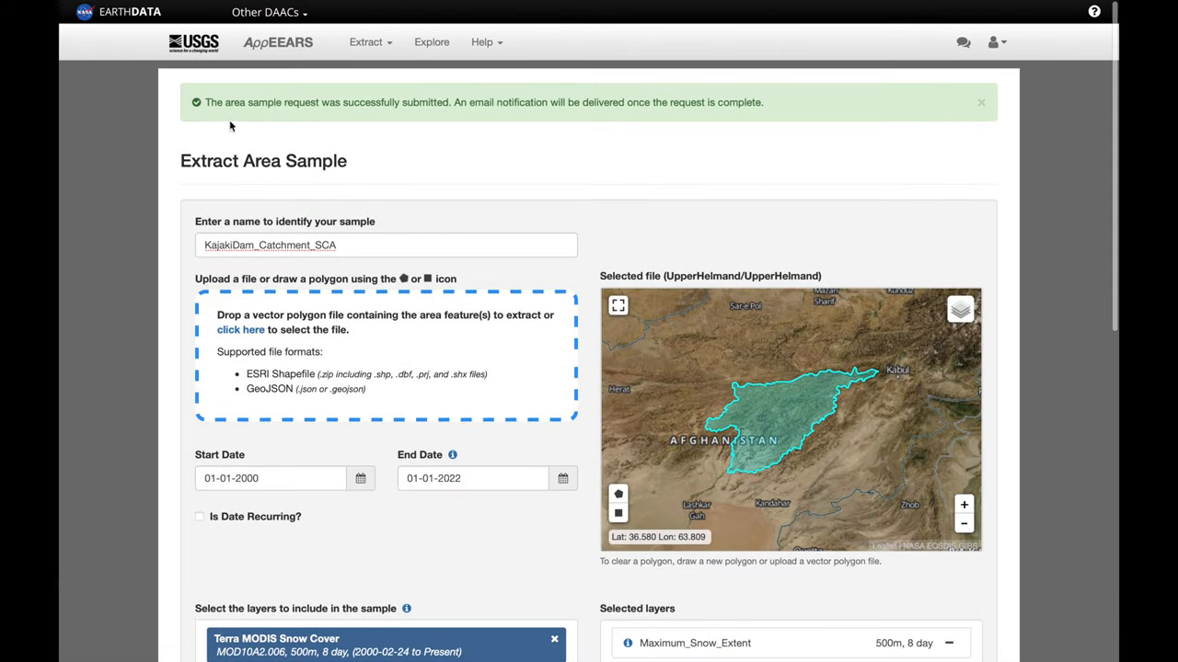
pyautogui.moveTo(487, 134)
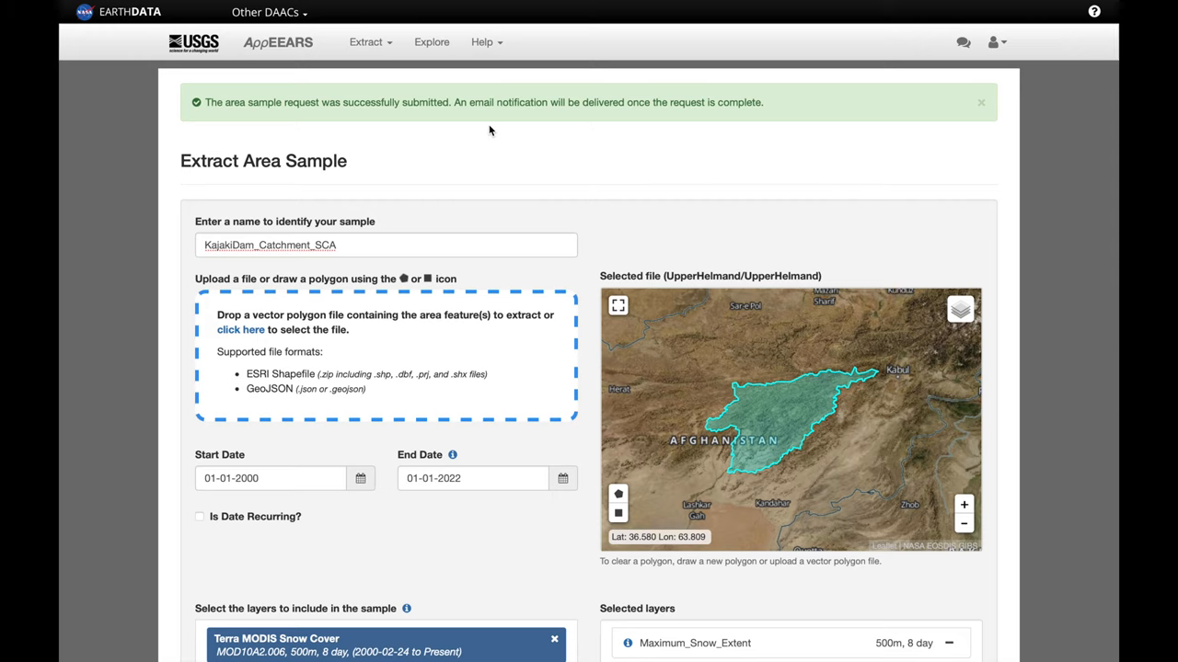
pyautogui.moveTo(449, 87)
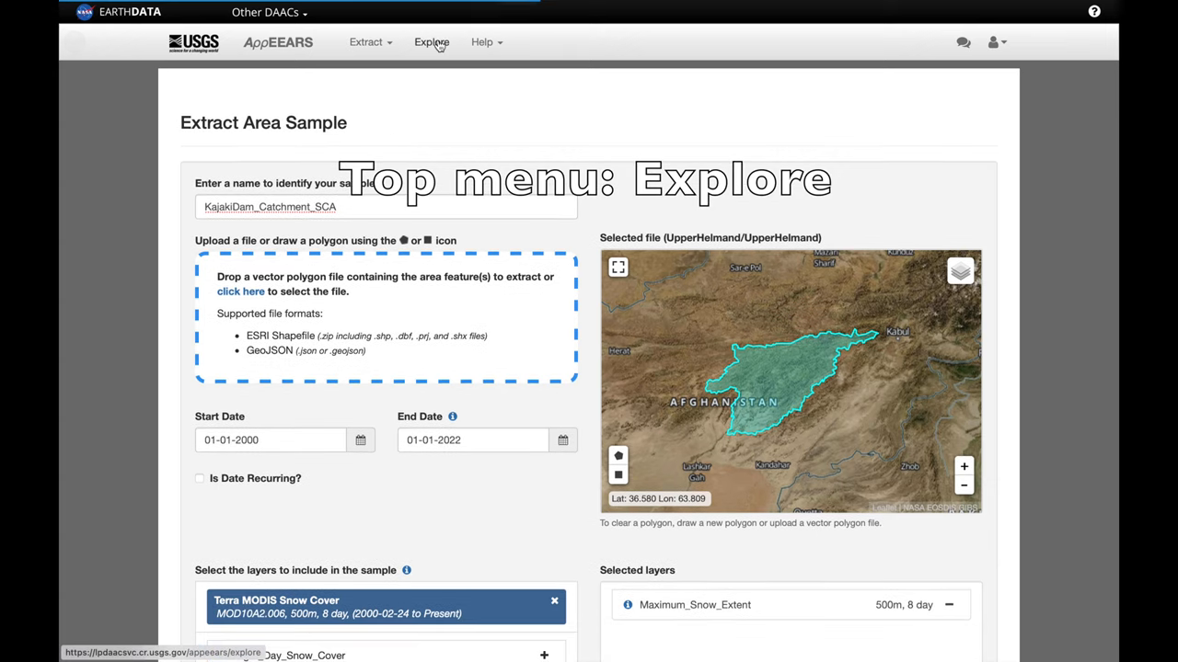
# Step: Open the Explore page to see KajakiDam_Catchment_SCA listed as Done
pyautogui.click(431, 41)
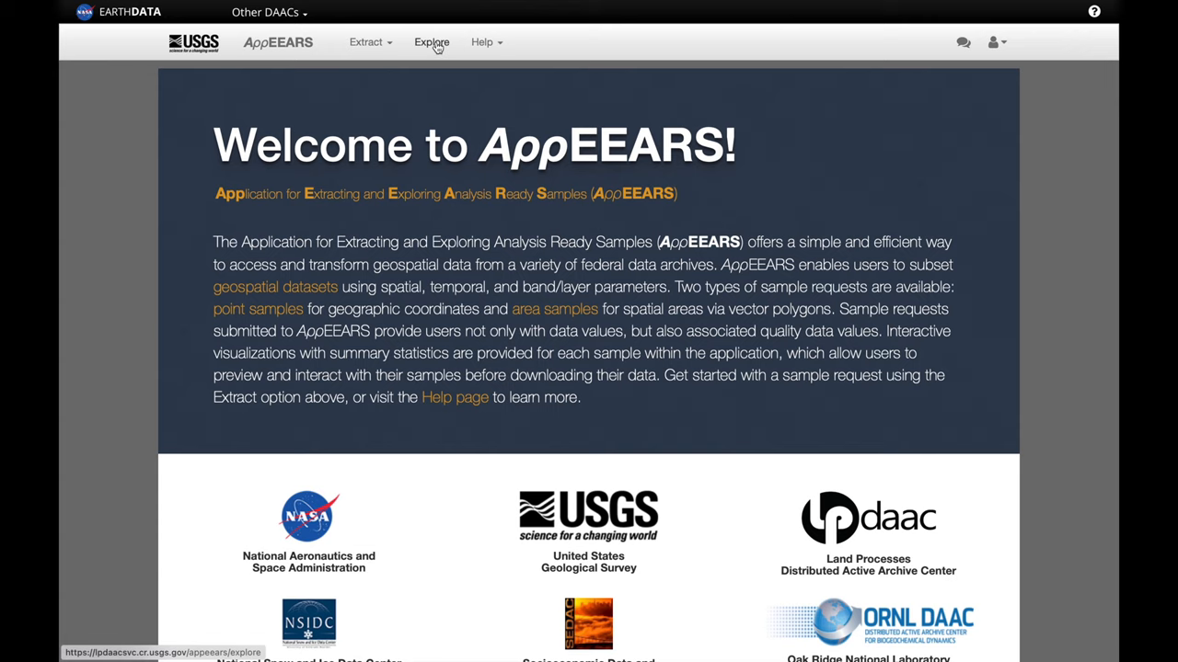
pyautogui.click(431, 43)
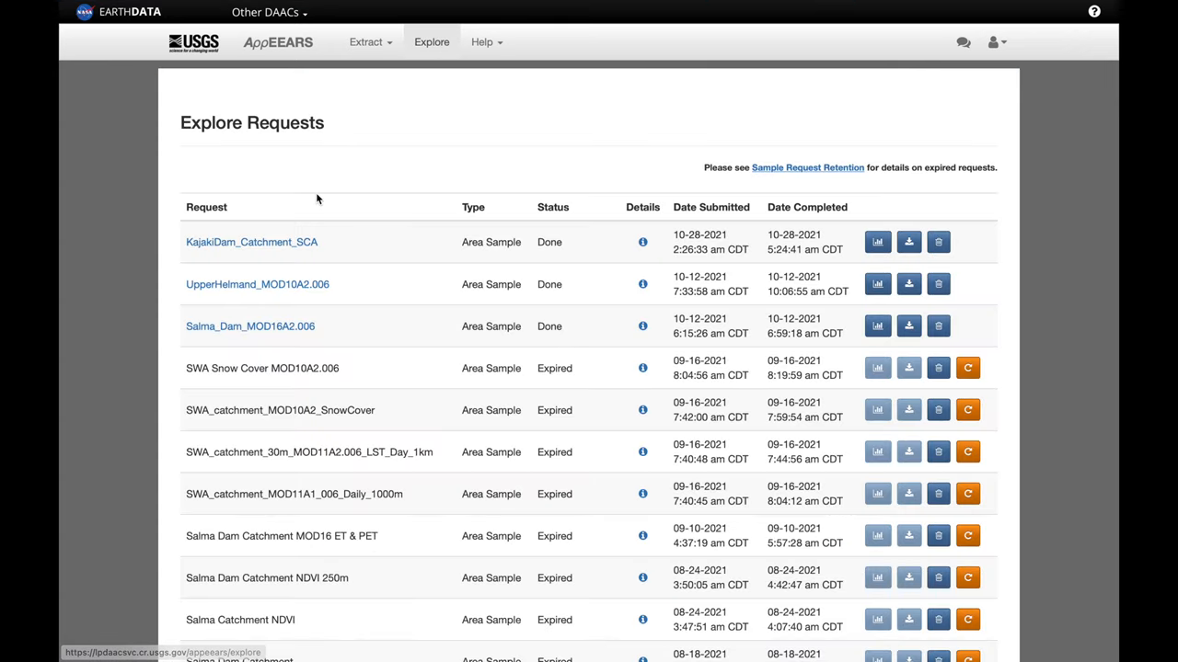
pyautogui.moveTo(552, 241)
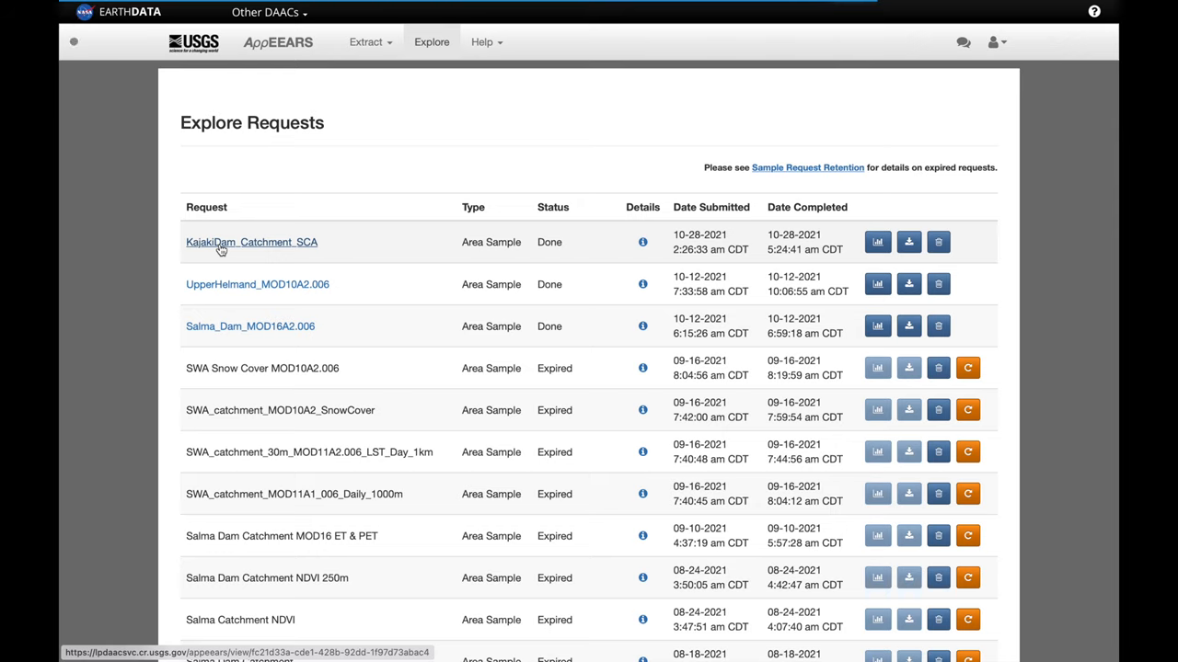
# Step: Open KajakiDam_Catchment_SCA and scroll to its Maximum_Snow_Extent Layer Stats chart
pyautogui.click(252, 242)
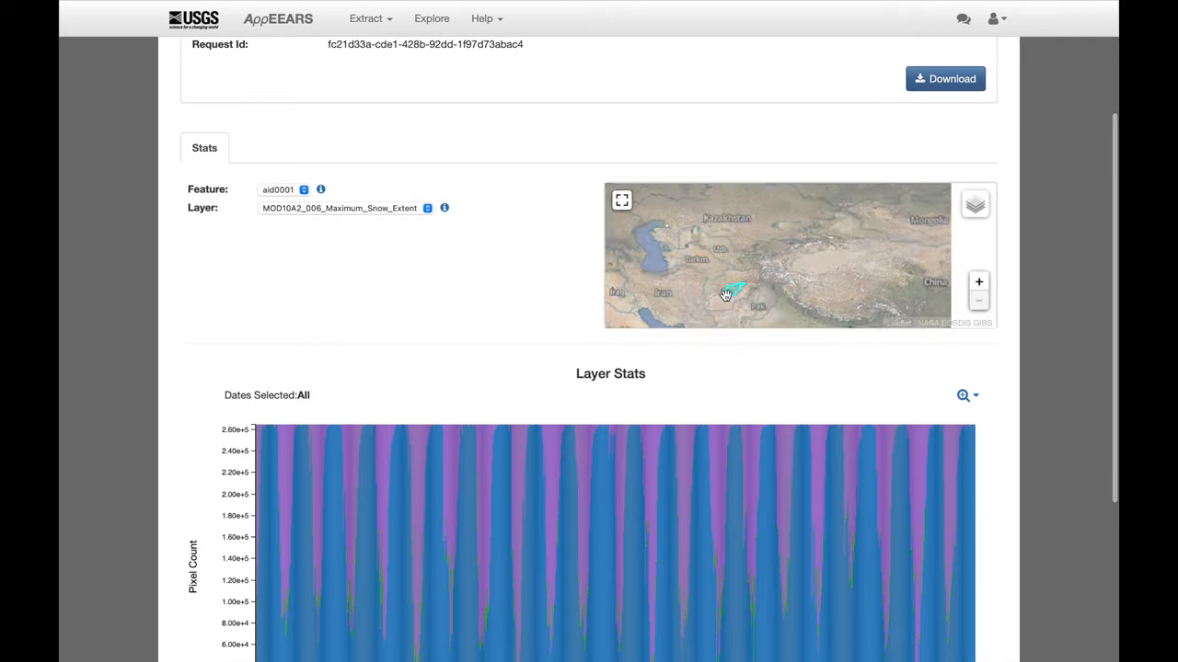
pyautogui.scroll(-3)
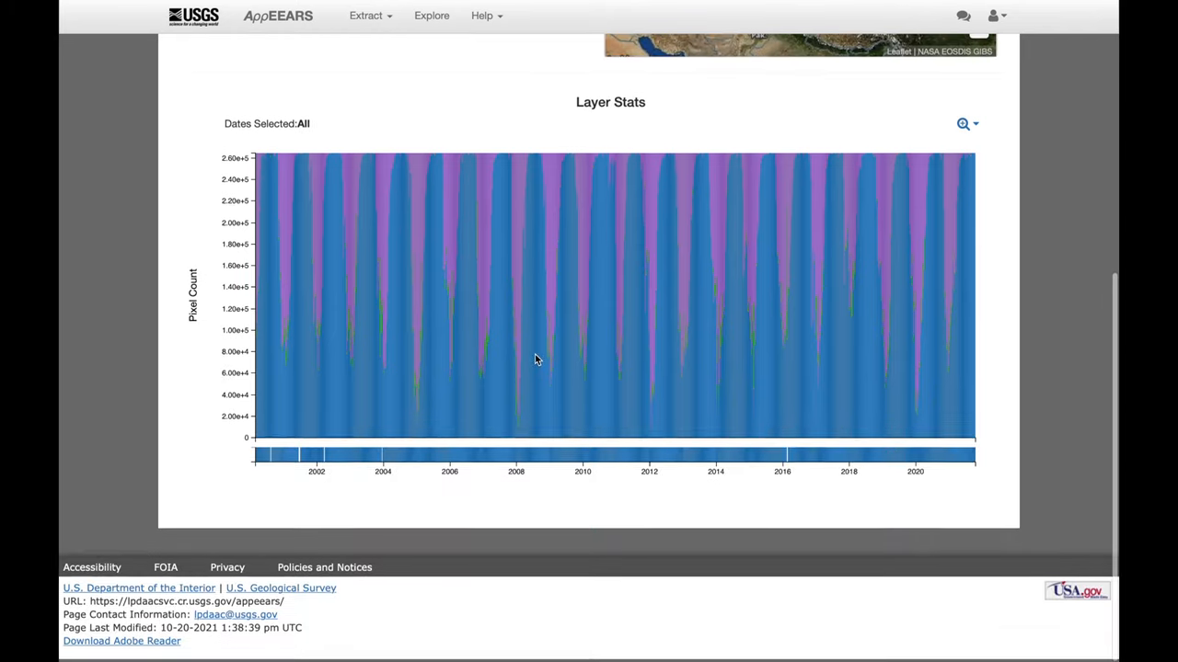
pyautogui.scroll(-3)
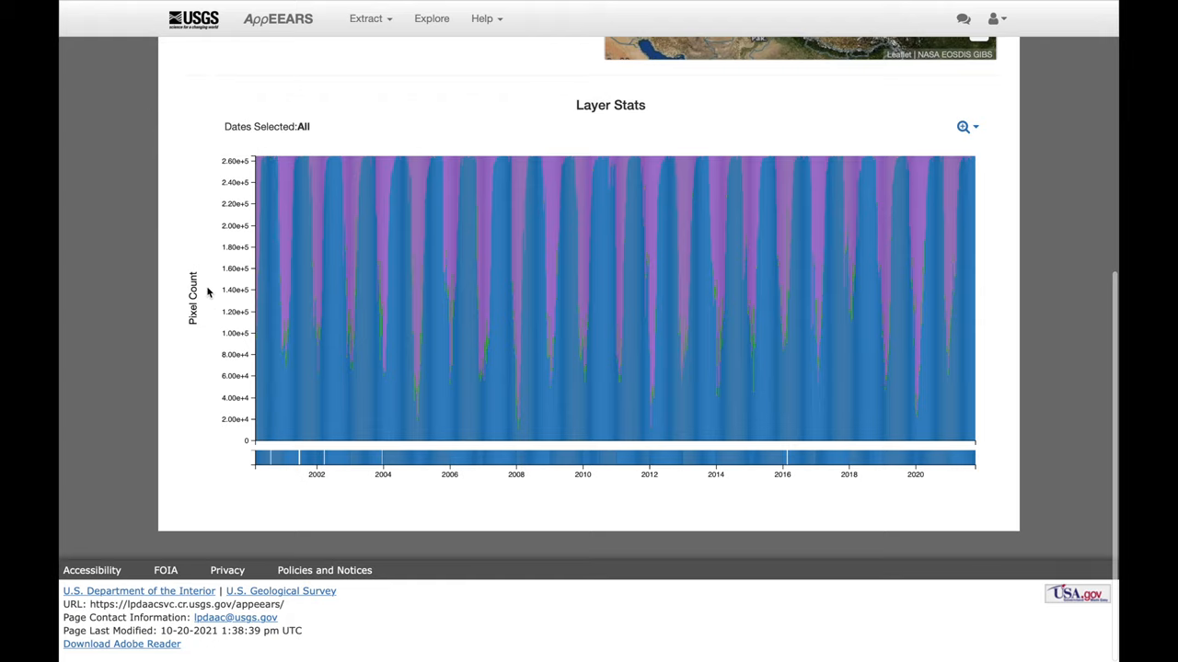
pyautogui.moveTo(258, 462)
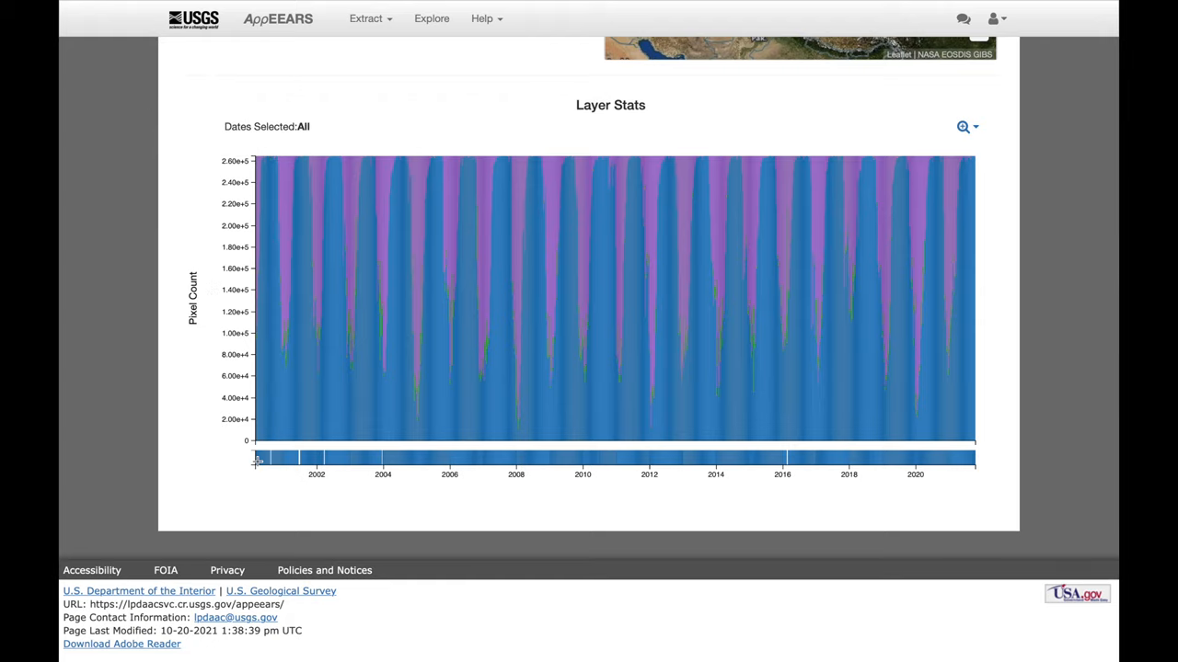
pyautogui.moveTo(972, 490)
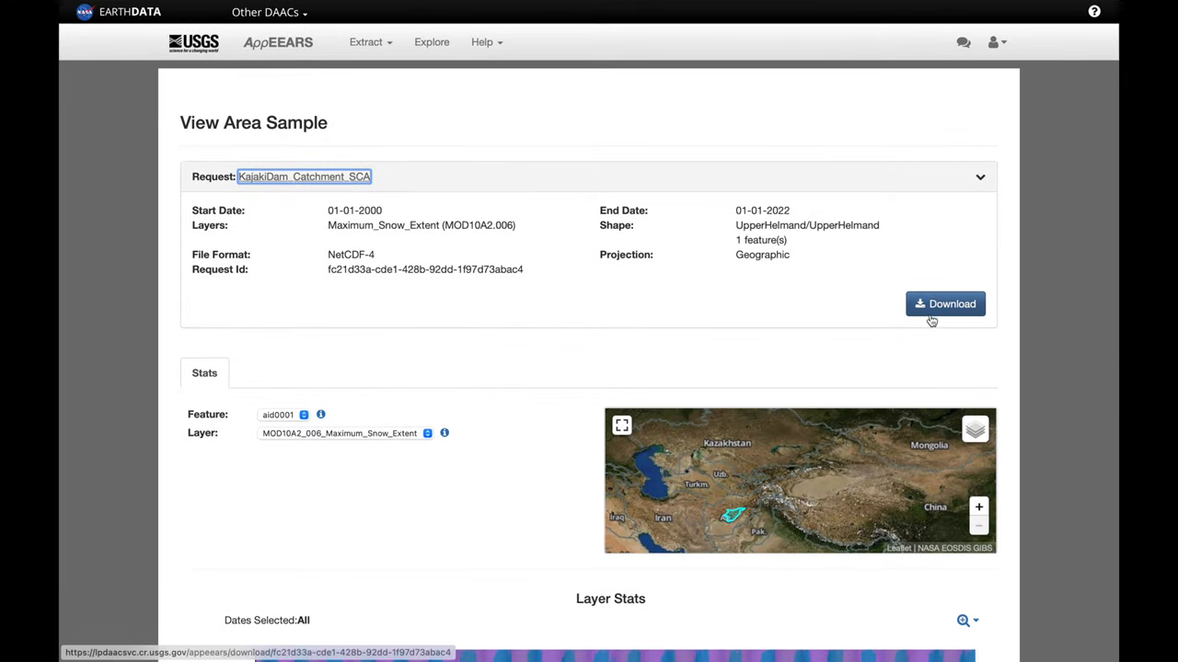
# Step: Open the Download Area Sample page with supporting files and the 13.46 MB NetCDF
pyautogui.click(945, 303)
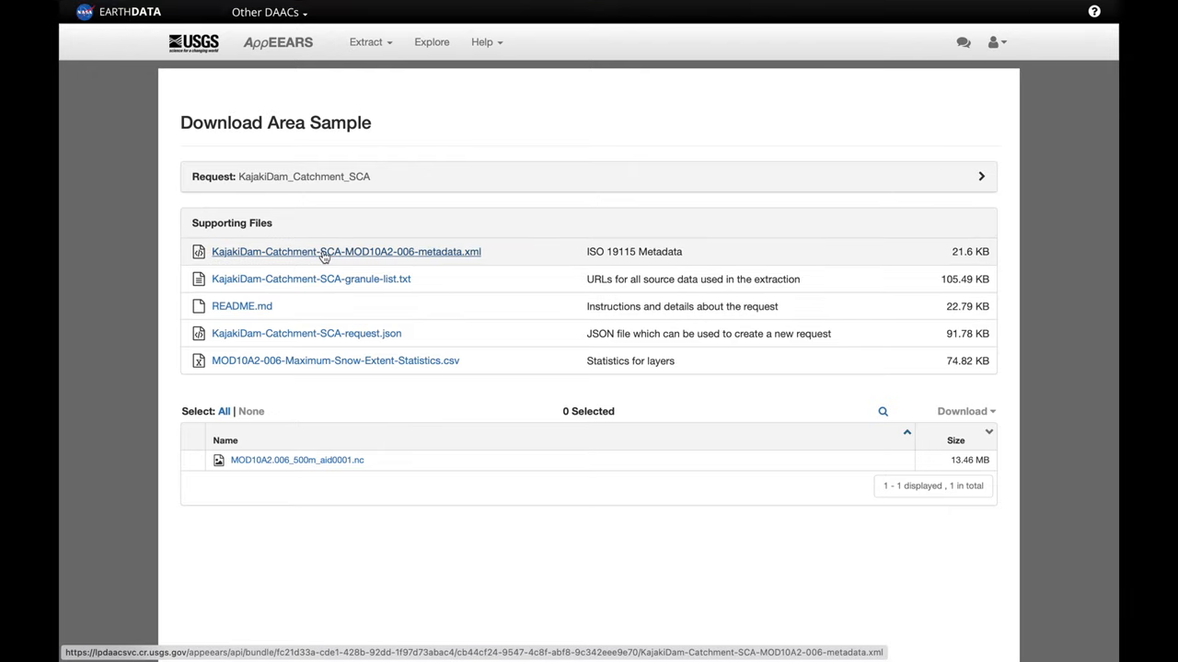
pyautogui.moveTo(272, 396)
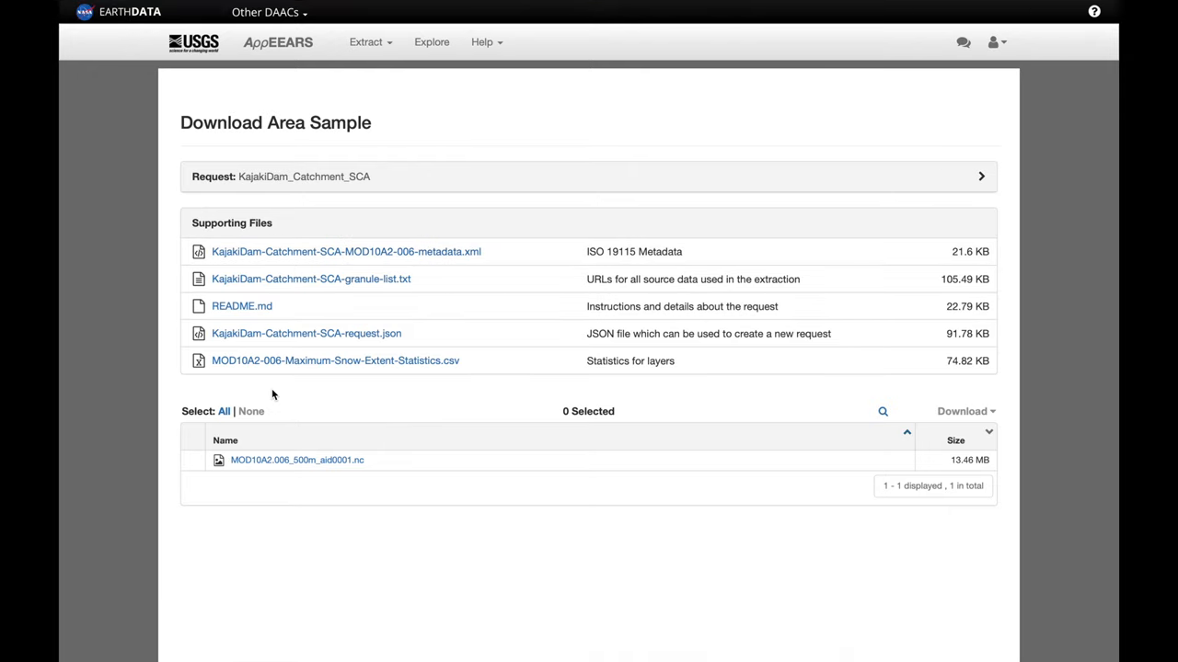
pyautogui.moveTo(334, 359)
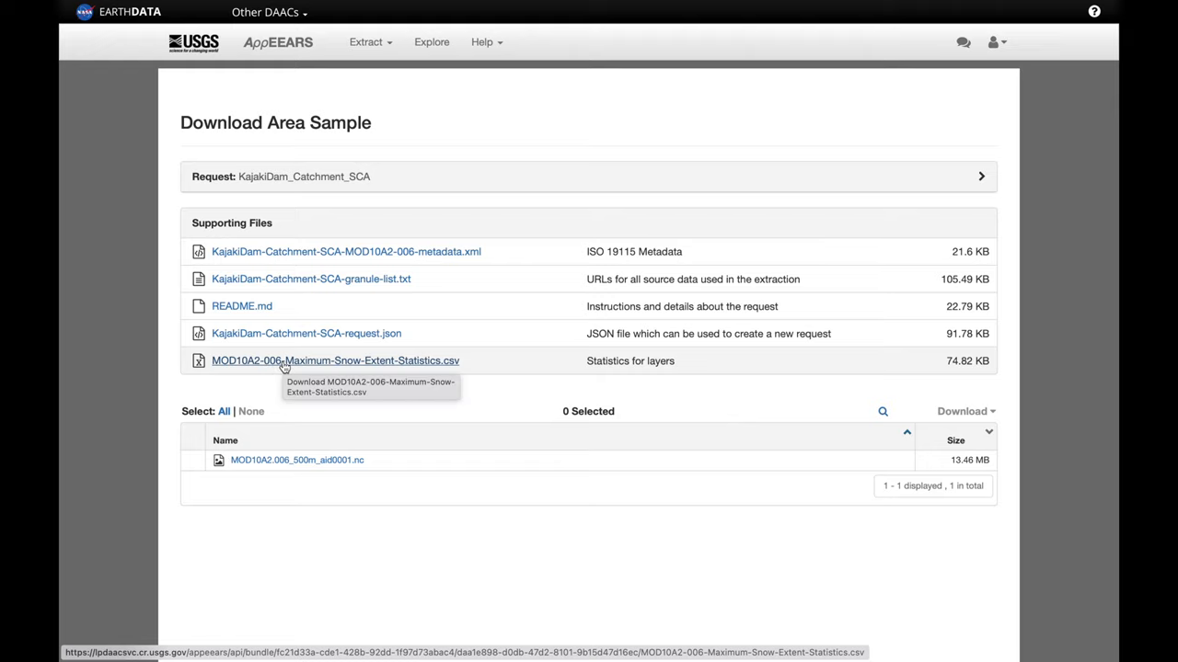
pyautogui.moveTo(294, 264)
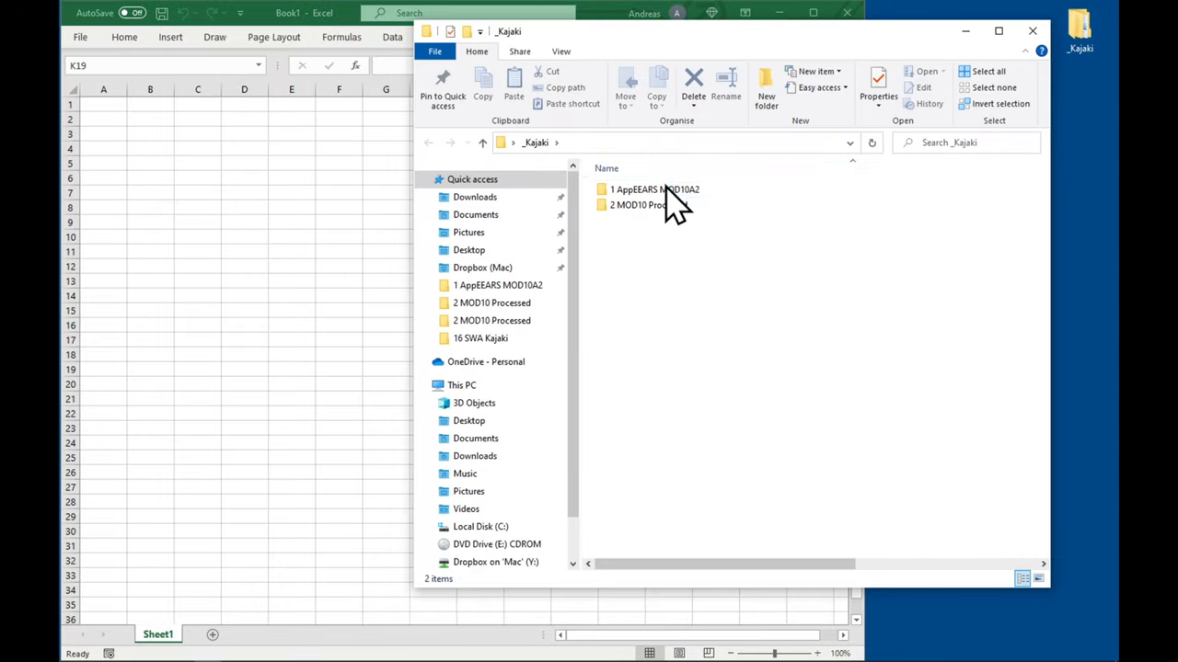
# Step: Open the Maximum Snow Extent Statistics CSV from the AppEEARS MOD10A2 folder
pyautogui.doubleClick(655, 189)
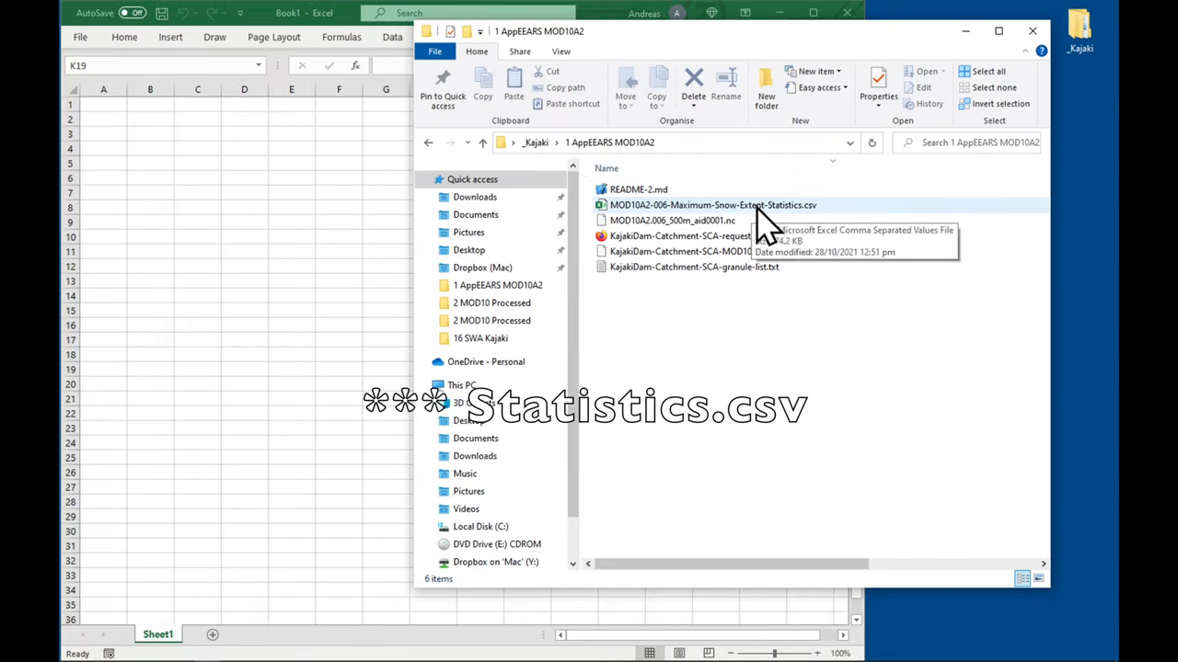
pyautogui.click(713, 205)
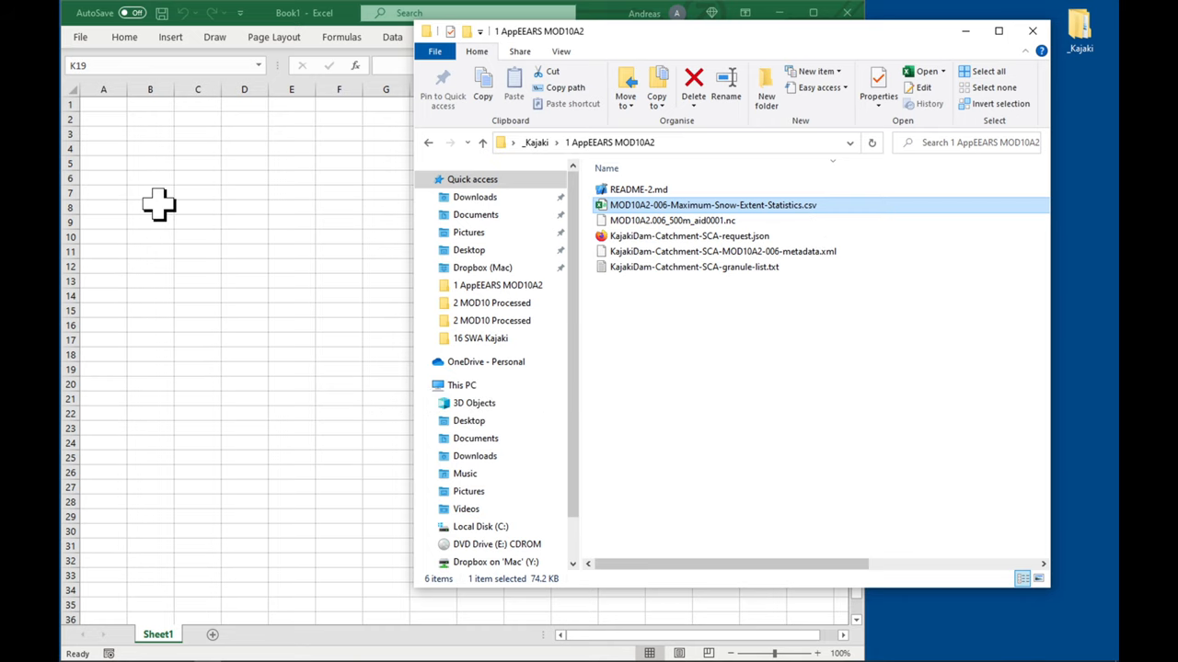
pyautogui.doubleClick(713, 205)
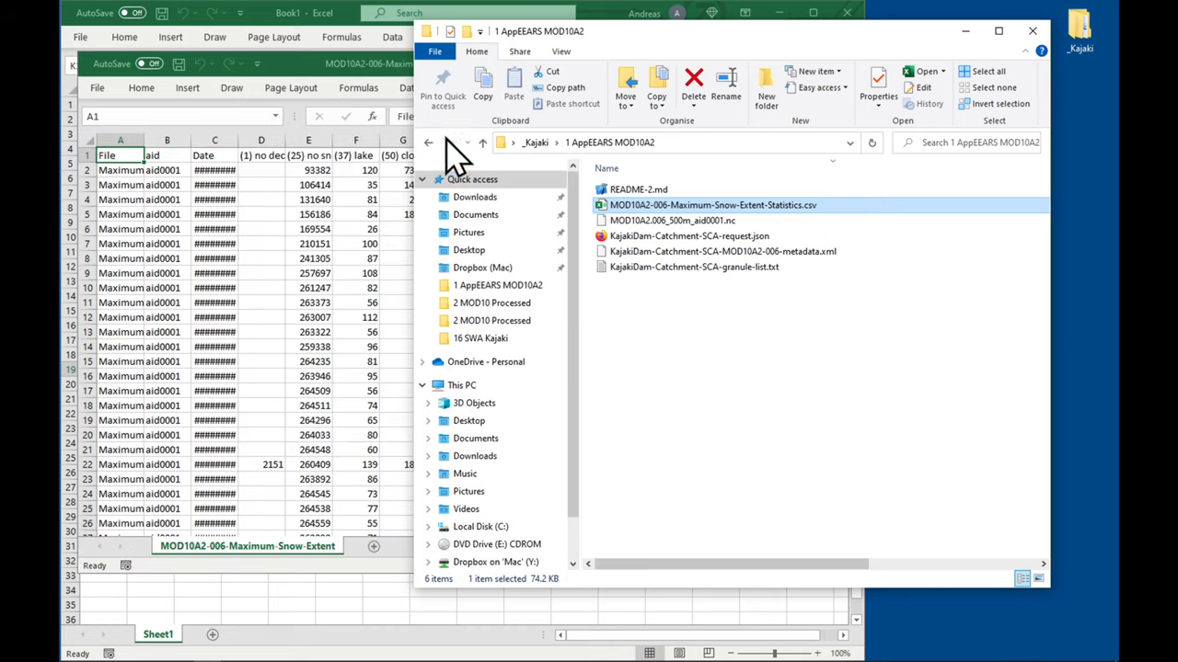
# Step: Select and copy all of the CSV's data
pyautogui.click(492, 303)
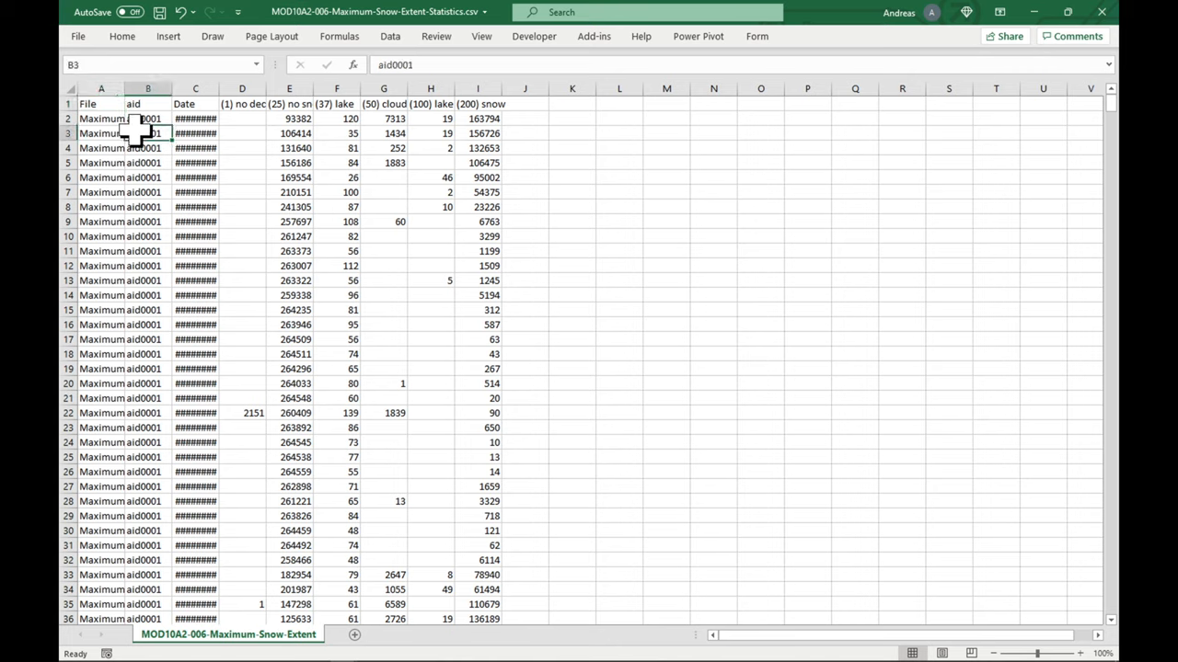
pyautogui.press('ctrl+a')
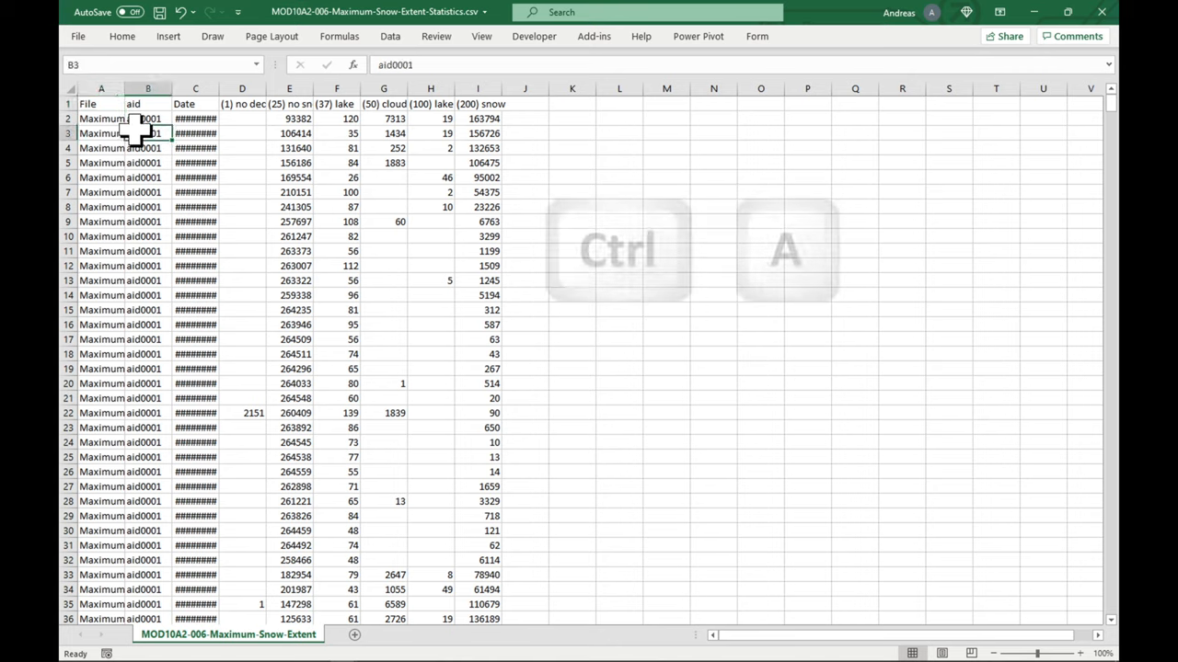
pyautogui.press('ctrl+c')
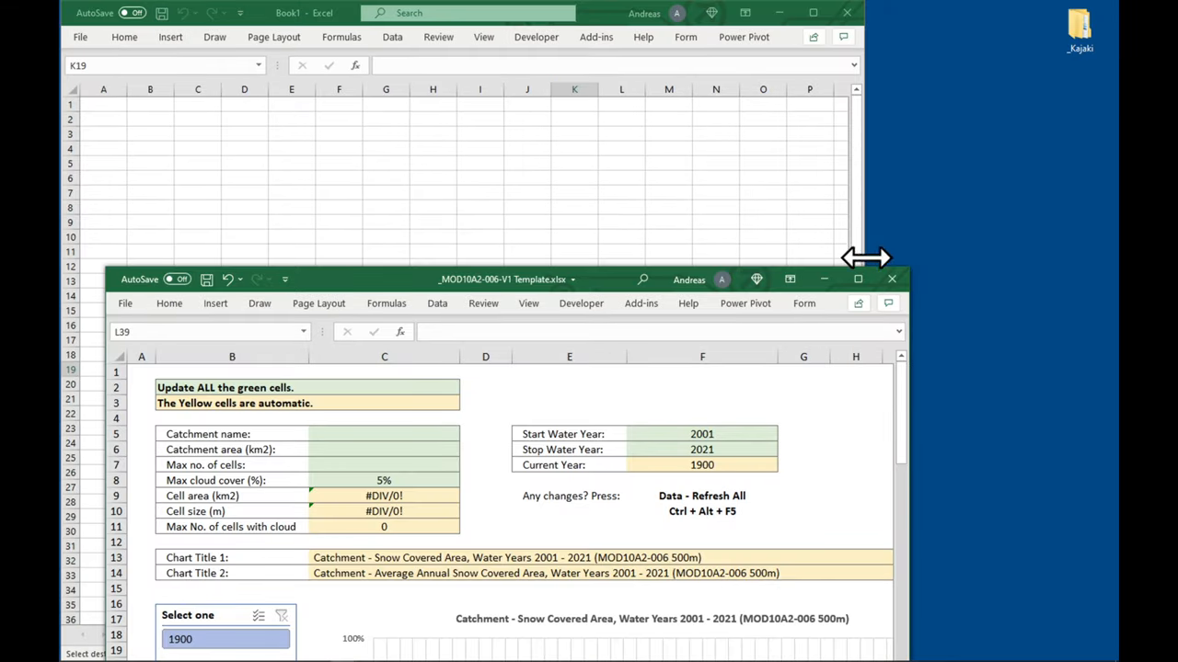
# Step: Maximize the template workbook and go to its MOD10A2-006-Statistics sheet
pyautogui.click(856, 278)
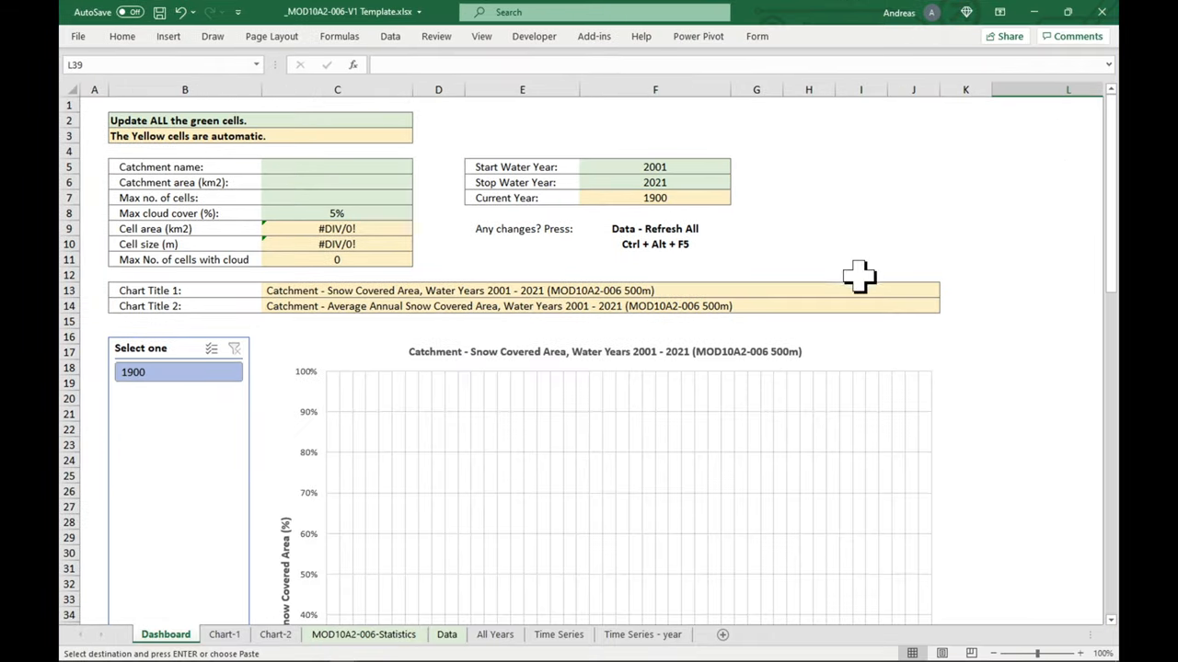
pyautogui.click(364, 634)
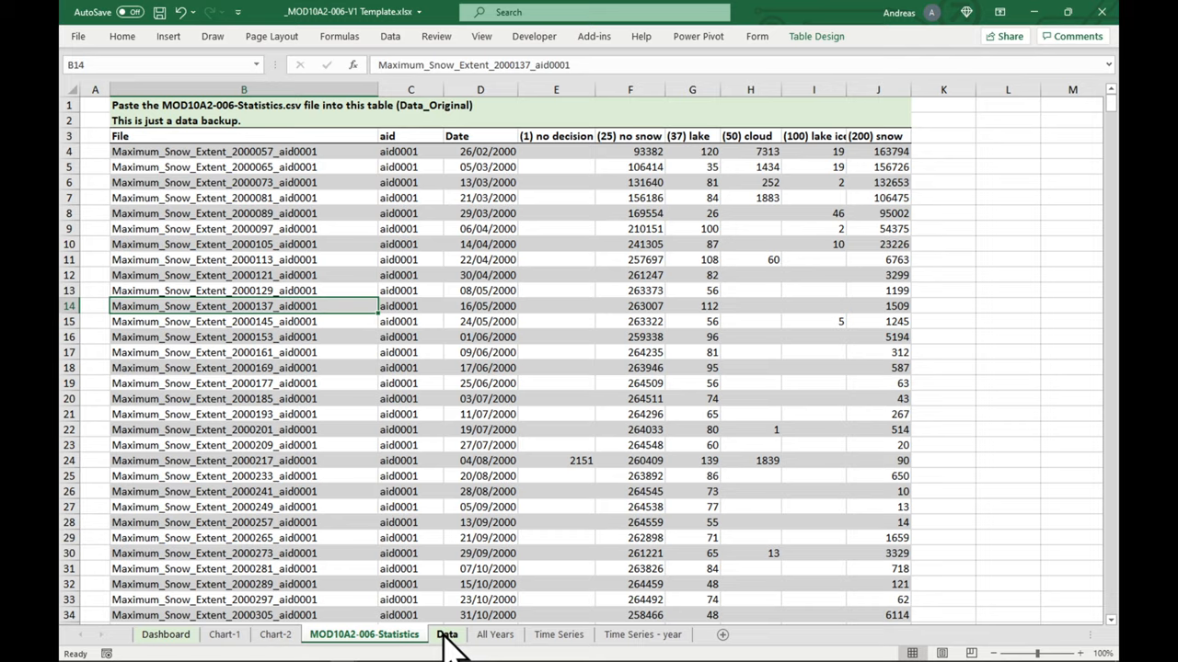
# Step: Paste the copied dates and snow-class counts into the Data sheet starting at cell C4
pyautogui.click(446, 635)
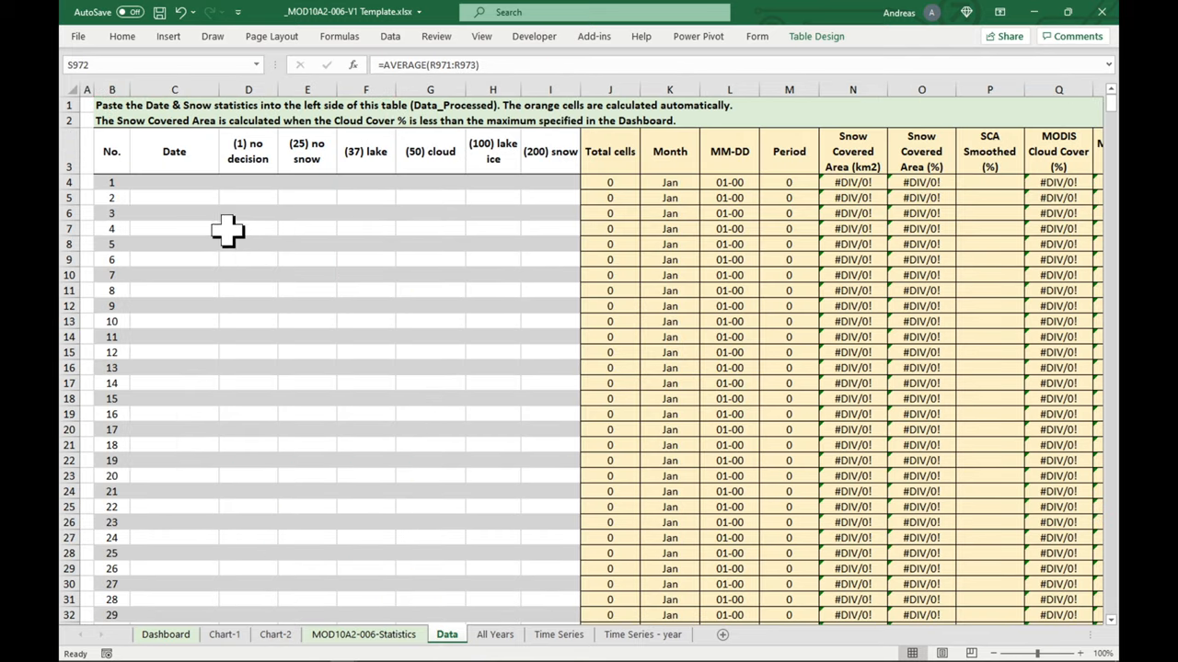
pyautogui.moveTo(174, 151); pyautogui.dragTo(493, 150)
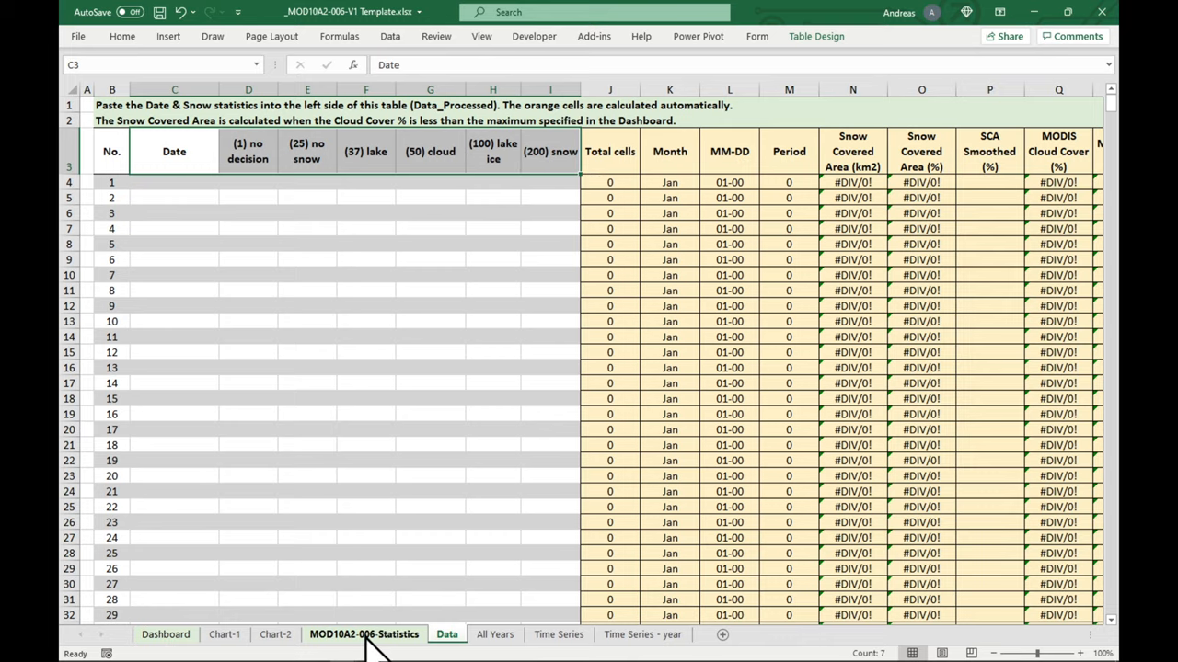
pyautogui.click(364, 634)
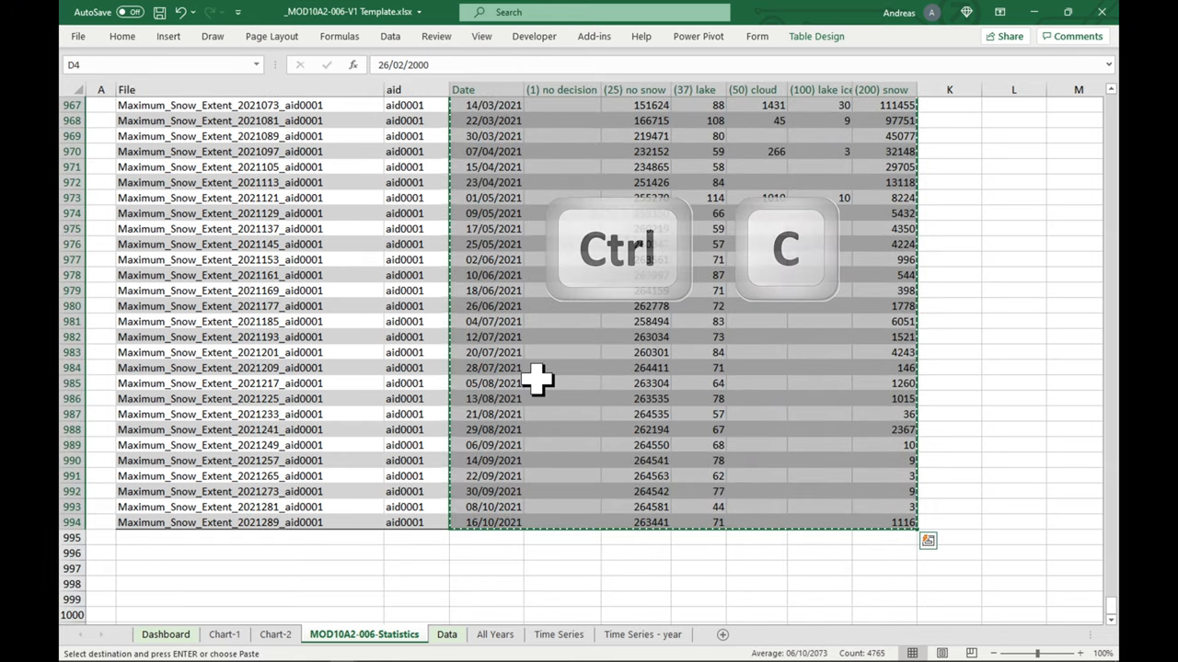
pyautogui.click(447, 634)
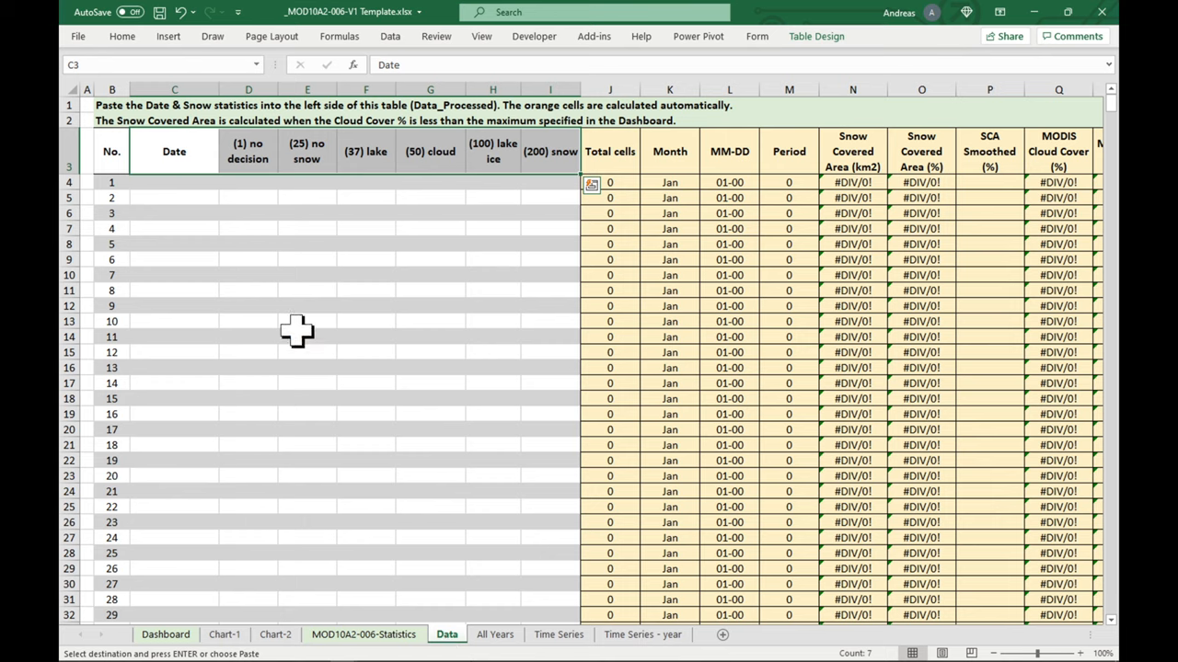
pyautogui.rightClick(174, 182)
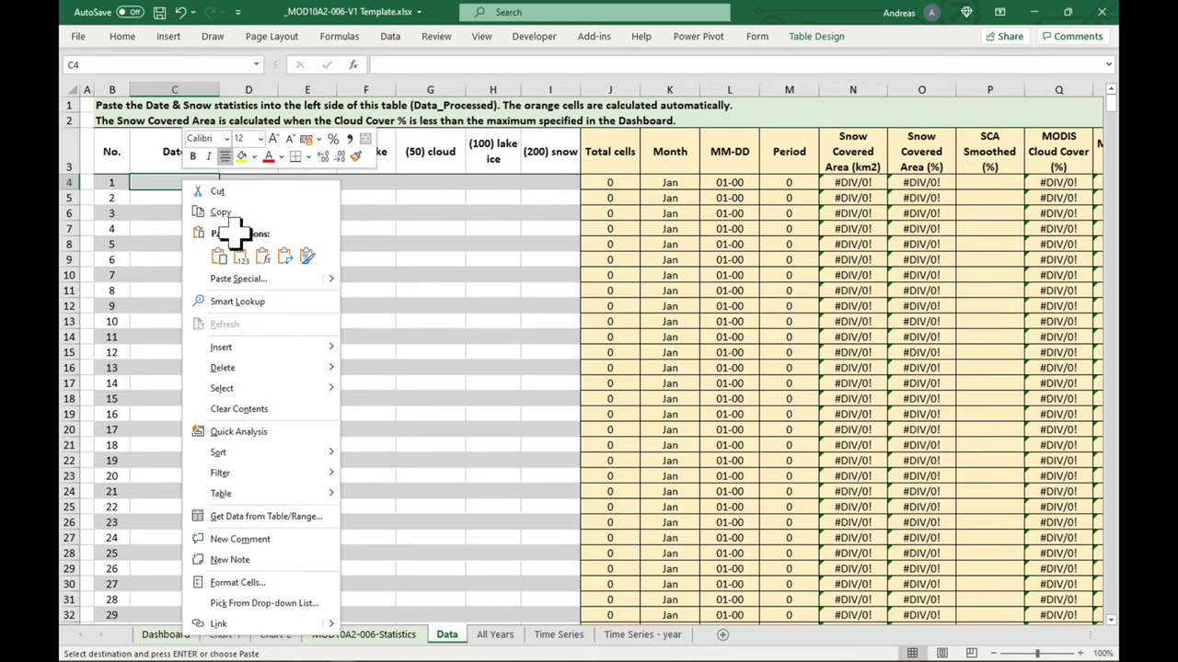
pyautogui.press('ctrl+v')
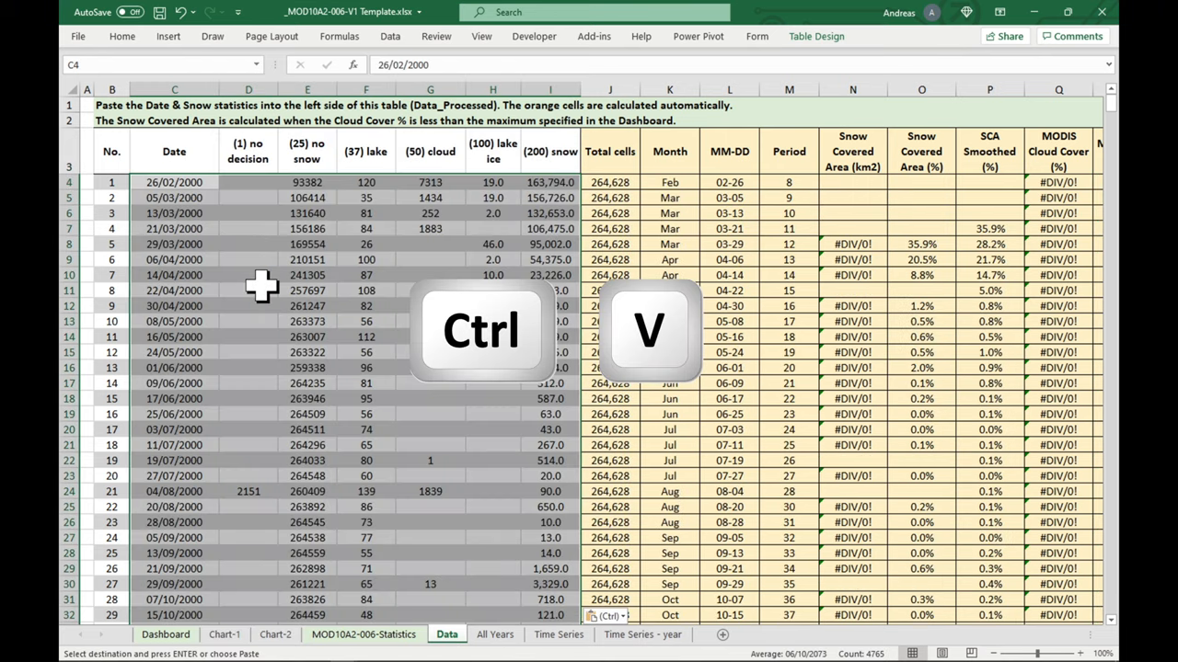
pyautogui.press('ctrl+v')
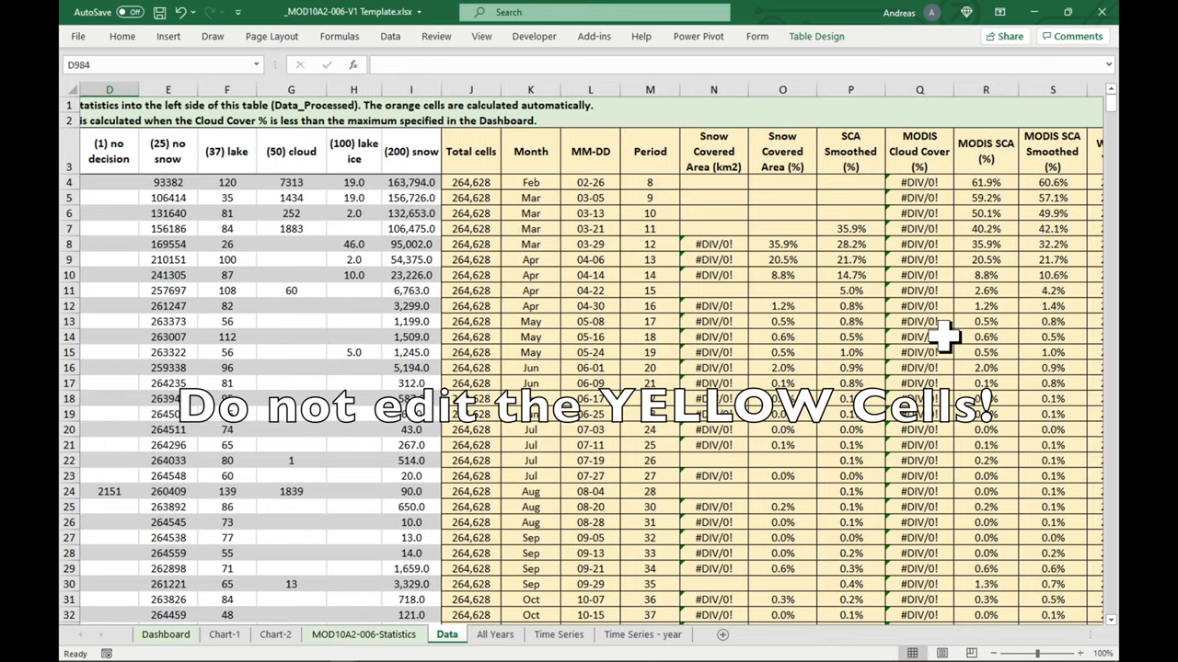
# Step: Review the yellow calculated columns and select the first Total cells value, 264,628, in J4
pyautogui.hscroll(3)
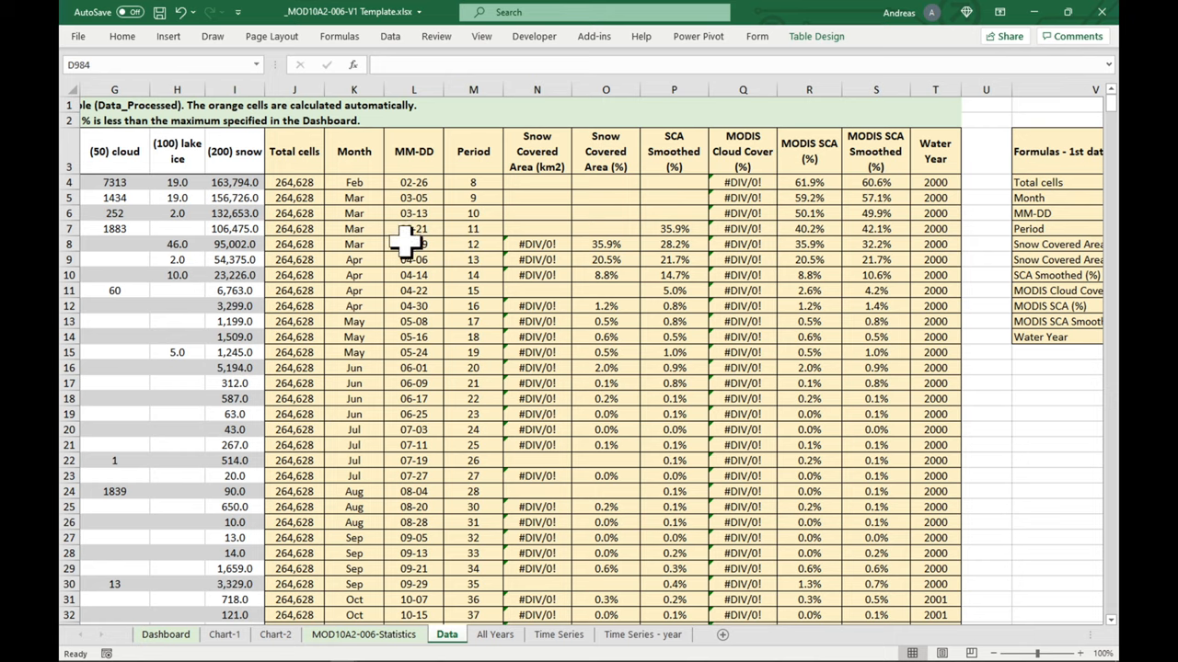
pyautogui.click(294, 182)
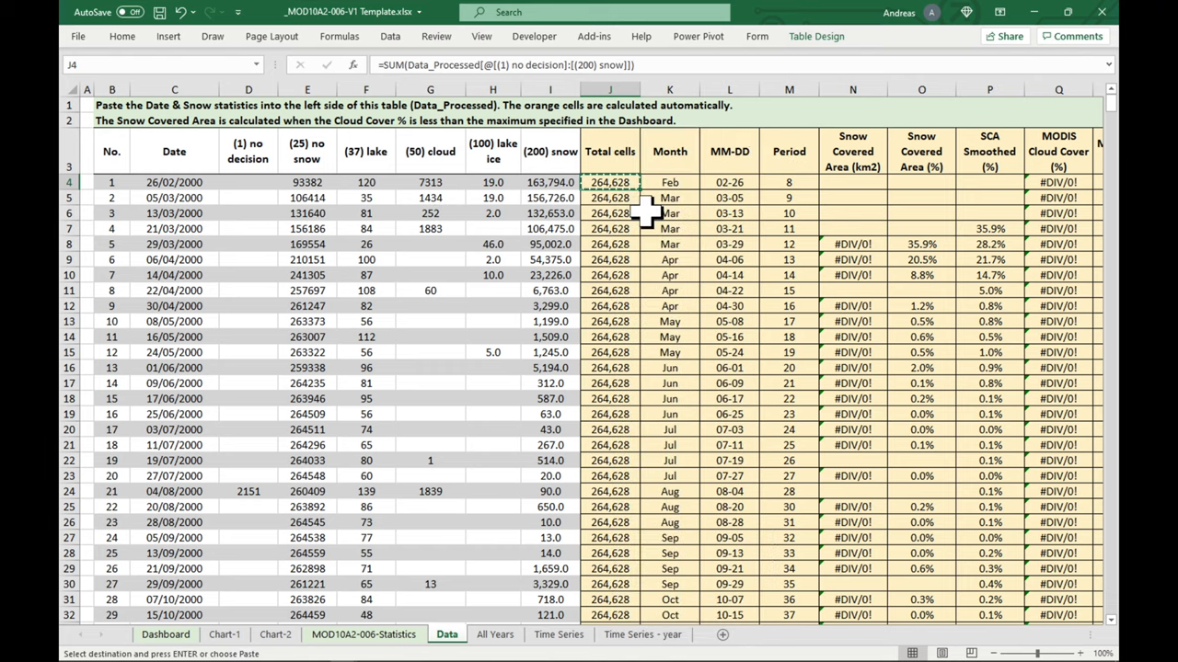
# Step: Enter 264,628 max cells, Kajaki Dam and 46,882 km² on the Dashboard, then check Data
pyautogui.click(166, 634)
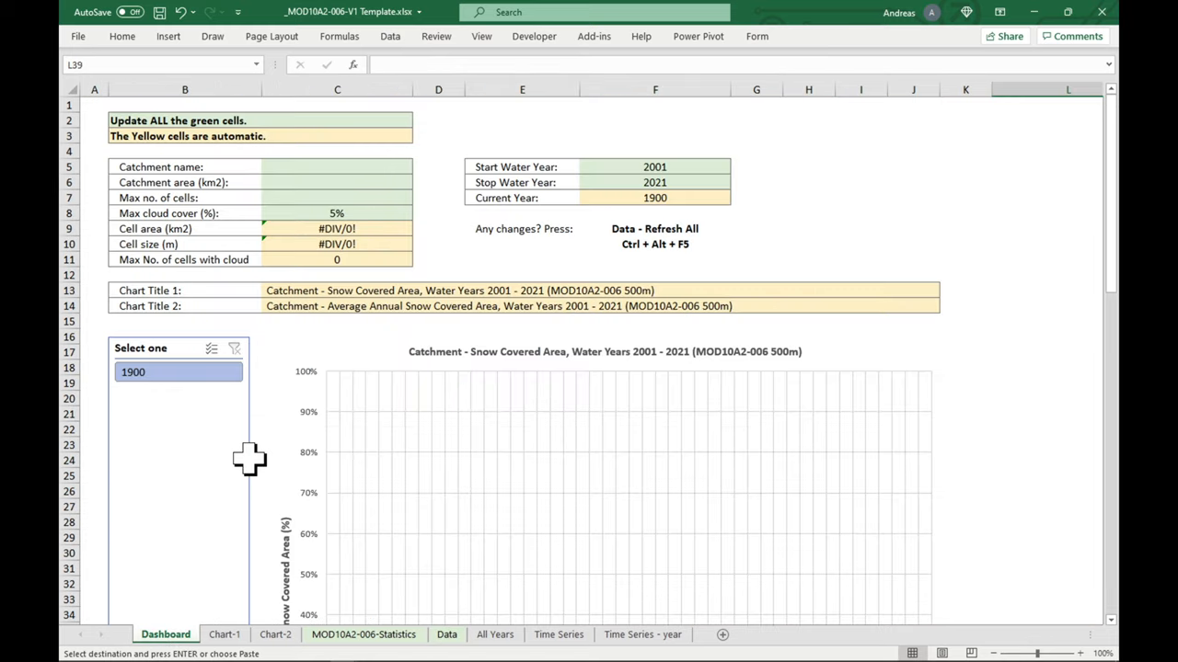
pyautogui.click(337, 198)
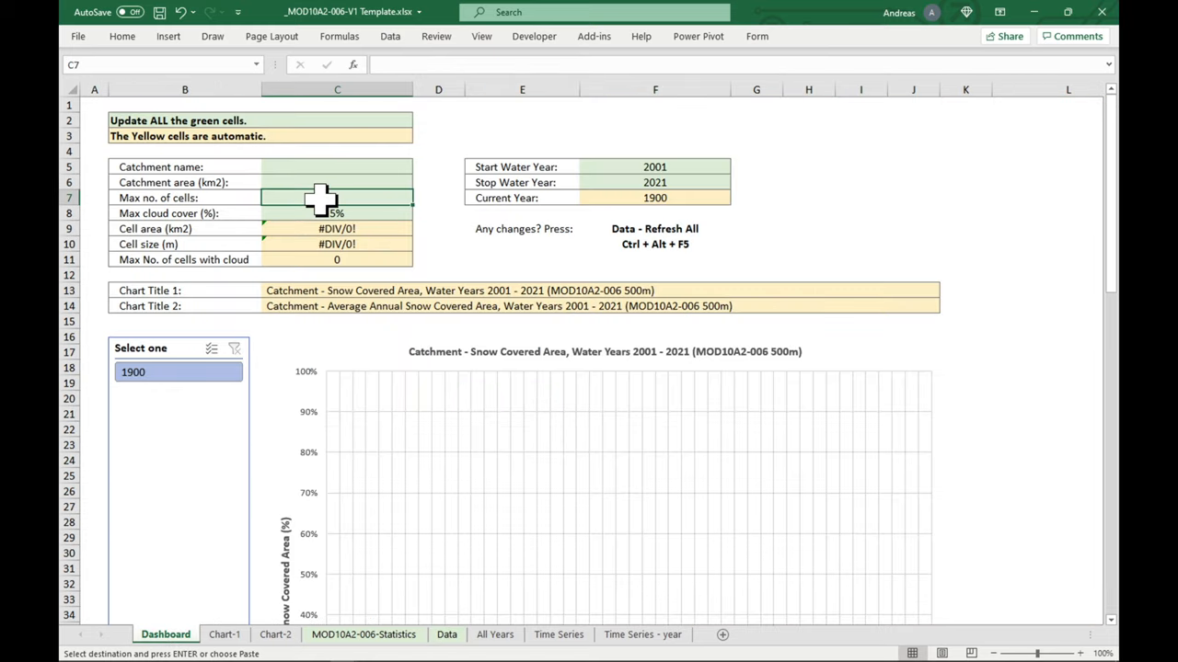
pyautogui.rightClick(337, 198)
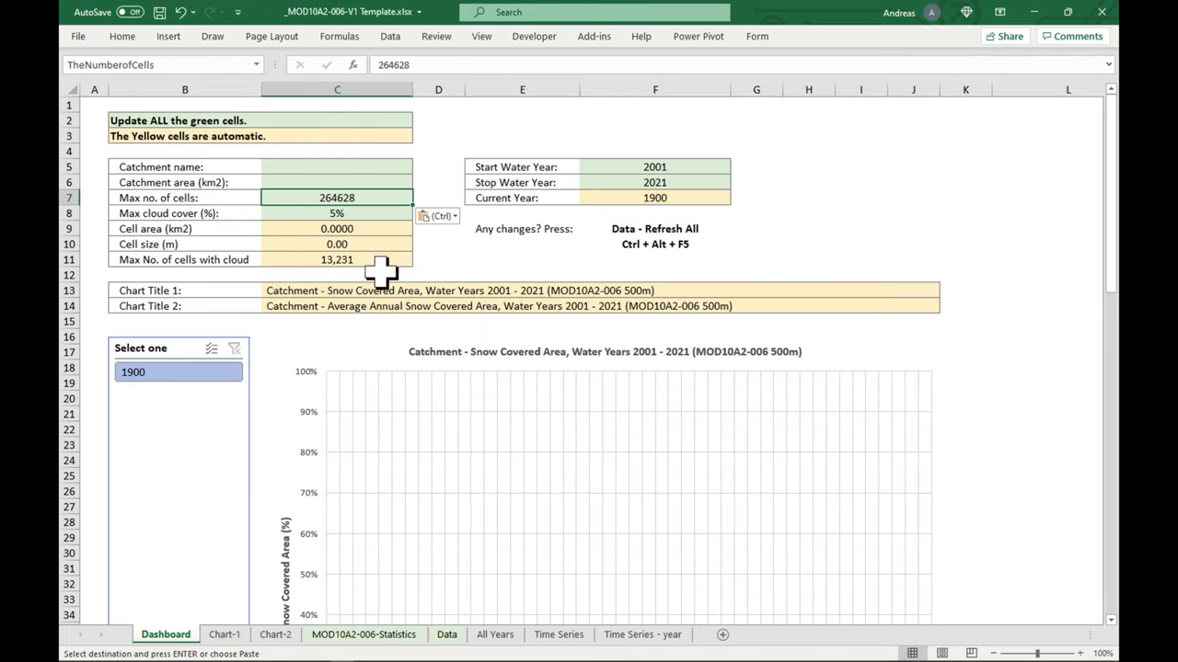
pyautogui.click(337, 167)
pyautogui.write('Kajaki Dam')
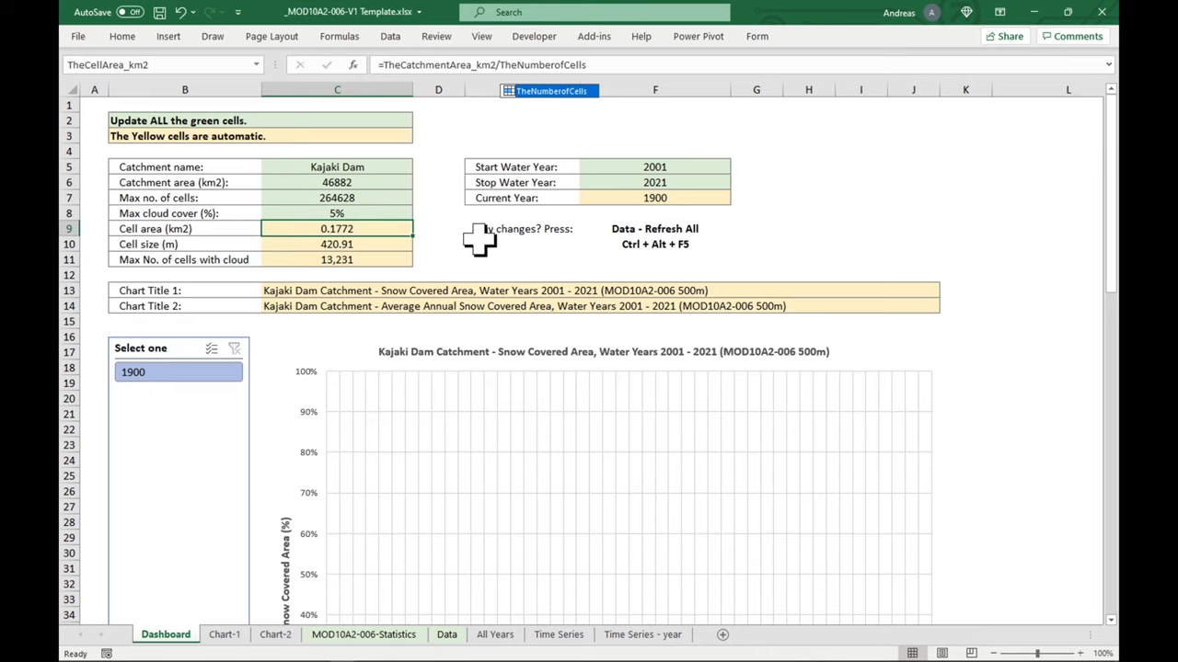
pyautogui.moveTo(667, 225)
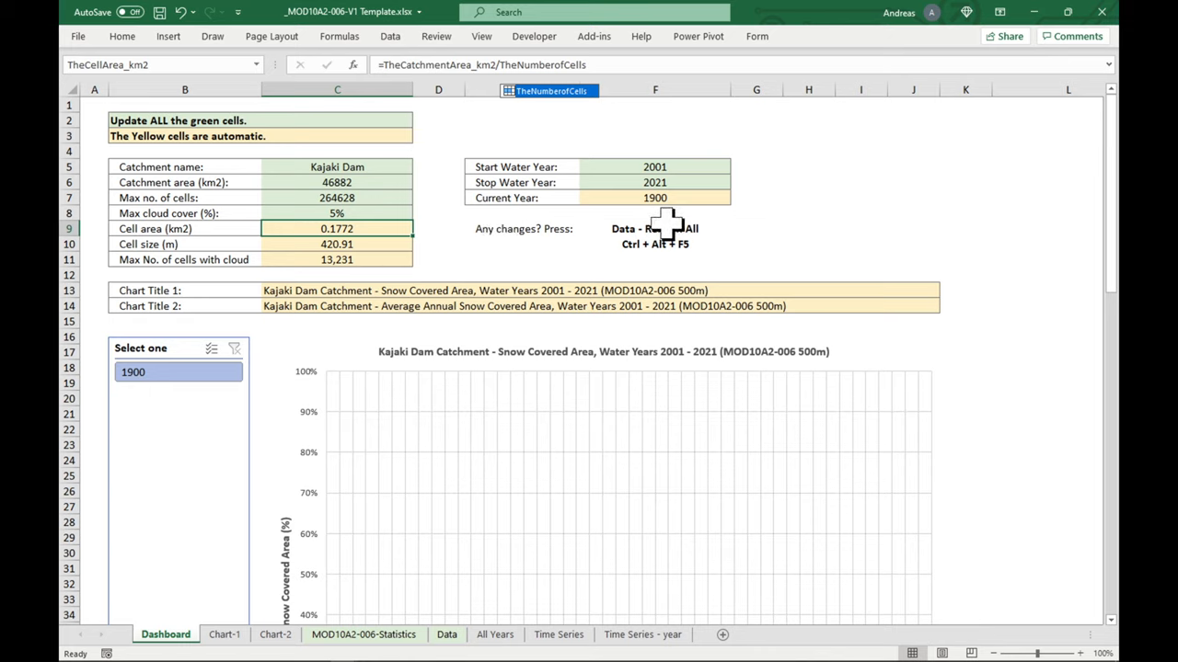
pyautogui.click(655, 228)
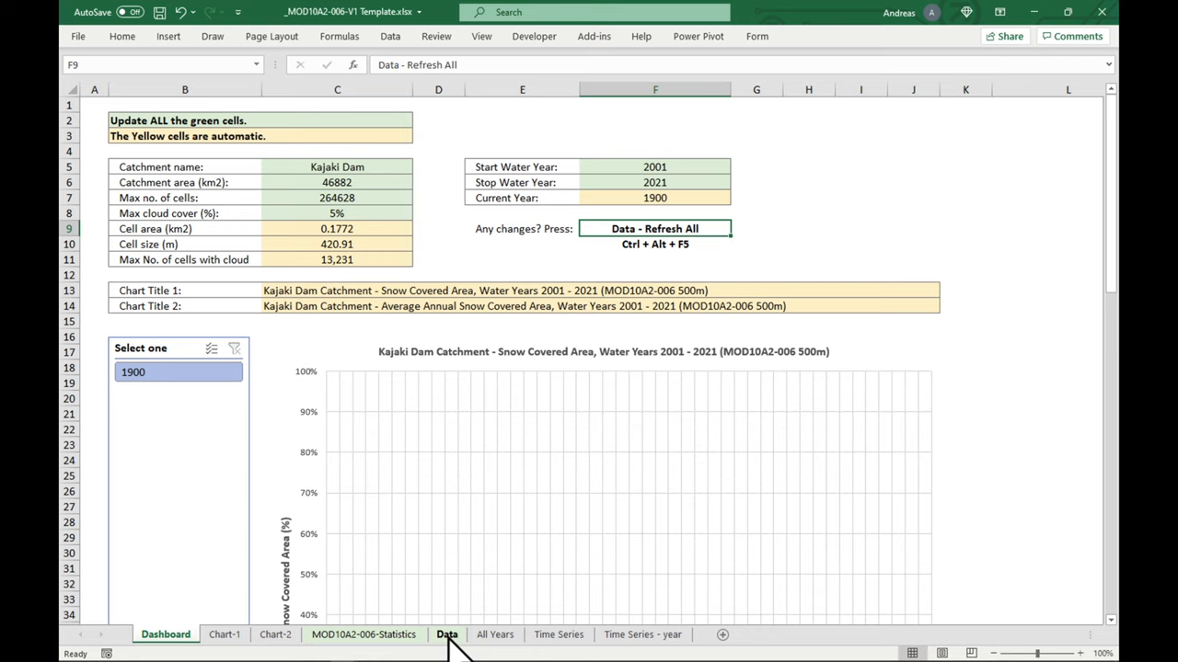
pyautogui.click(446, 634)
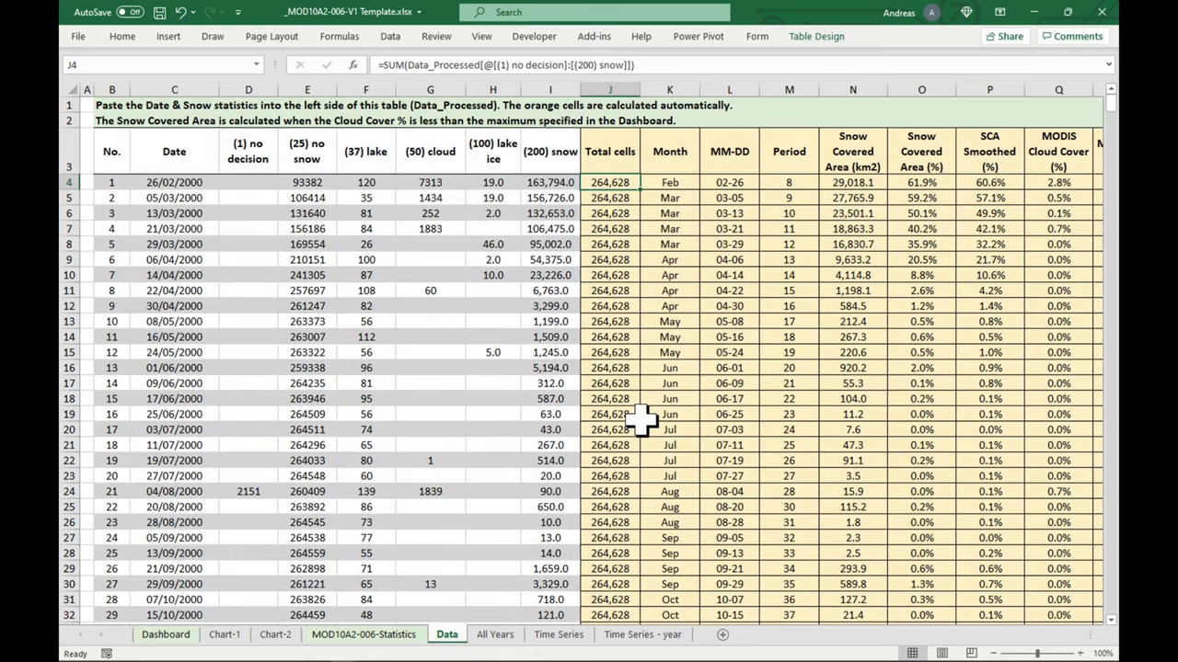
# Step: Refresh all workbook data so the Dashboard's year list, chart and All Years statistics fill
pyautogui.click(494, 635)
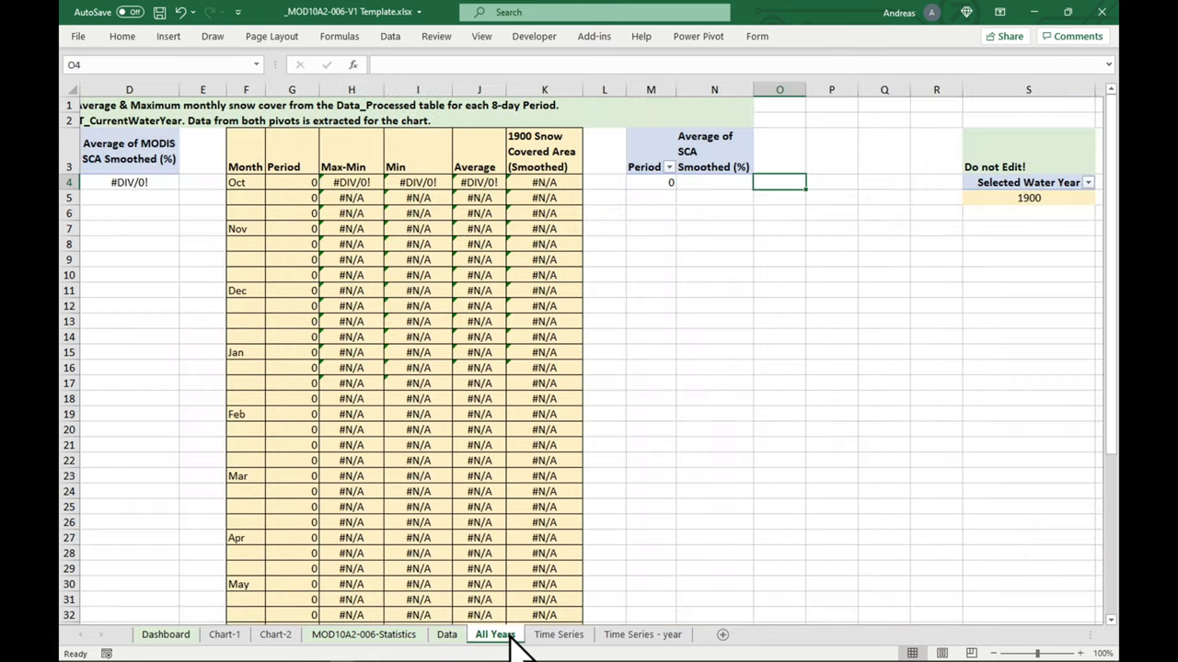
pyautogui.click(558, 634)
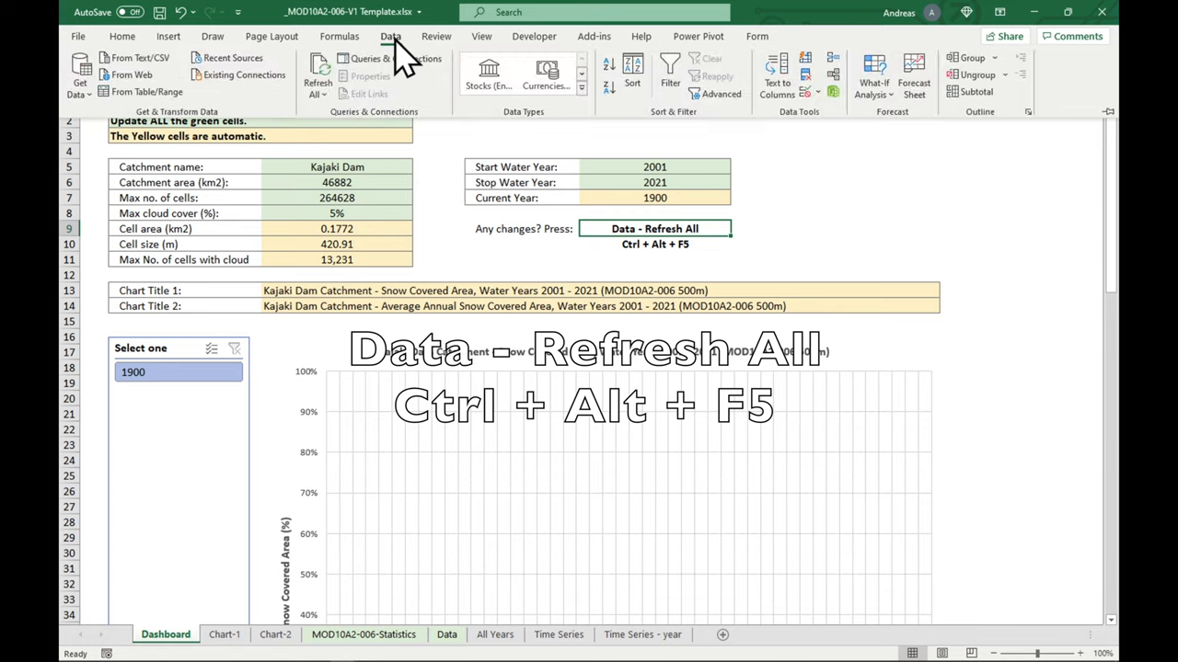
pyautogui.click(318, 69)
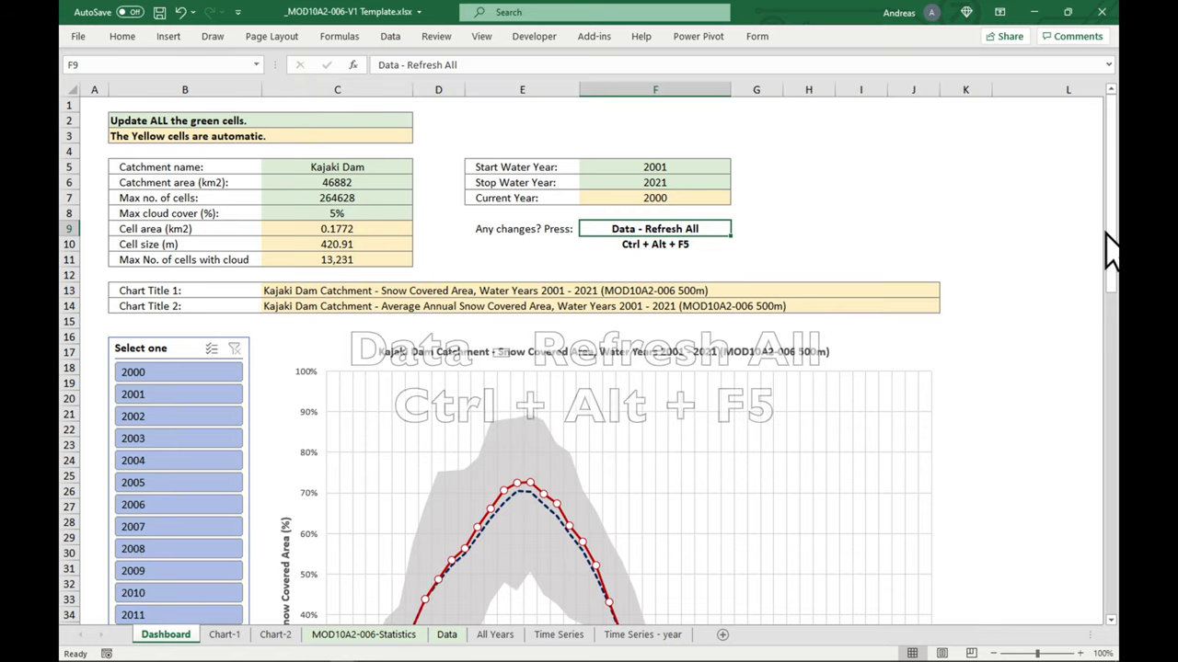
pyautogui.scroll(-3)
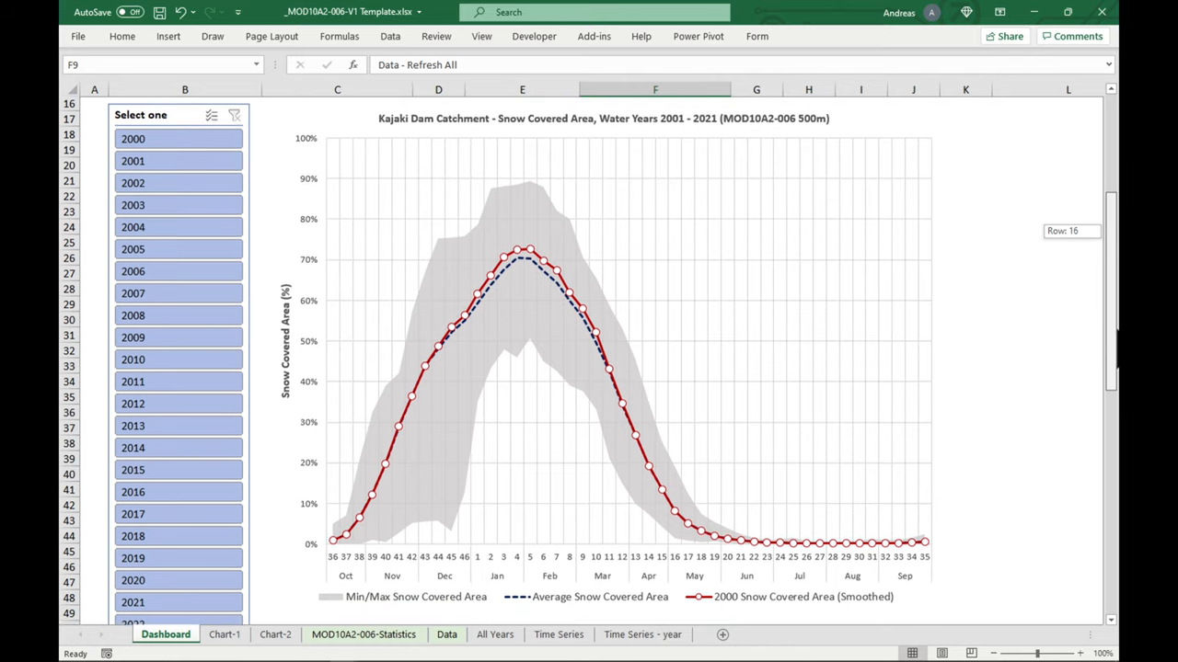
pyautogui.click(446, 634)
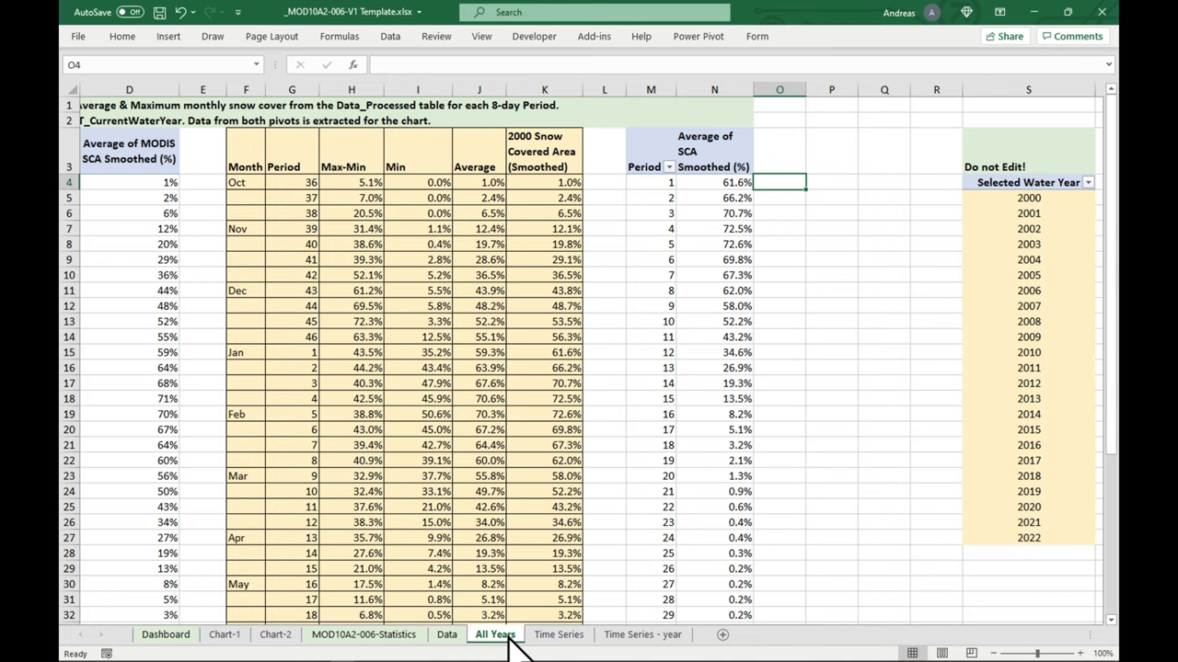
pyautogui.moveTo(280, 343)
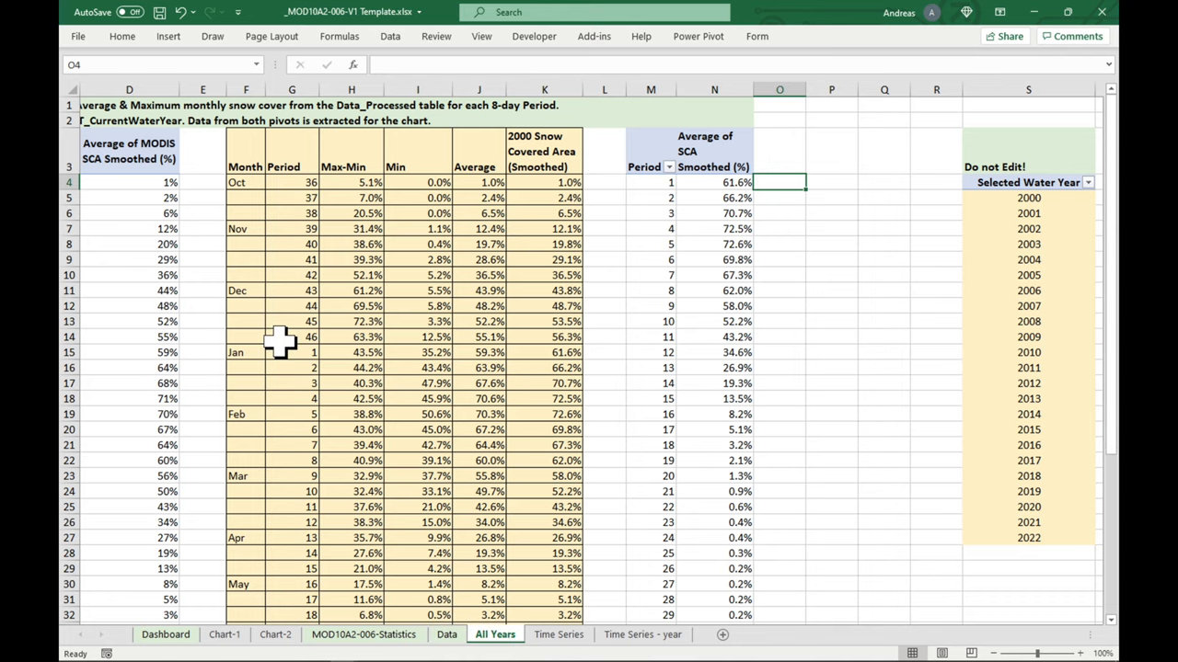
pyautogui.hscroll(-3)
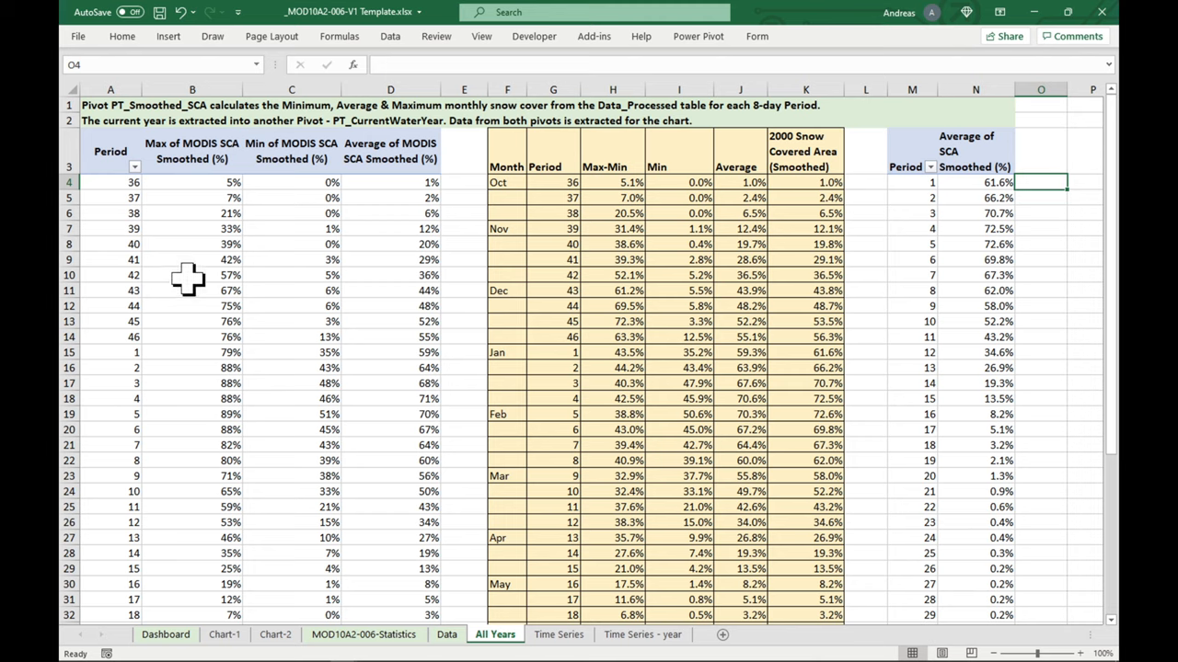
pyautogui.click(193, 275)
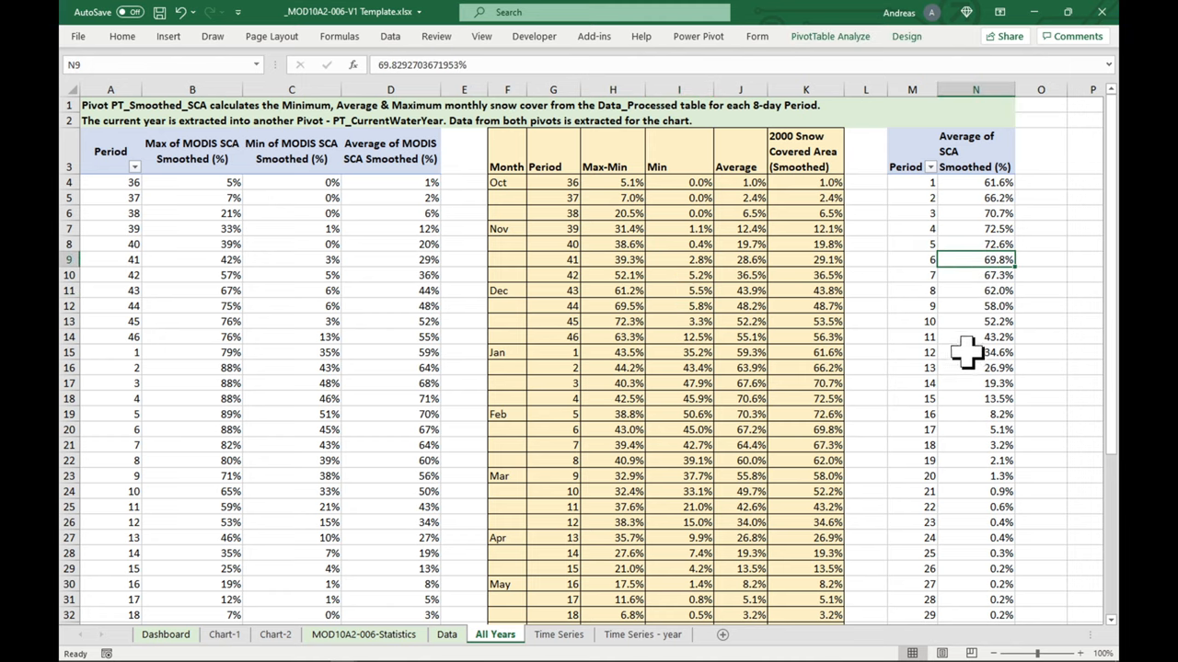
pyautogui.moveTo(662, 261)
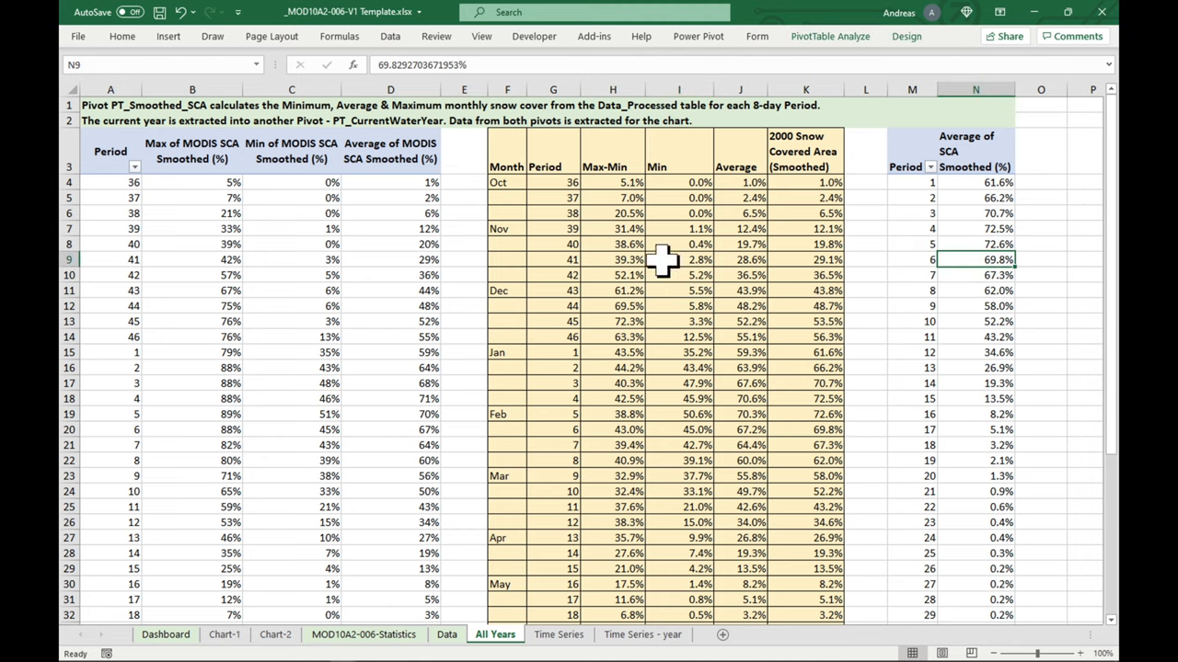
pyautogui.moveTo(642, 302)
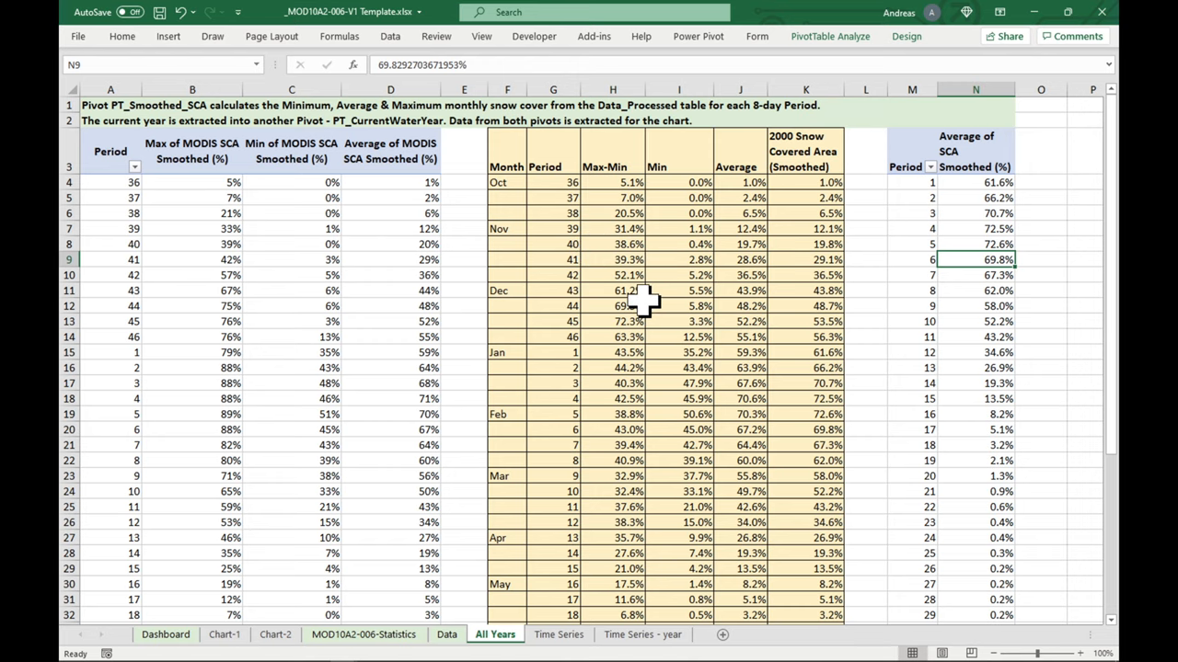
pyautogui.click(165, 634)
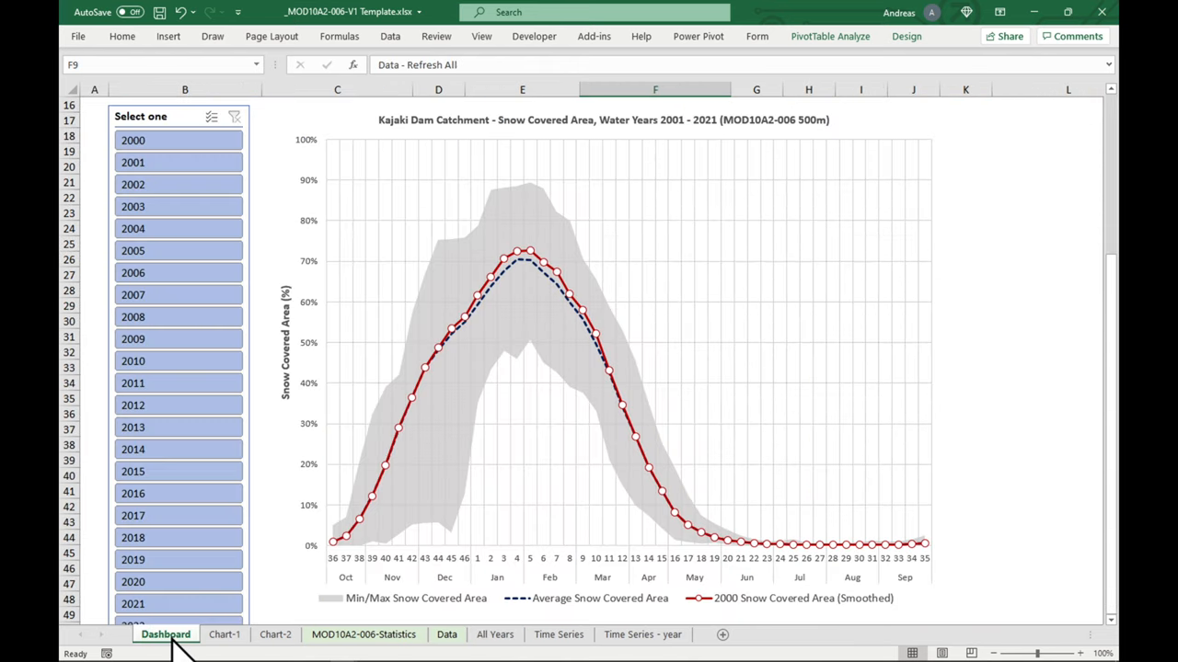
# Step: Pick 2001, 2005, 2018 and then 2021 in the year slicer to swap the chart's curve
pyautogui.click(134, 140)
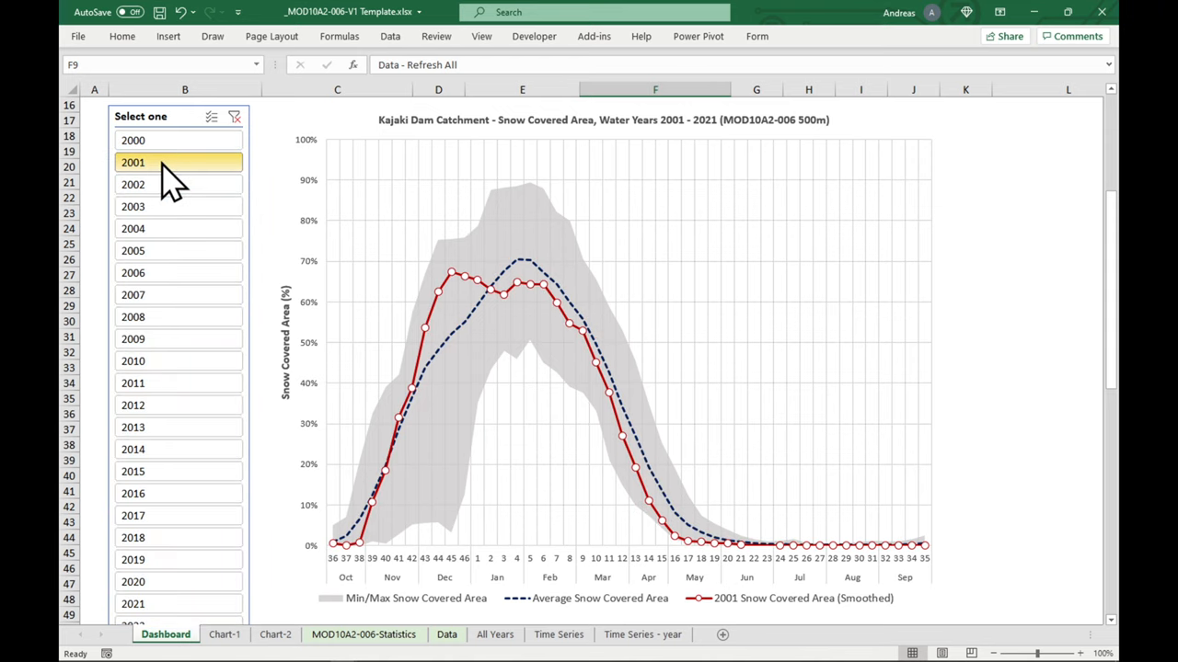
pyautogui.click(133, 185)
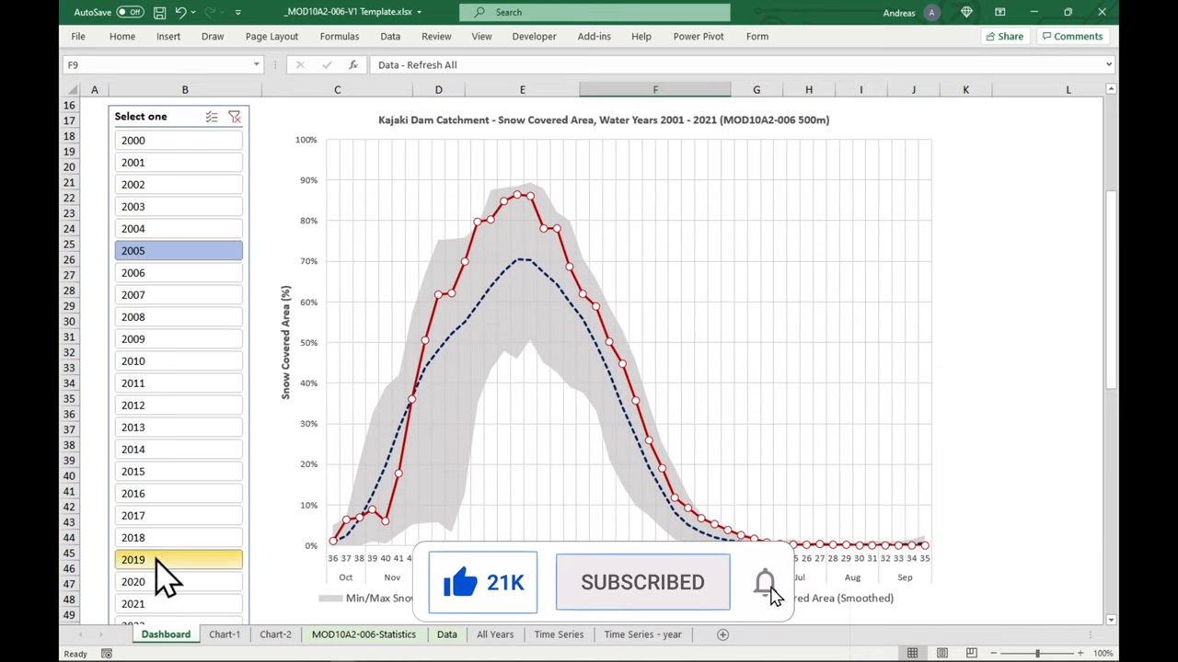
pyautogui.click(133, 537)
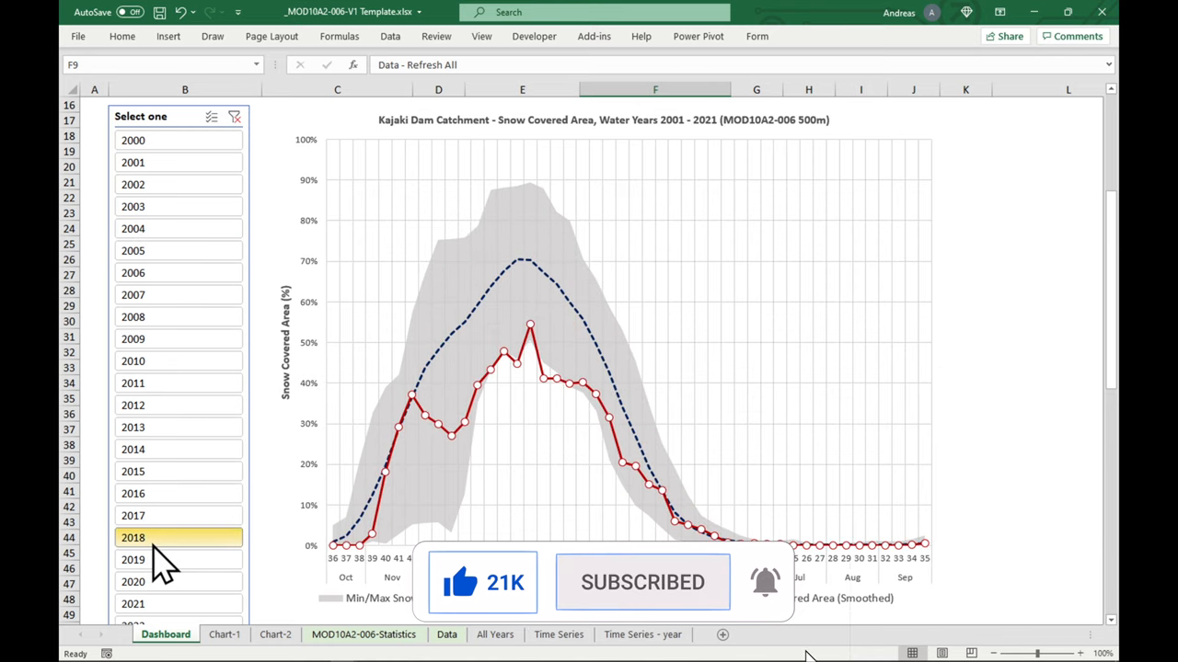
pyautogui.click(133, 559)
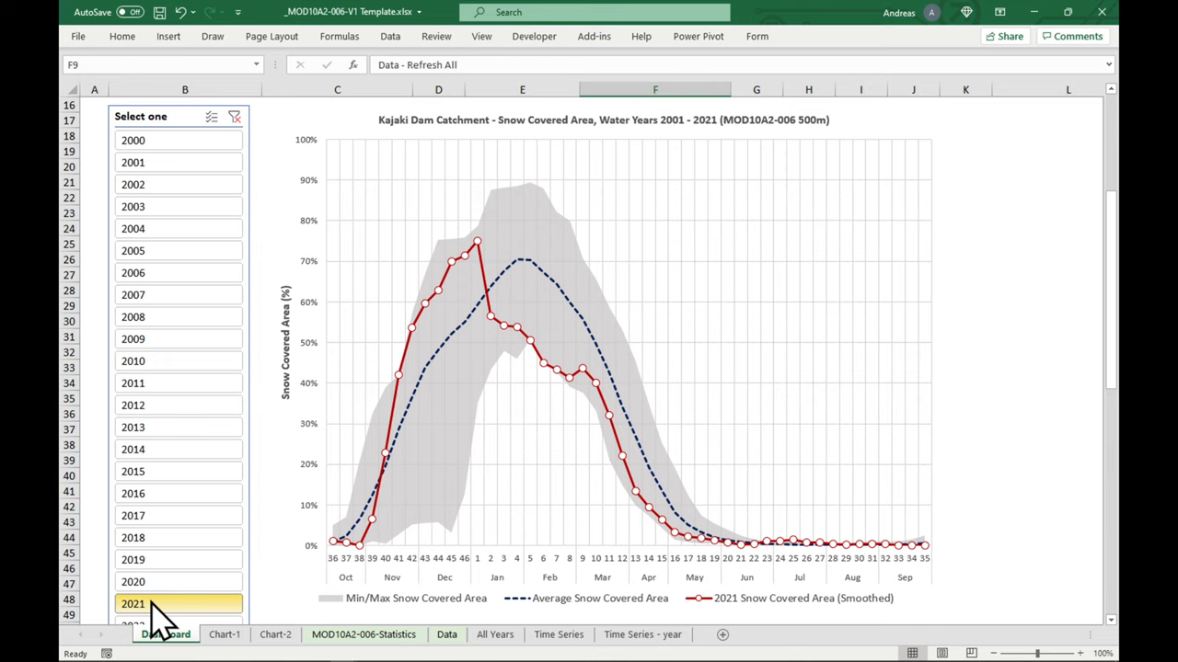
pyautogui.click(224, 634)
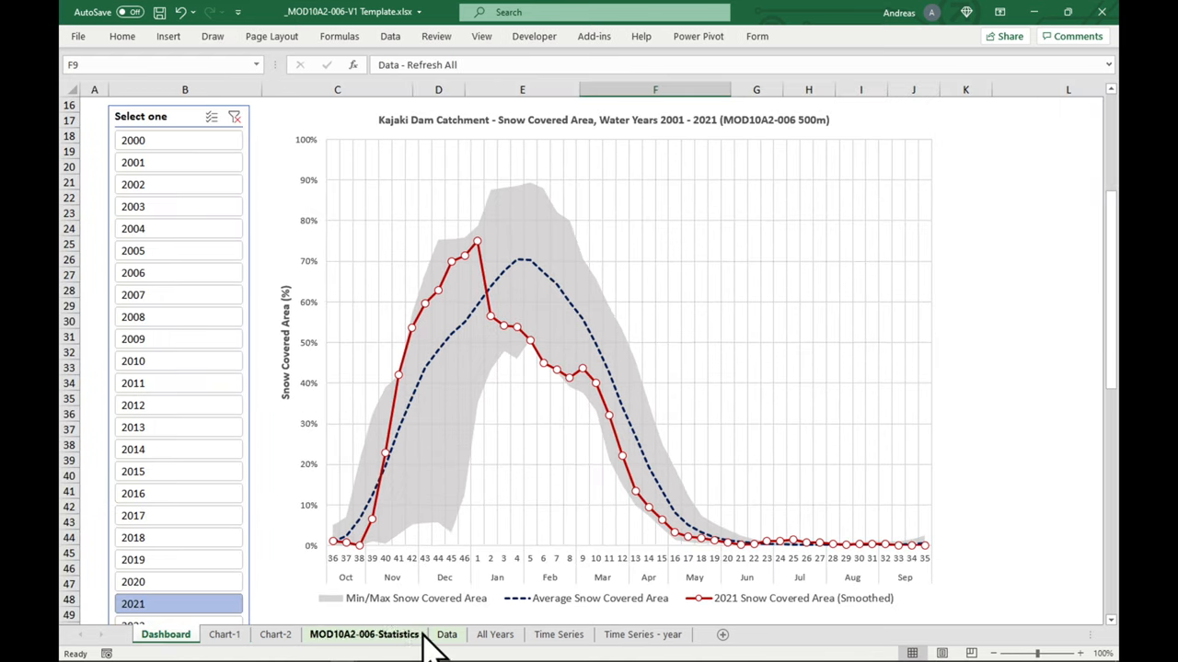
pyautogui.click(446, 634)
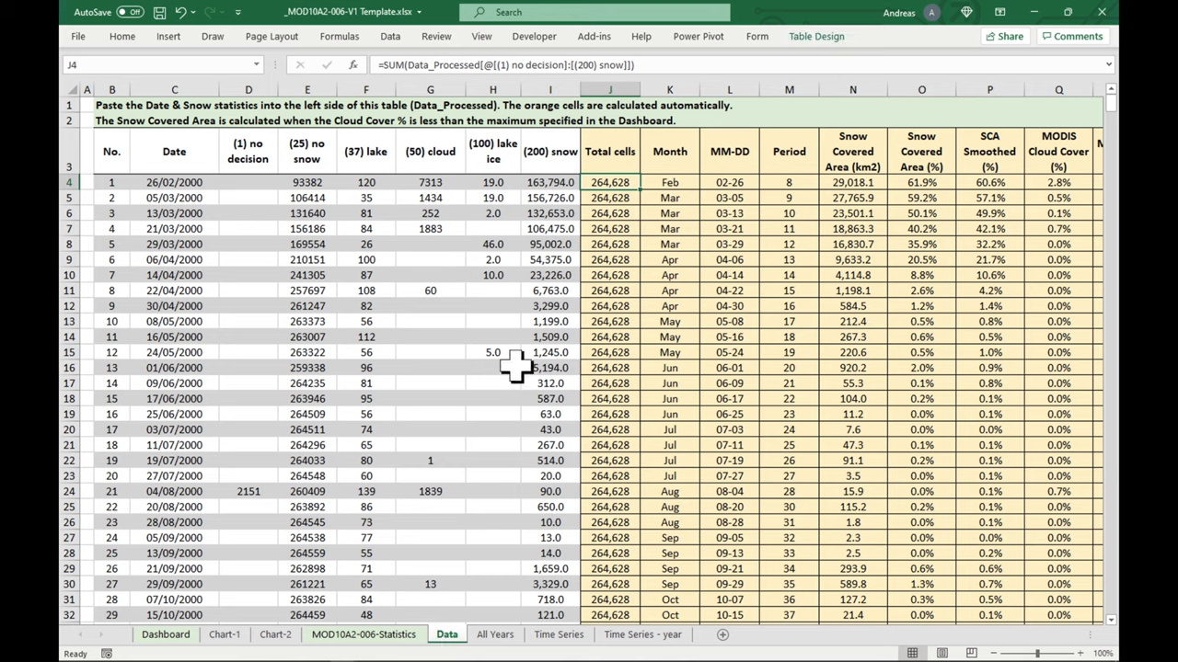
pyautogui.moveTo(478, 253)
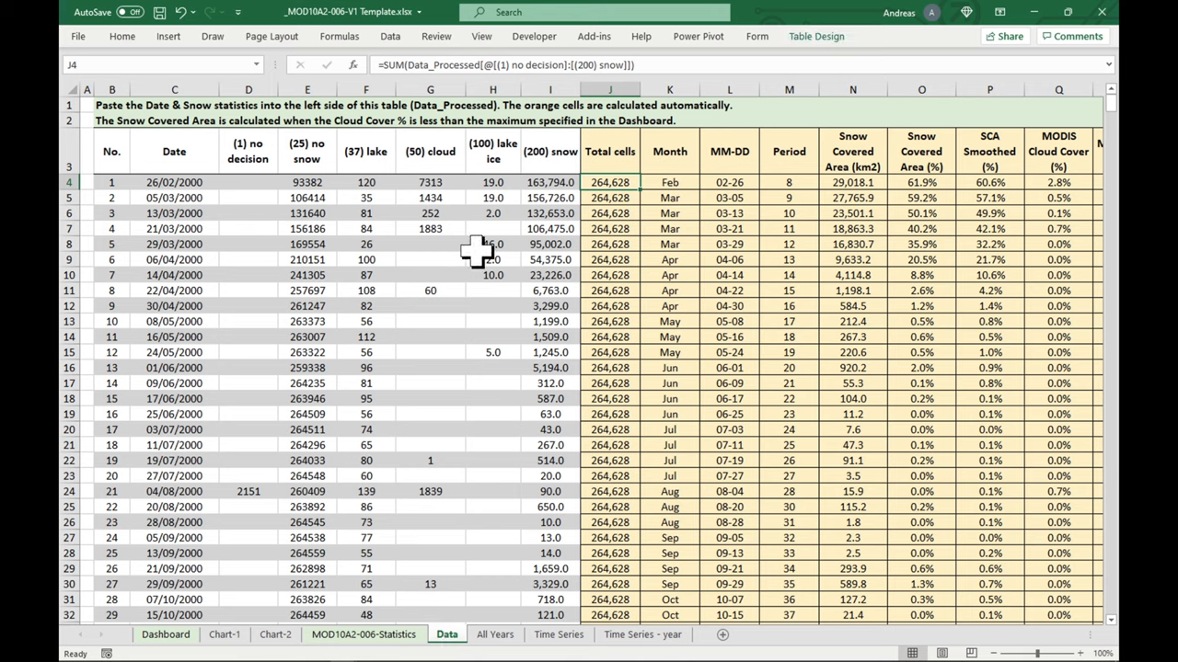
pyautogui.click(430, 181)
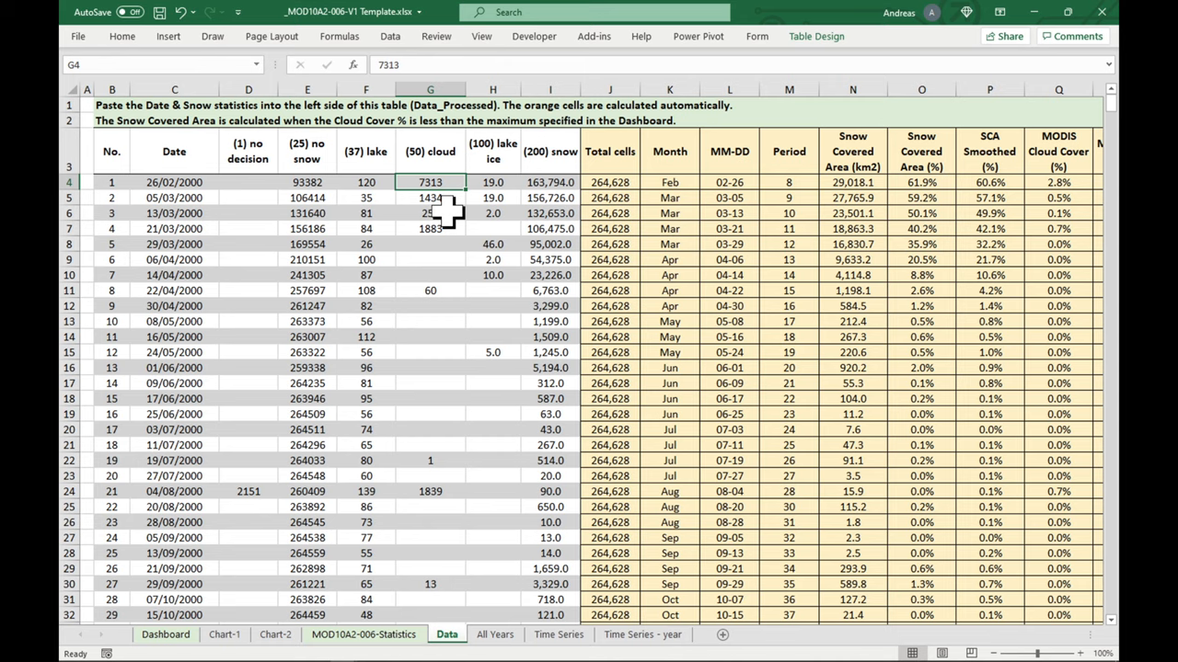
pyautogui.click(307, 181)
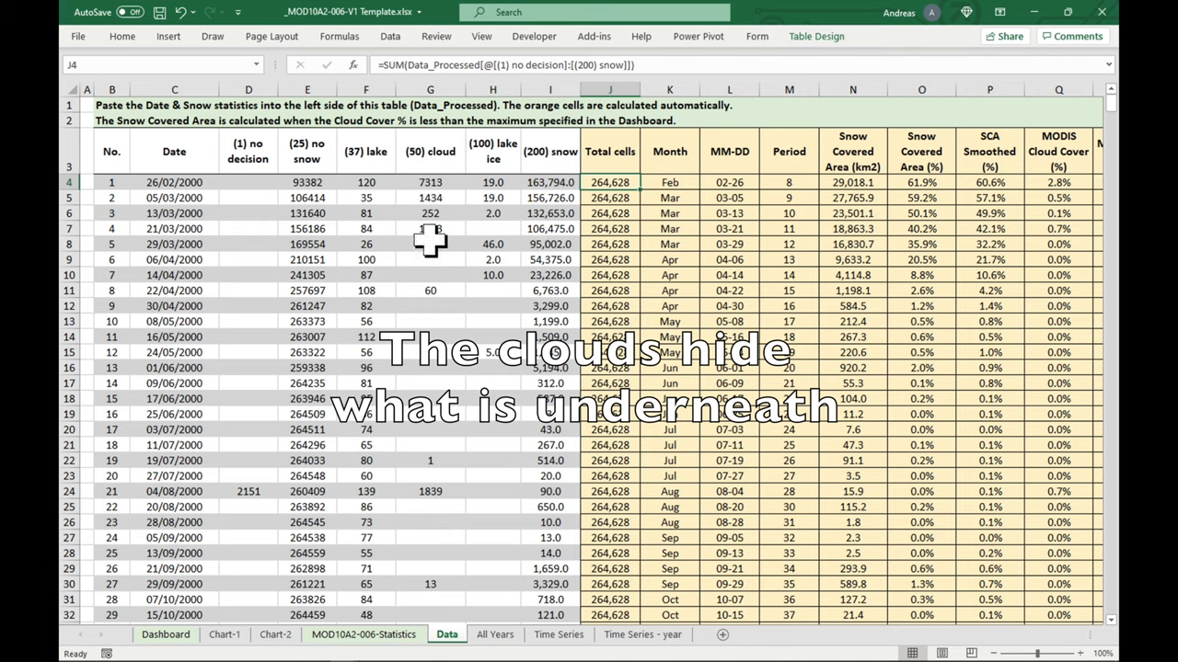
pyautogui.moveTo(432, 229)
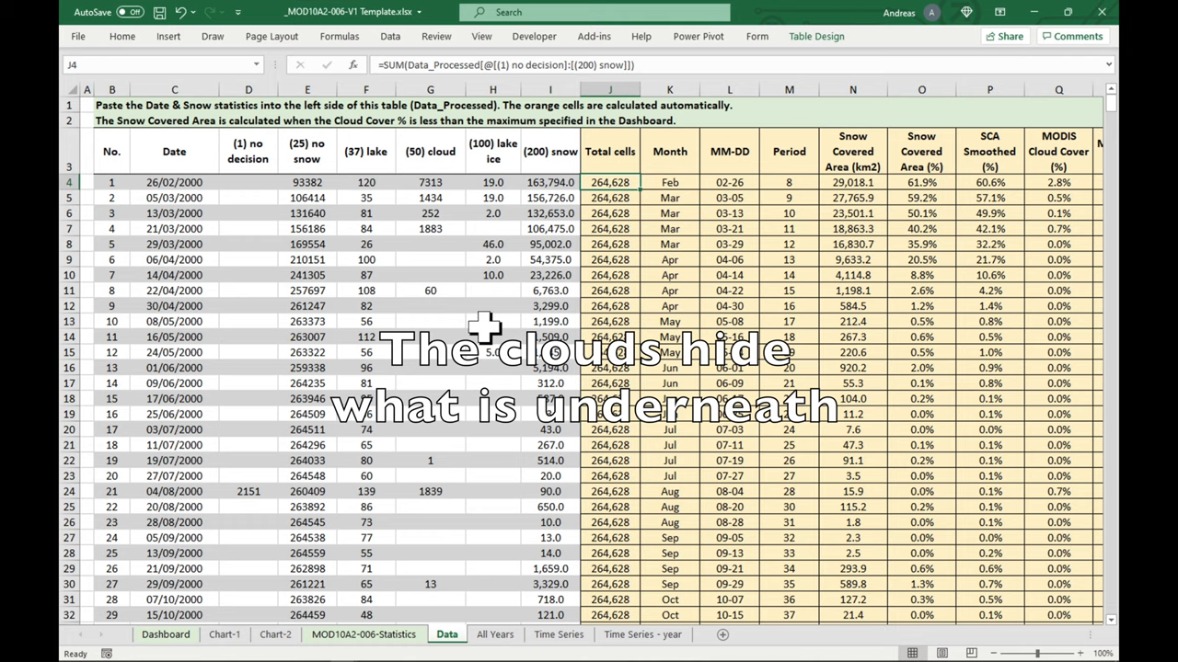
pyautogui.scroll(-3)
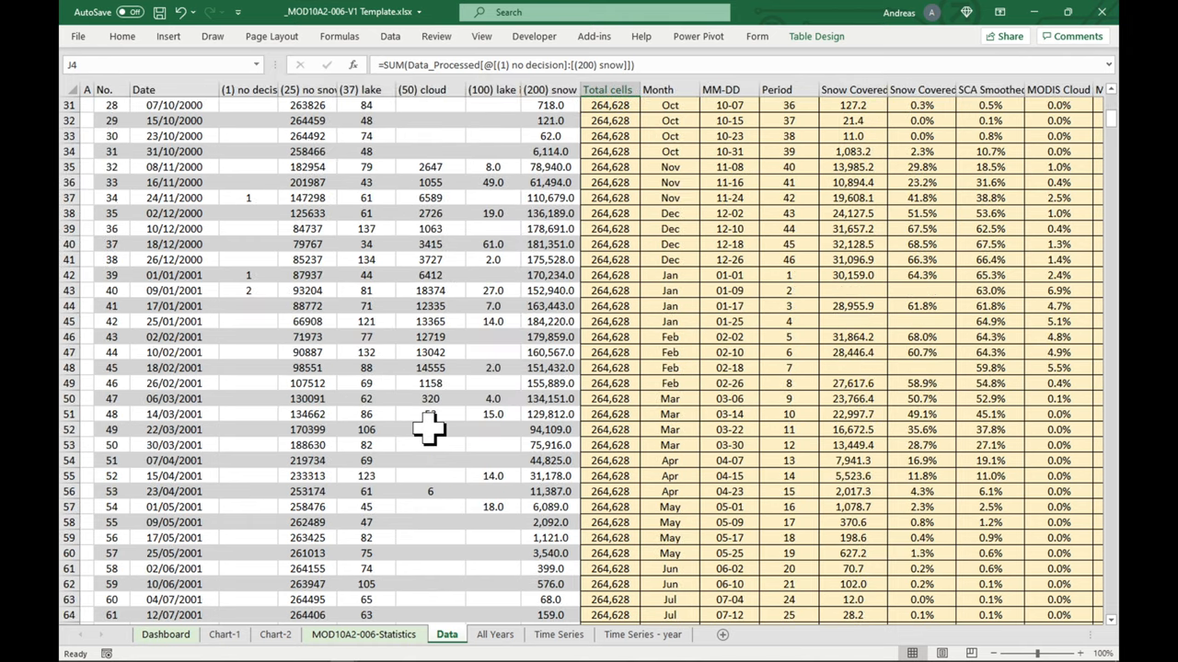
pyautogui.click(429, 336)
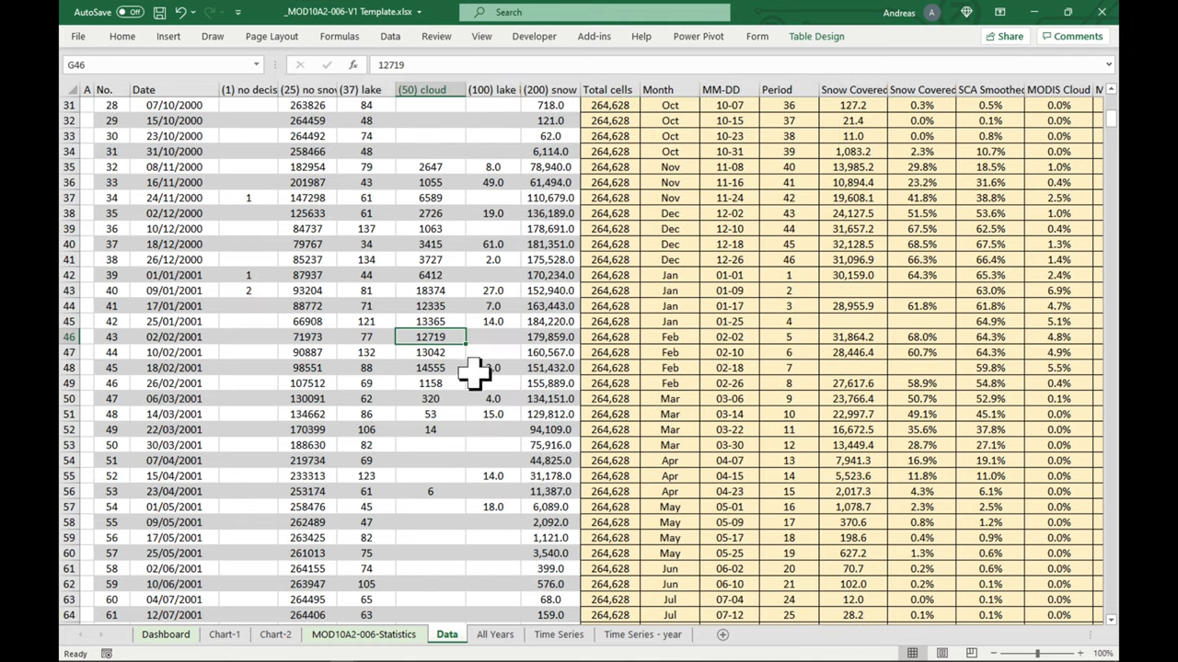
pyautogui.click(308, 337)
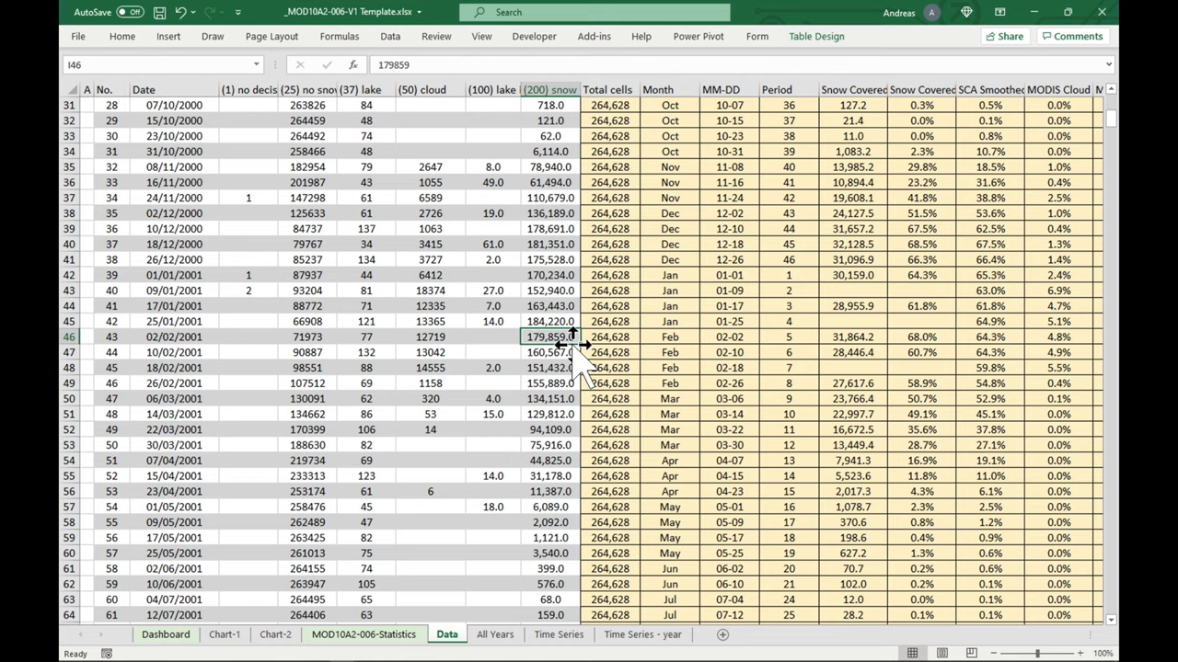
pyautogui.click(165, 634)
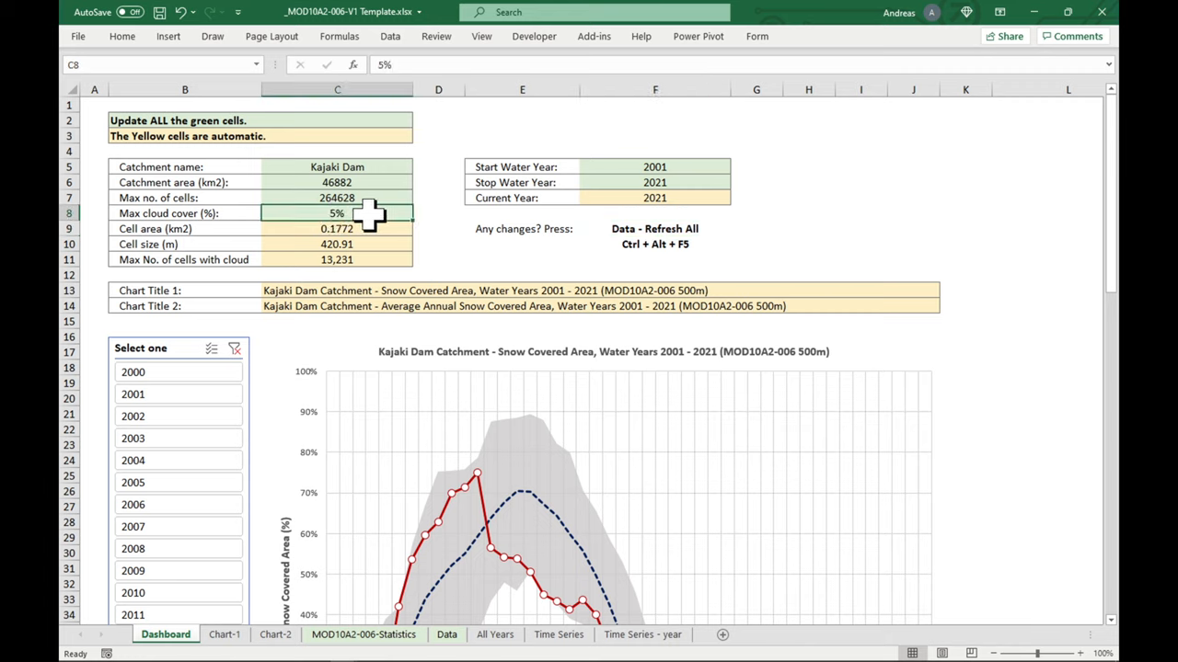
# Step: Enter 100% max cloud cover, refresh, and plot the 2016 snow-covered-area curve
pyautogui.write('1%')
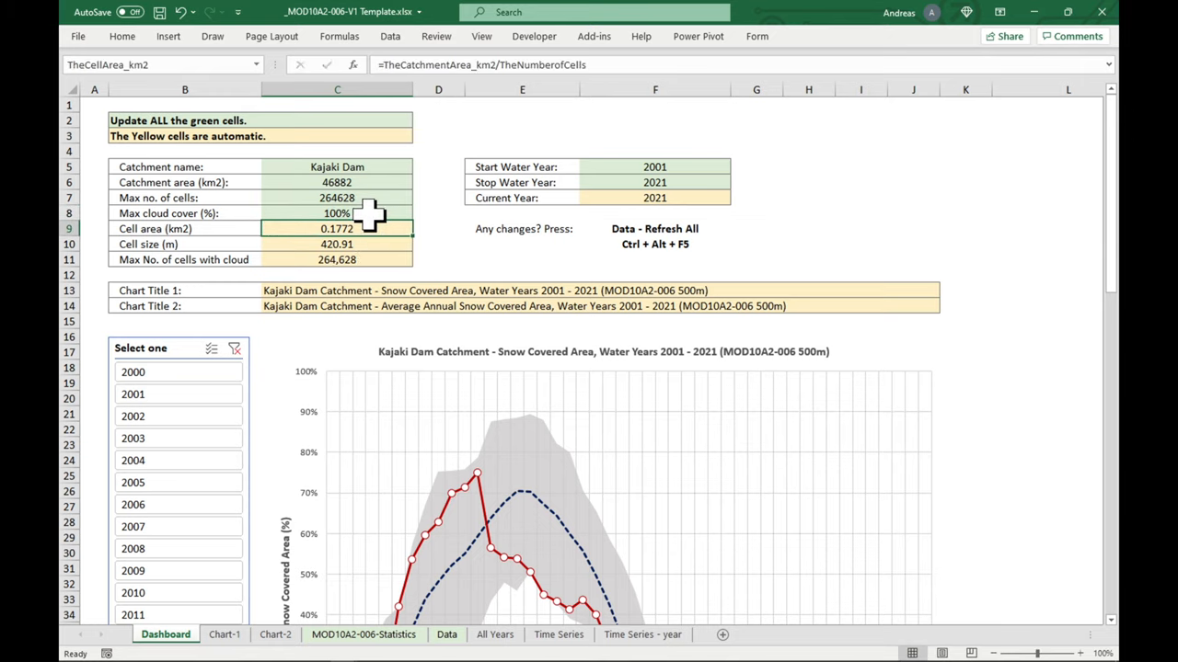
pyautogui.click(390, 36)
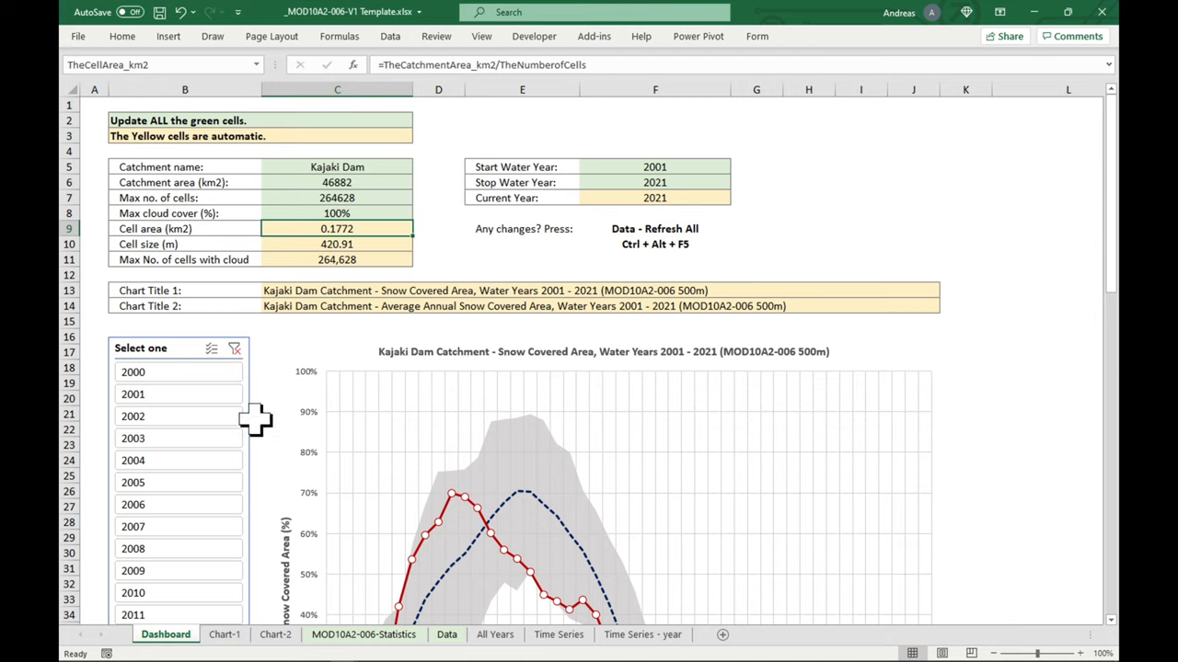
pyautogui.scroll(-3)
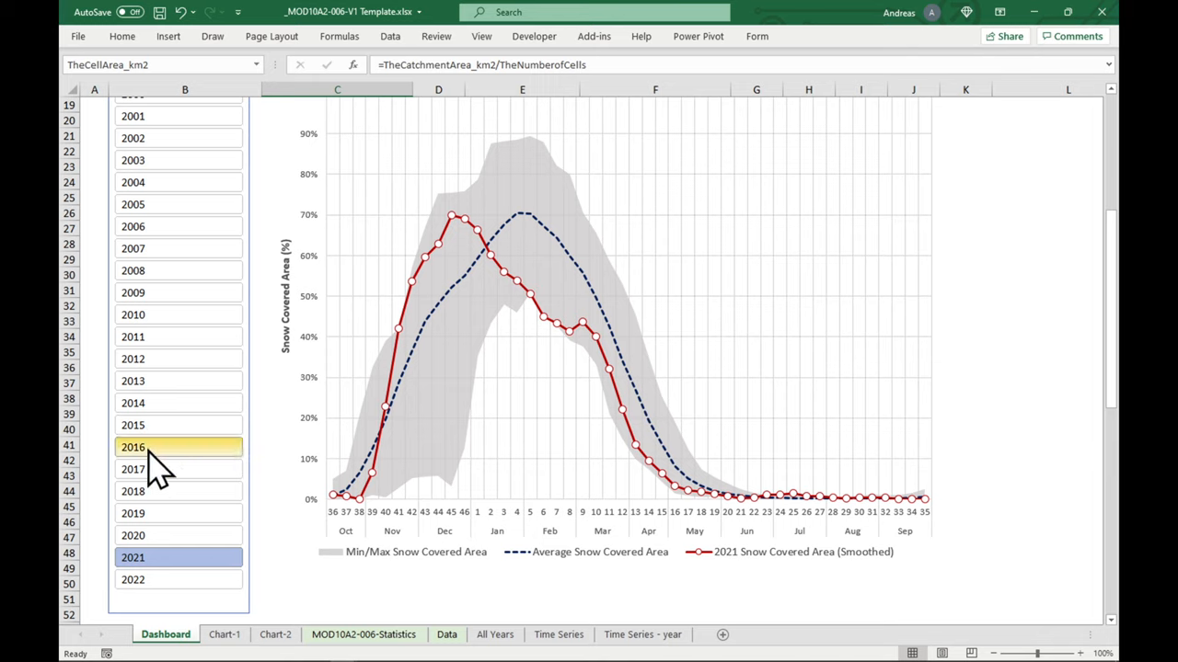
pyautogui.click(133, 447)
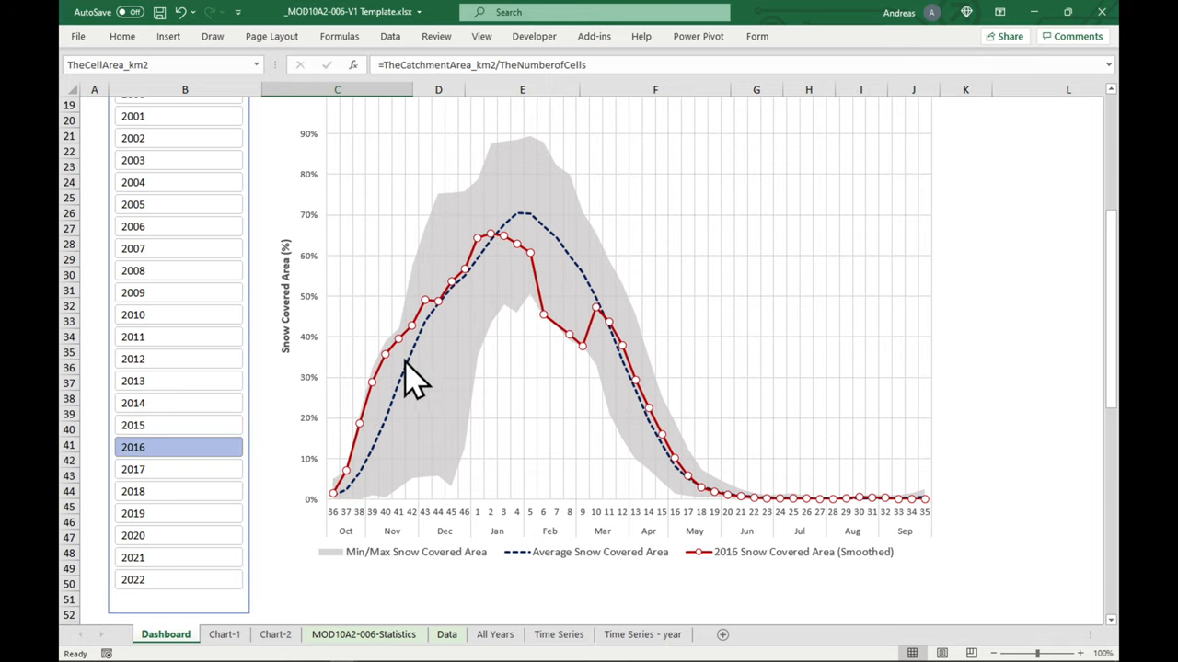
pyautogui.moveTo(566, 326)
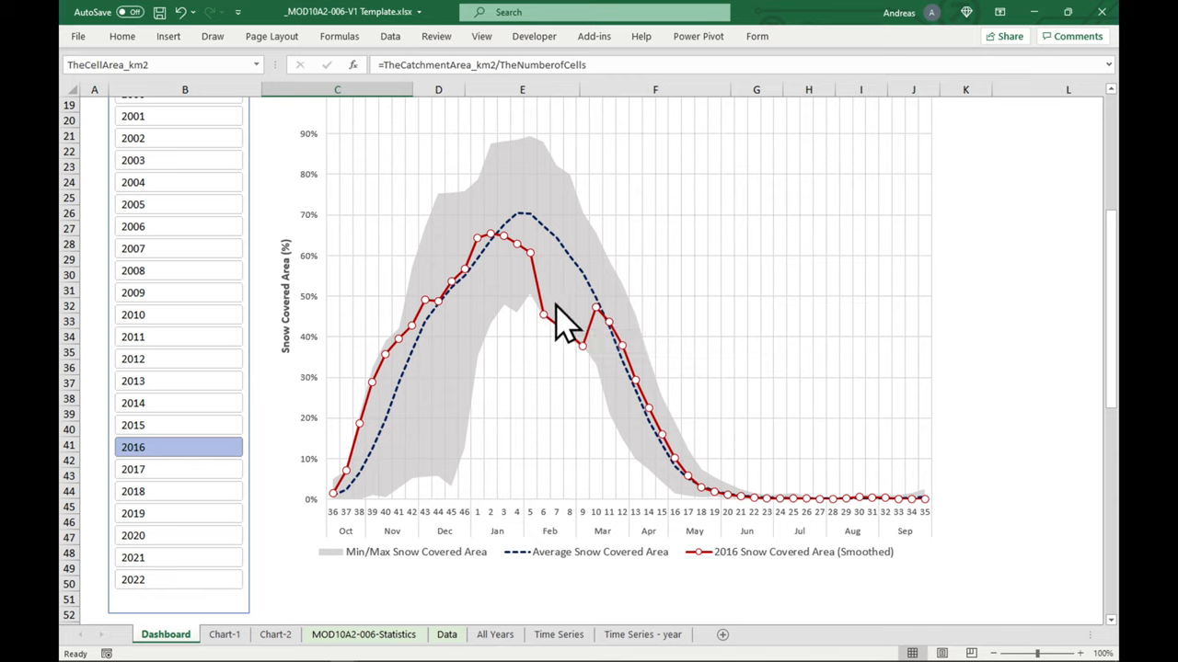
pyautogui.moveTo(575, 359)
pyautogui.write('0')
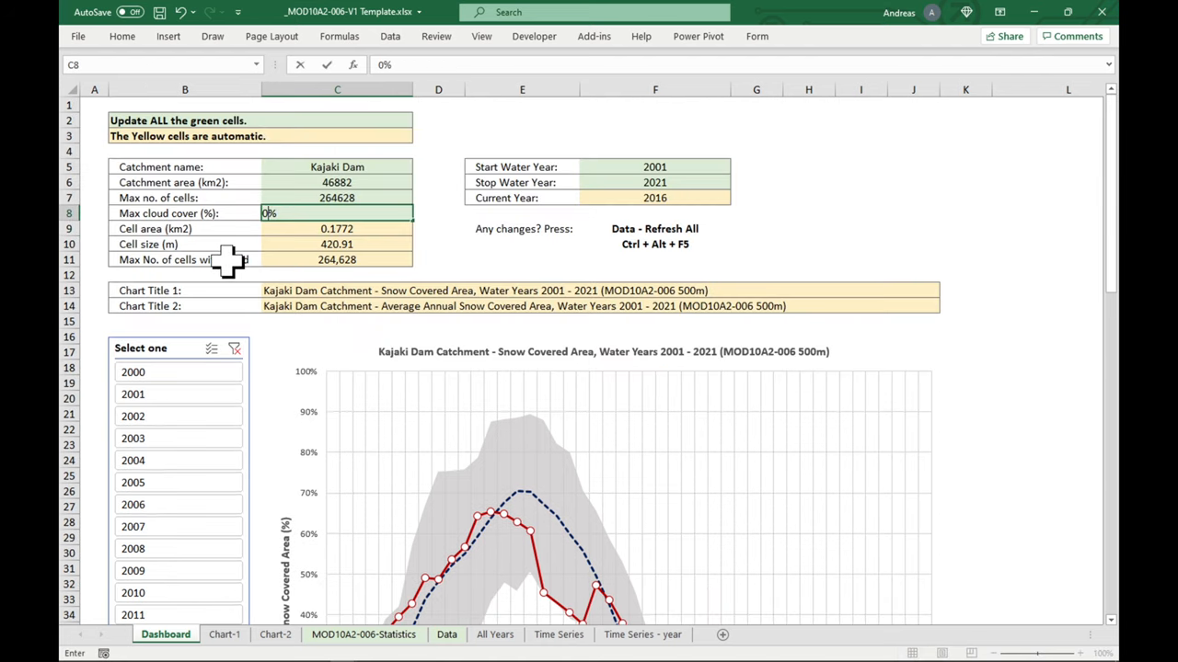
# Step: Apply a 0% max cloud cover limit on the dashboard
pyautogui.click(336, 198)
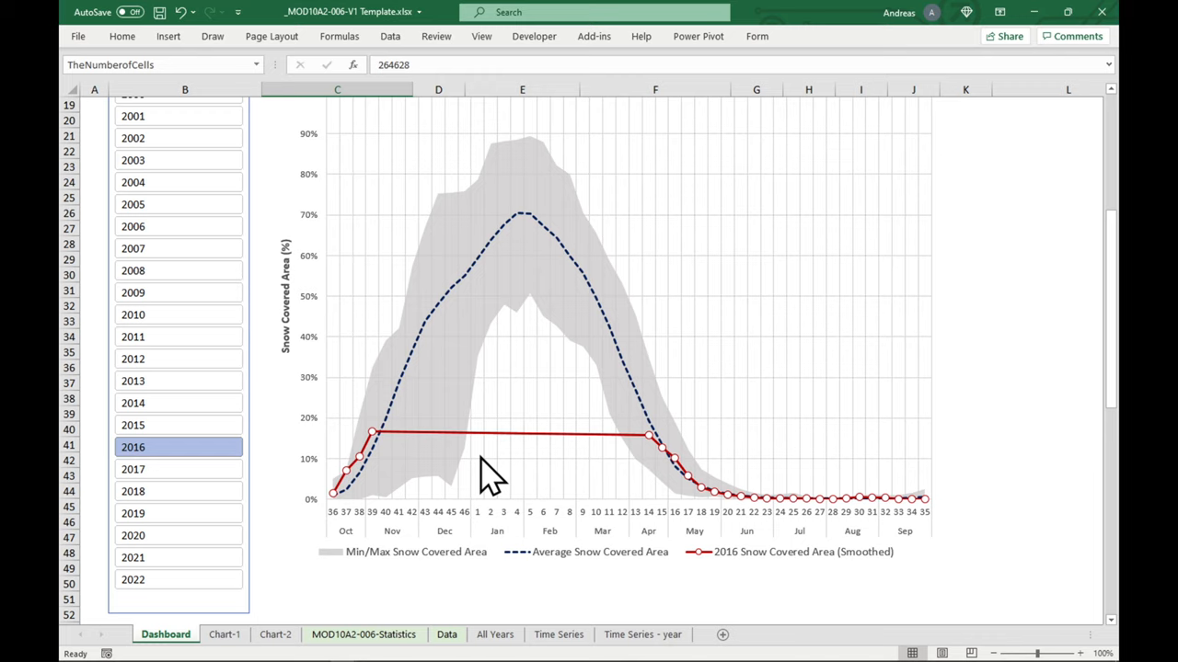
pyautogui.moveTo(615, 451)
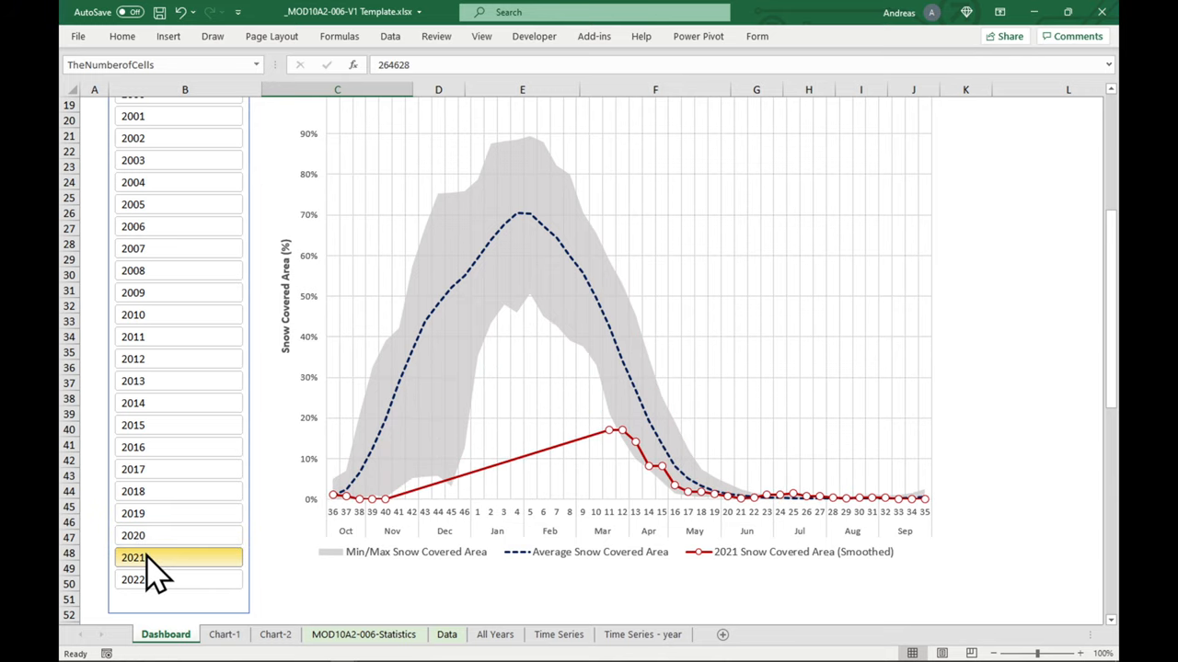
pyautogui.scroll(3)
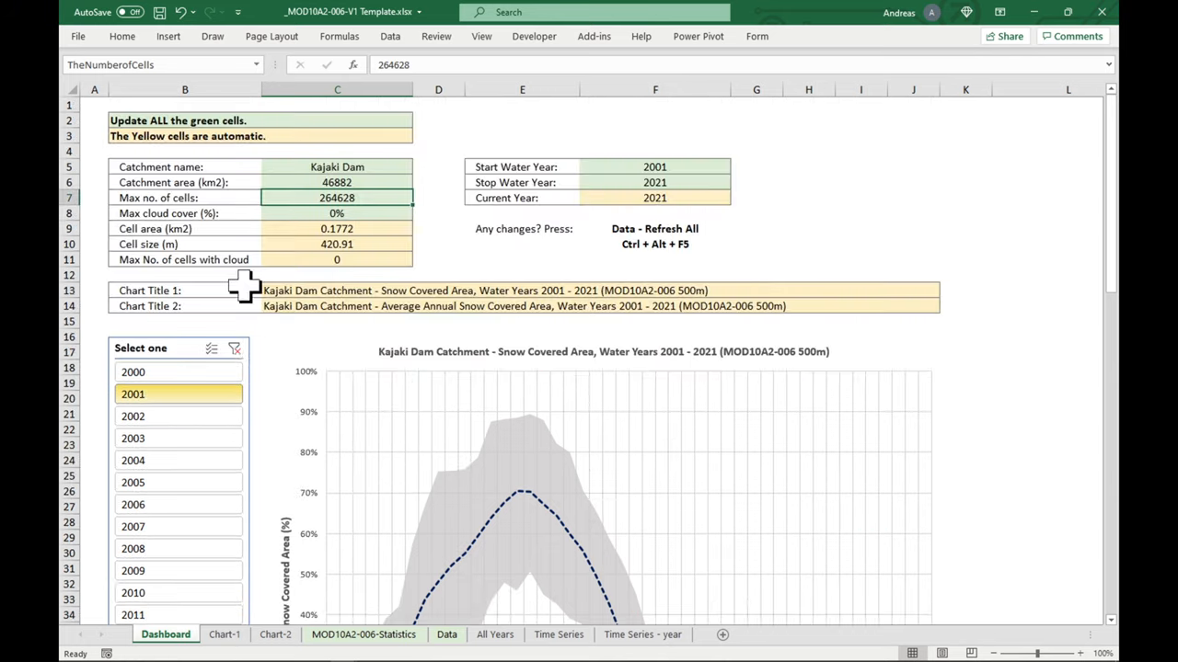
# Step: Change Max cloud cover in C8 to 5% and refresh all data
pyautogui.click(336, 213)
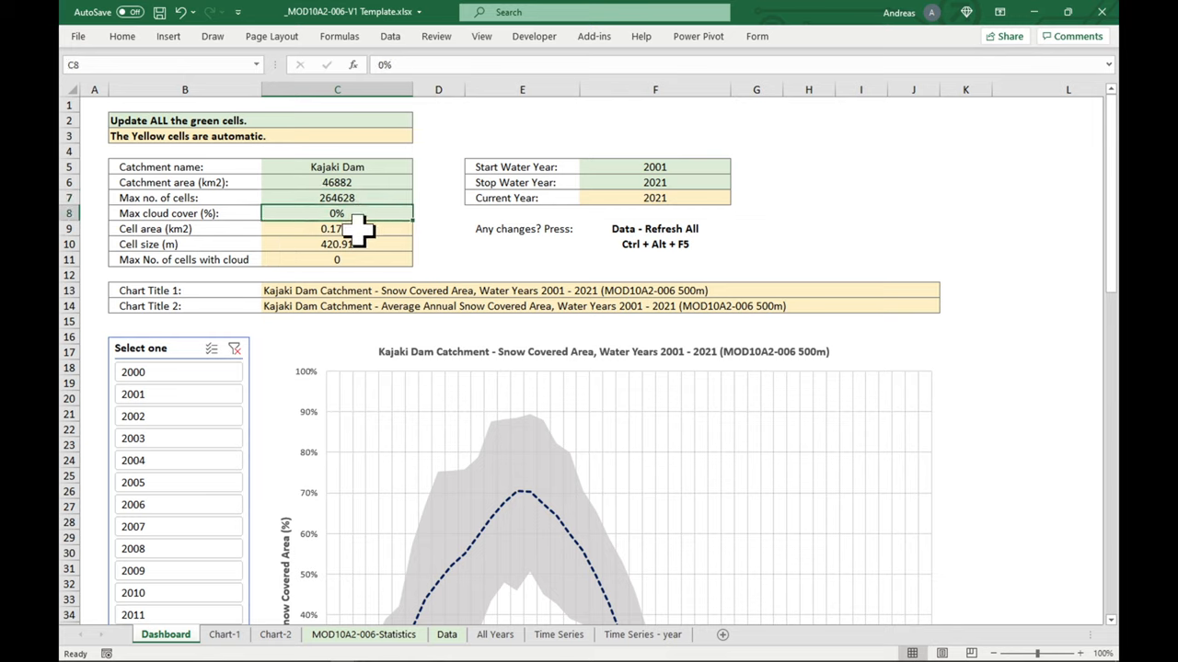
pyautogui.write('5%')
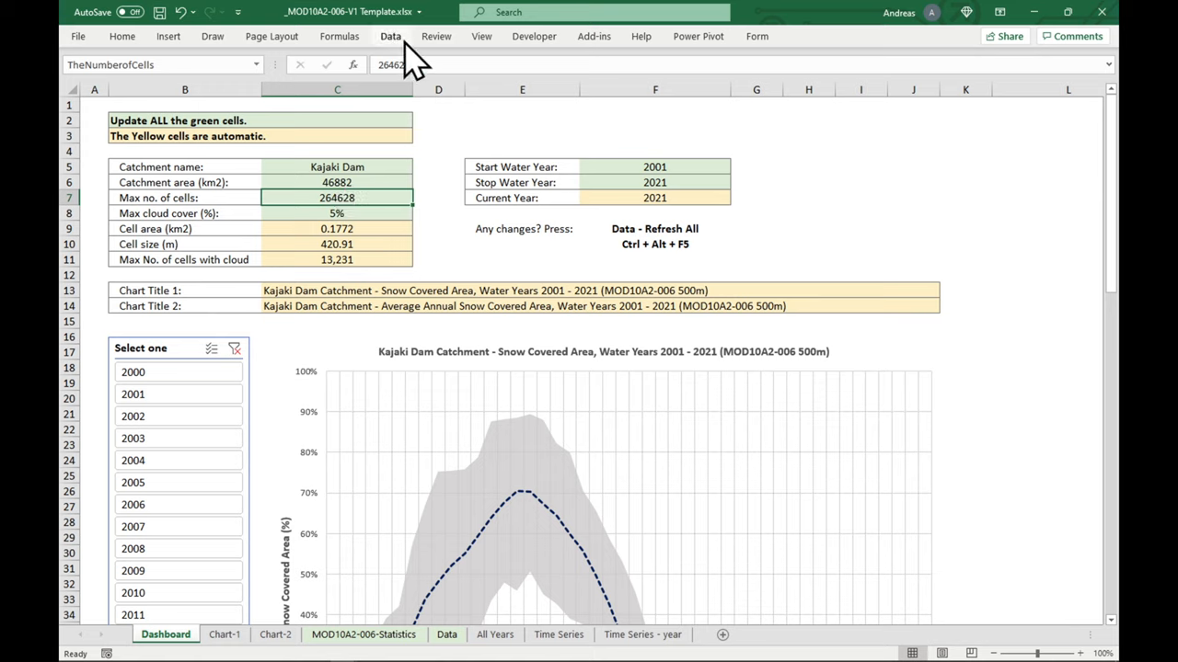
pyautogui.click(390, 36)
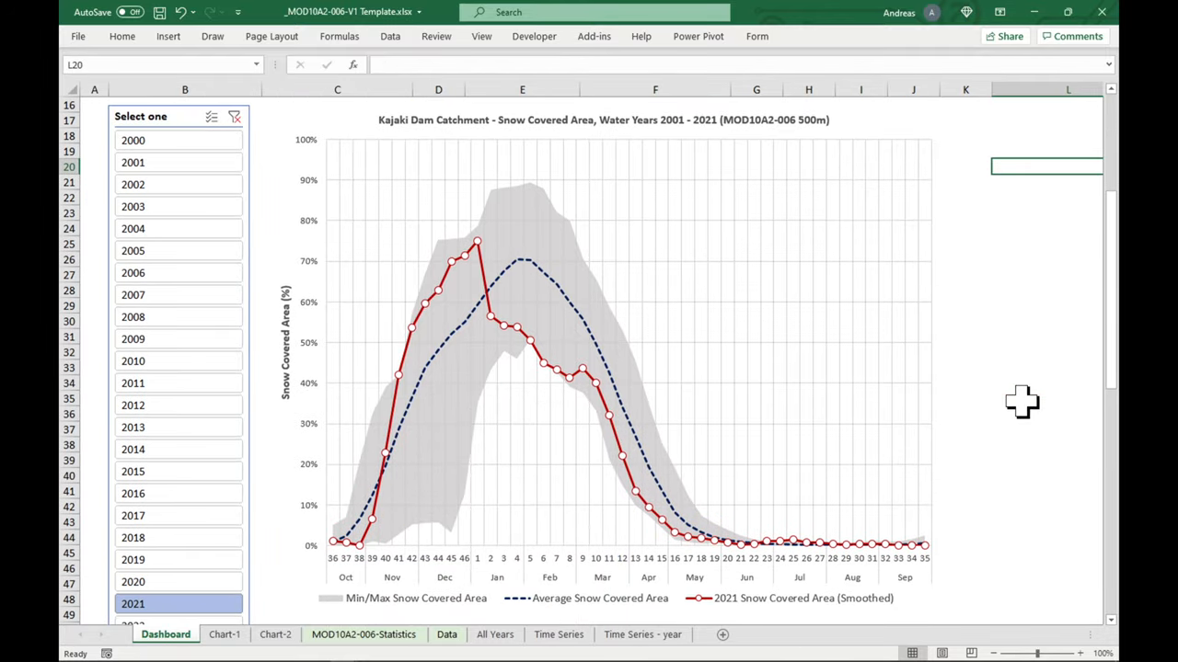
pyautogui.moveTo(746, 446)
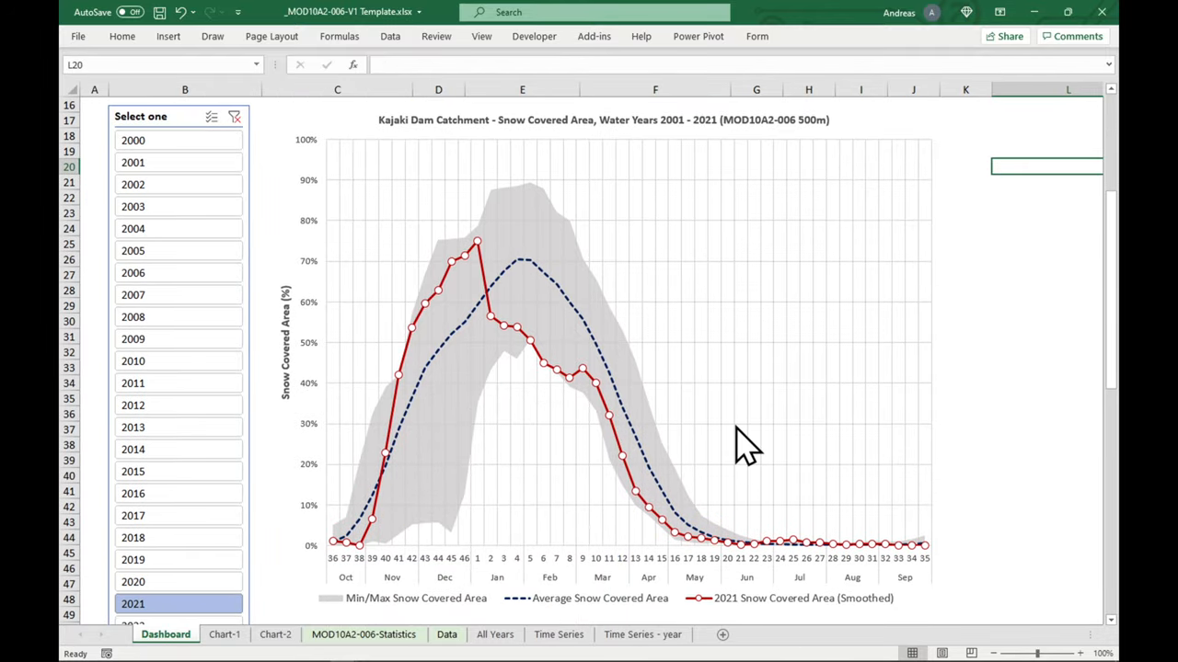
pyautogui.moveTo(501, 571)
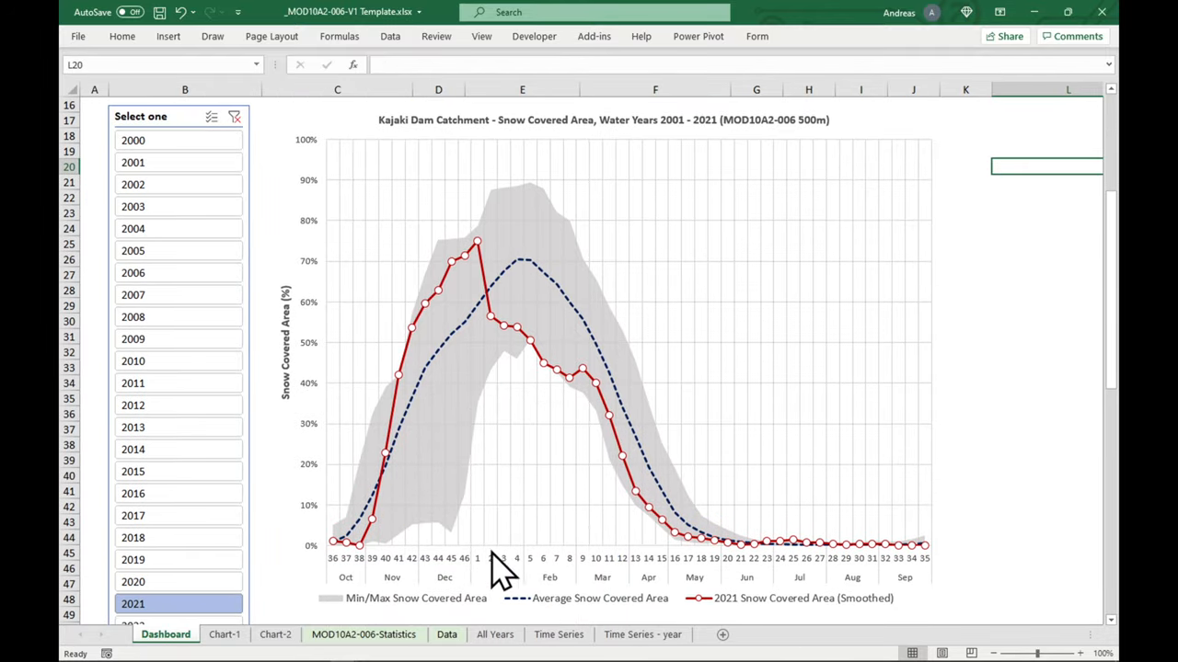
# Step: On the Data sheet, inspect the Snow Covered Area (%) formula and a cloudy date's blank value
pyautogui.click(446, 634)
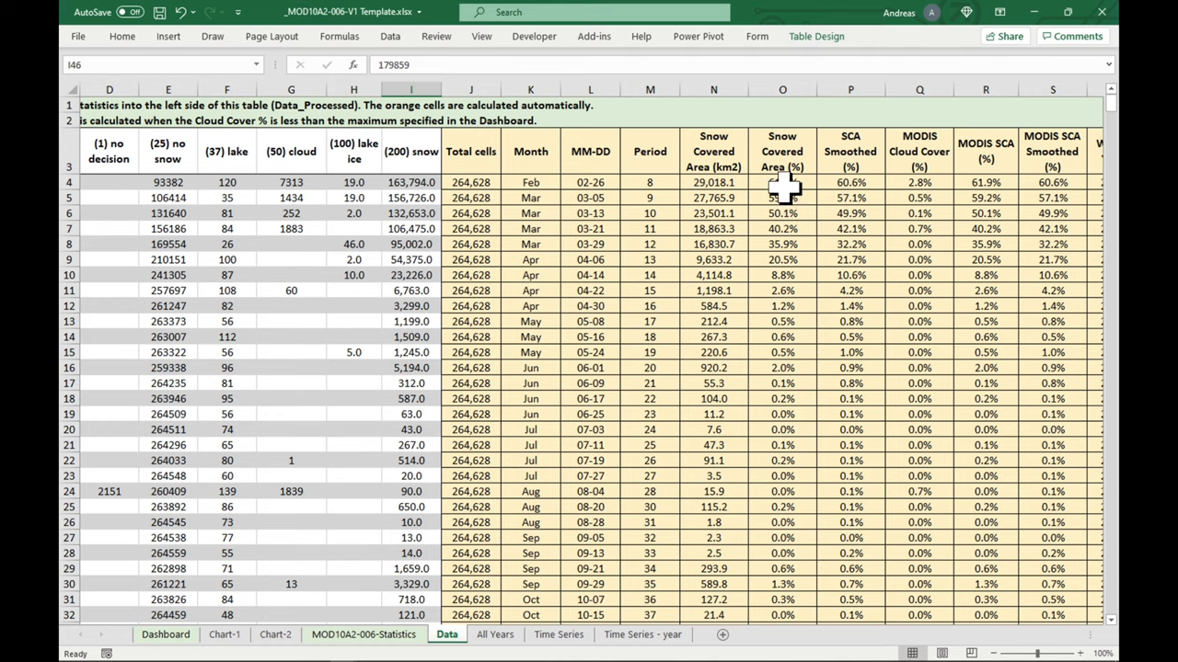
pyautogui.click(782, 181)
pyautogui.write('=IF([@[(50) cloud]]<=TheMaxNoOfCloudyCells,[@[(200) snow]]/[@[Total cells]],"")')
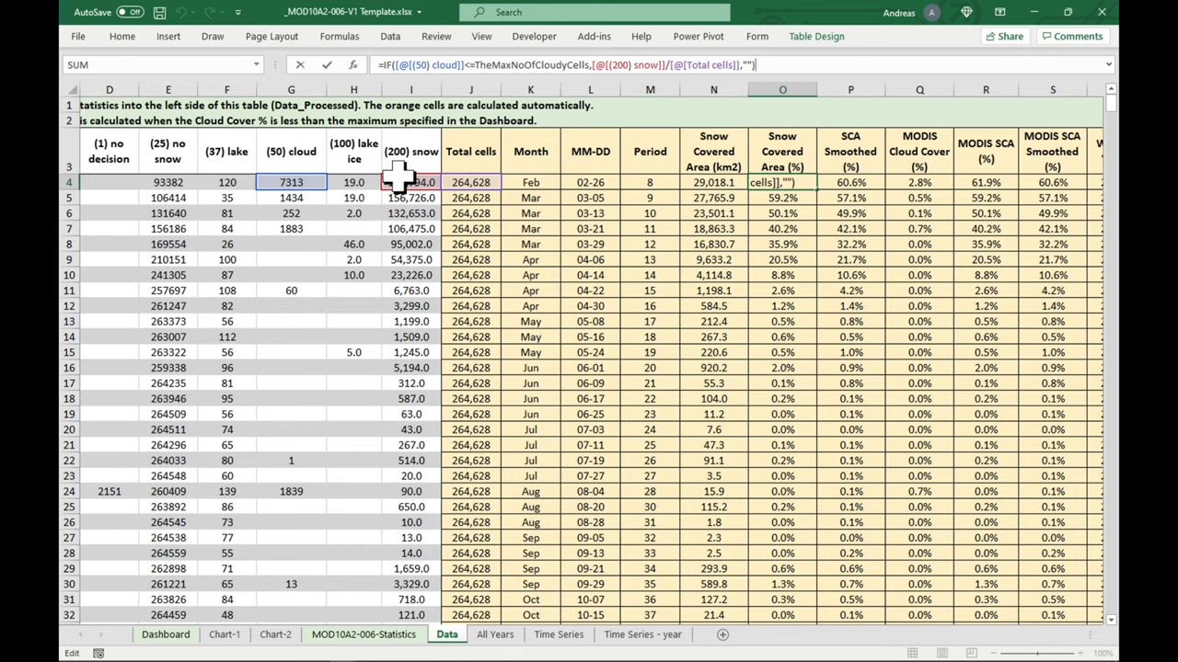
pyautogui.press('Enter')
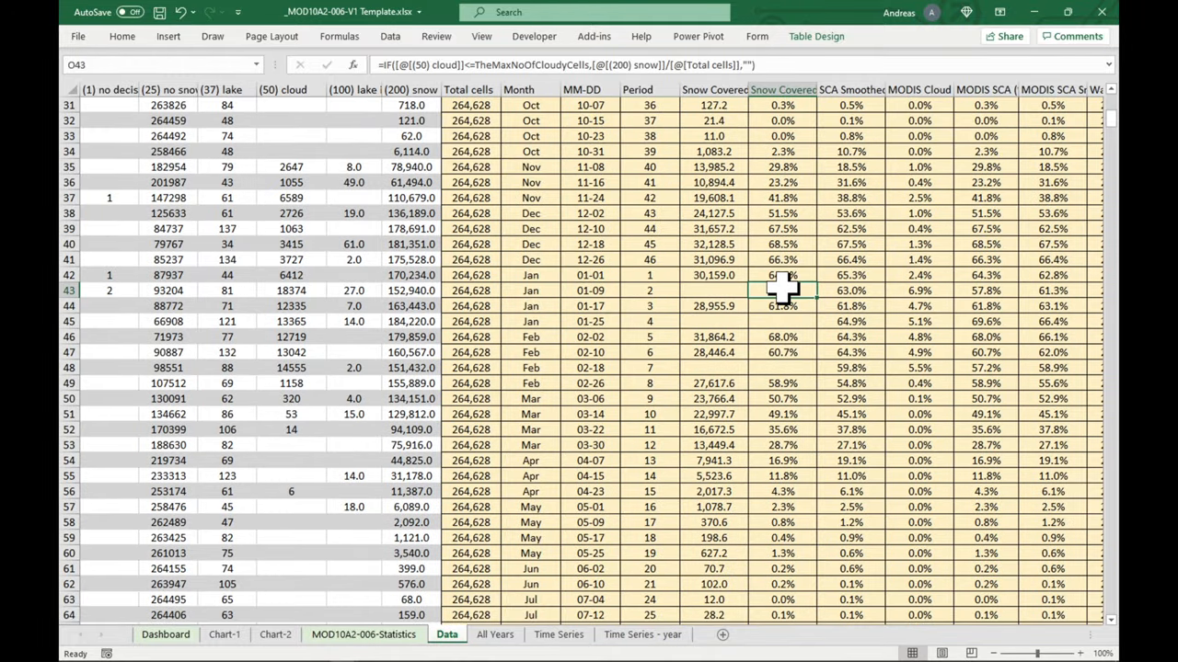
pyautogui.click(291, 290)
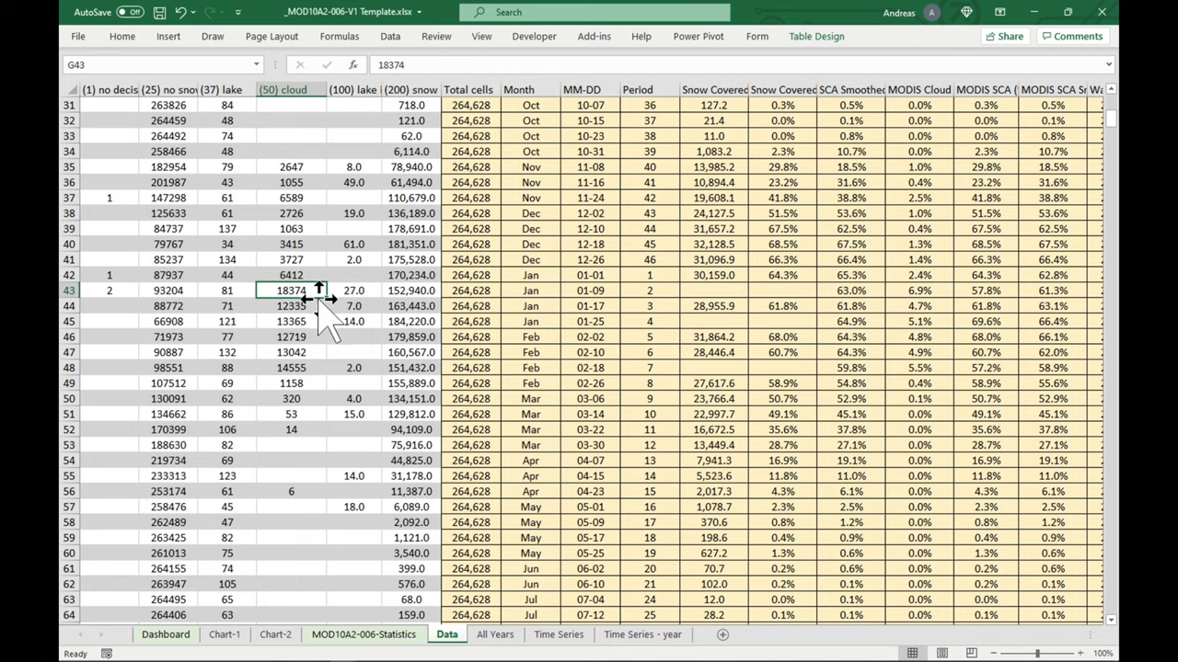
pyautogui.click(782, 290)
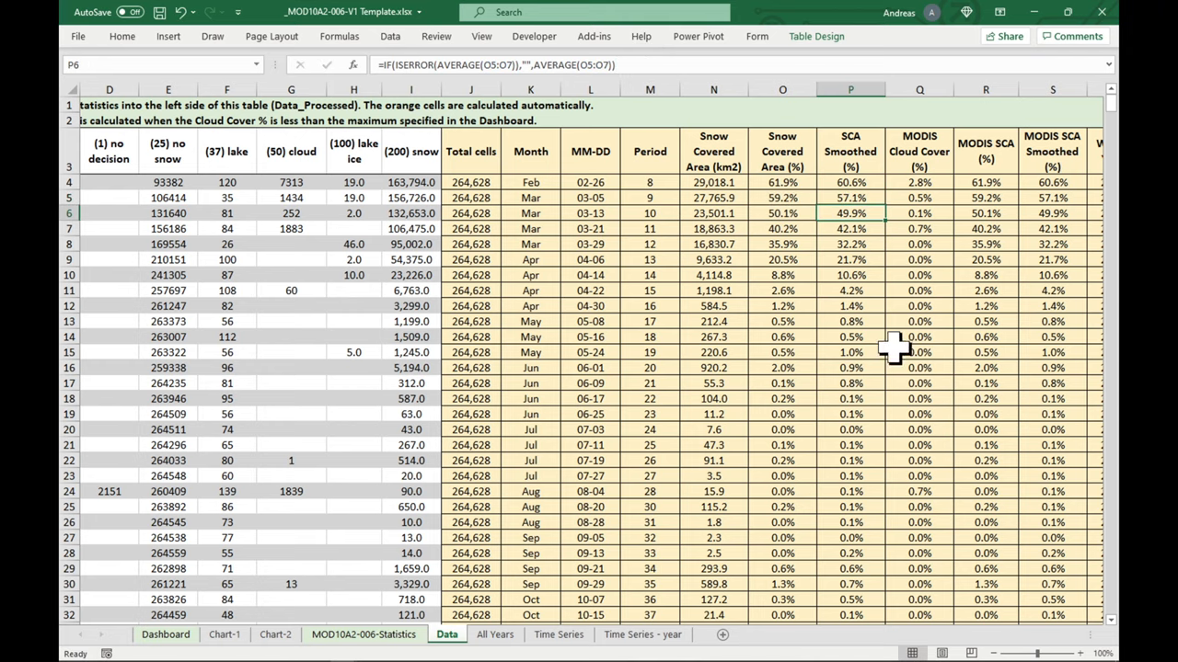
# Step: Check the smoothed formulas in O131, O132 and P132, then go back to the Dashboard
pyautogui.scroll(-3)
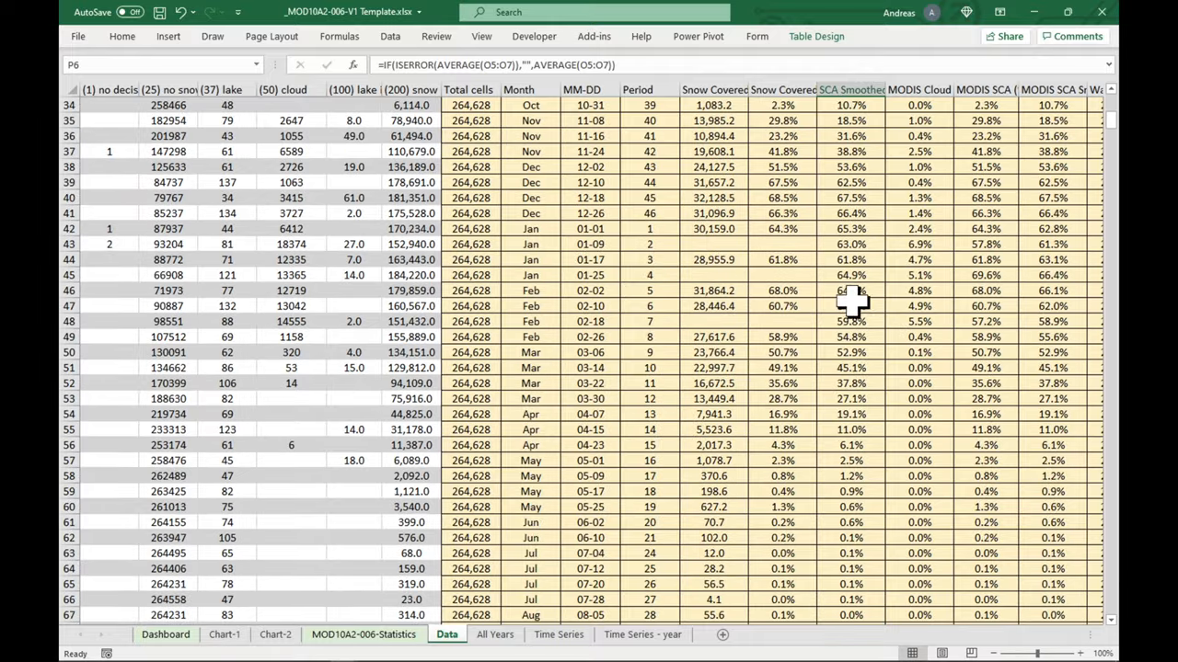
pyautogui.click(849, 243)
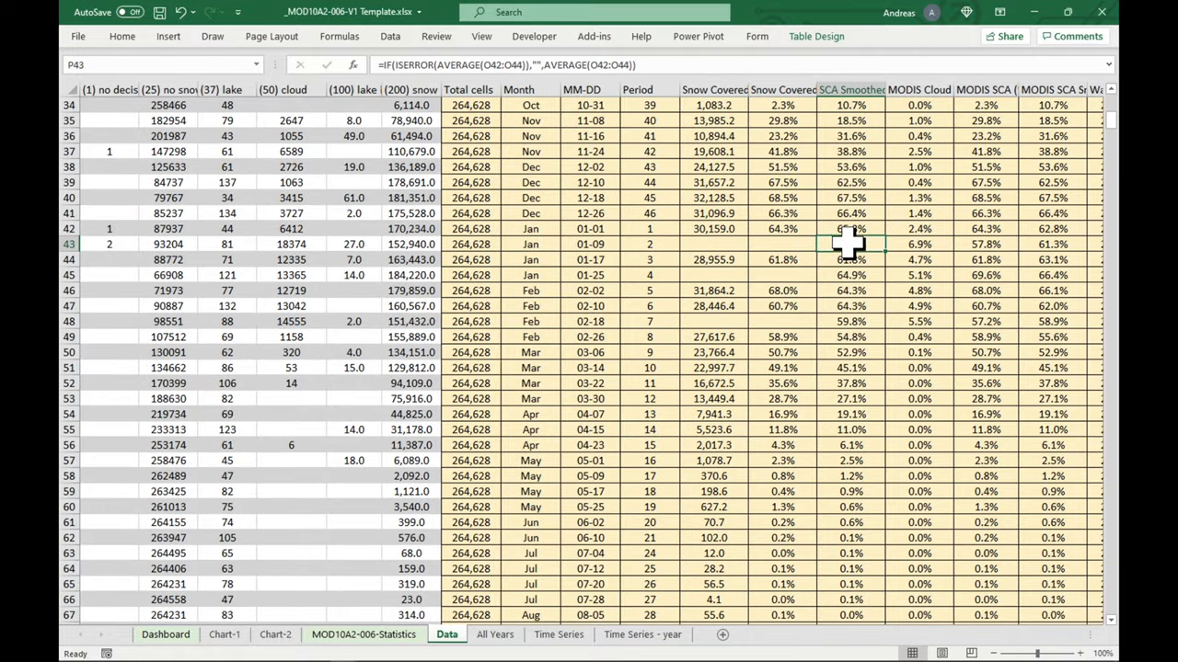
pyautogui.scroll(-3)
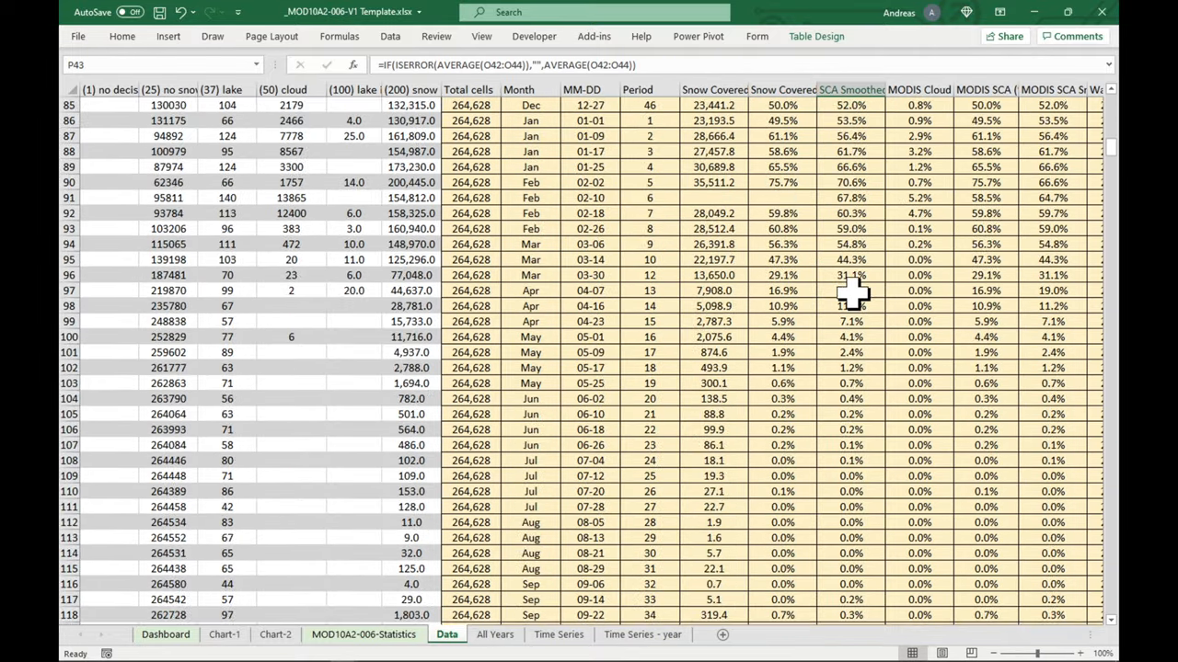
pyautogui.scroll(-3)
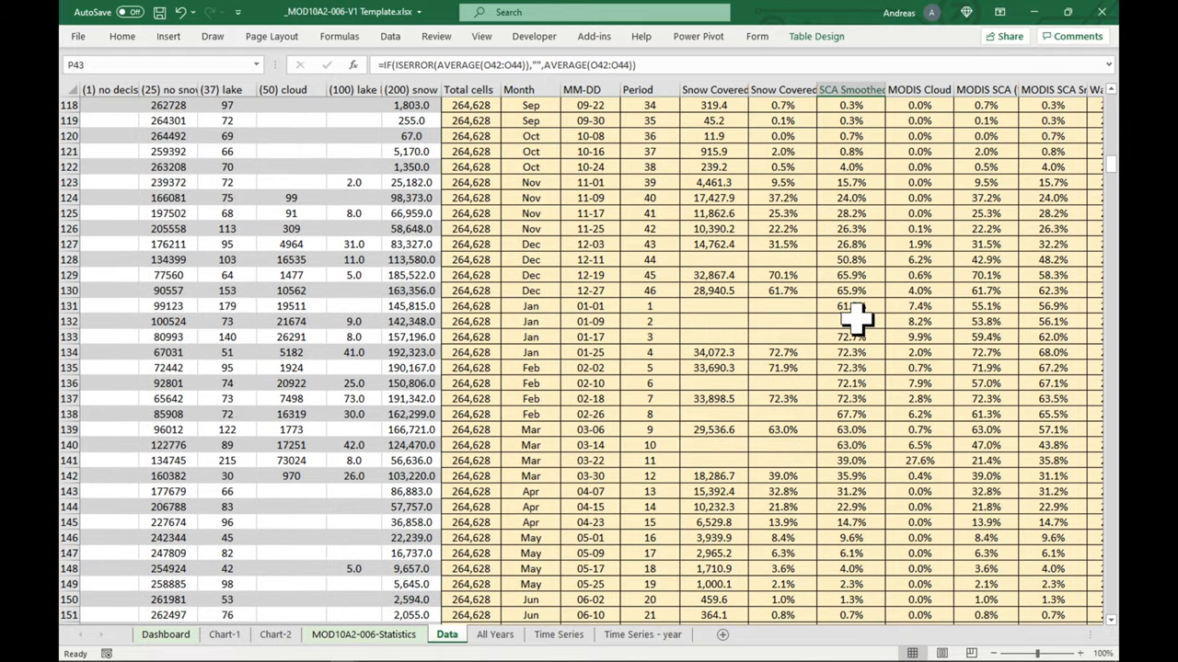
pyautogui.click(782, 305)
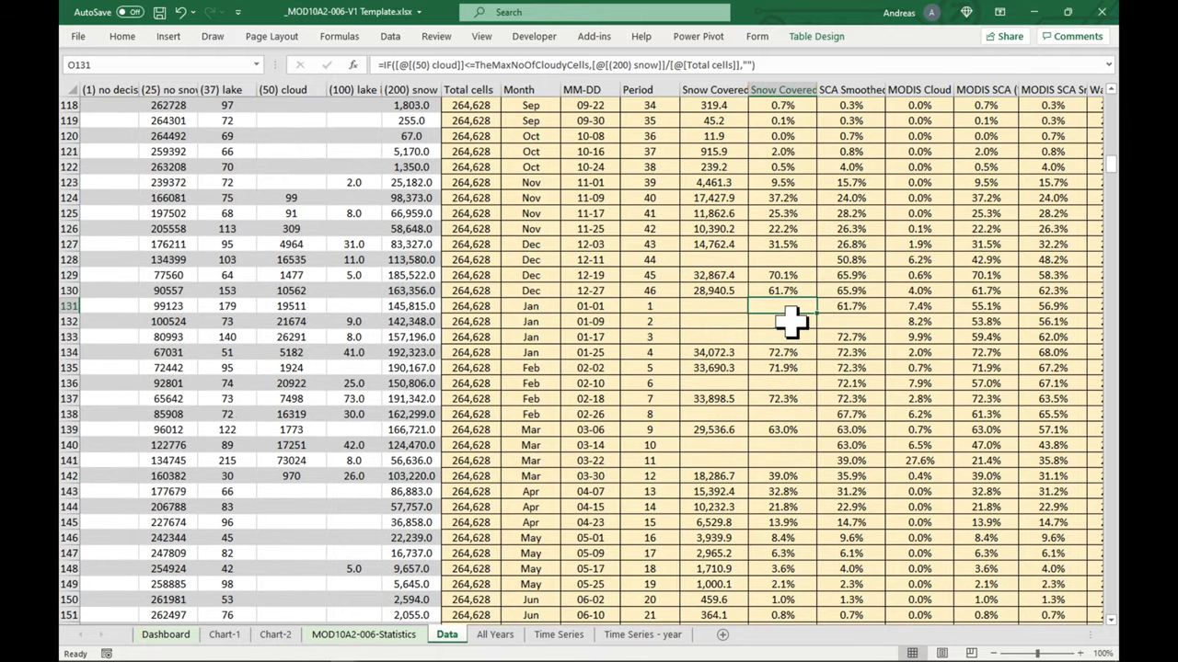
pyautogui.click(783, 321)
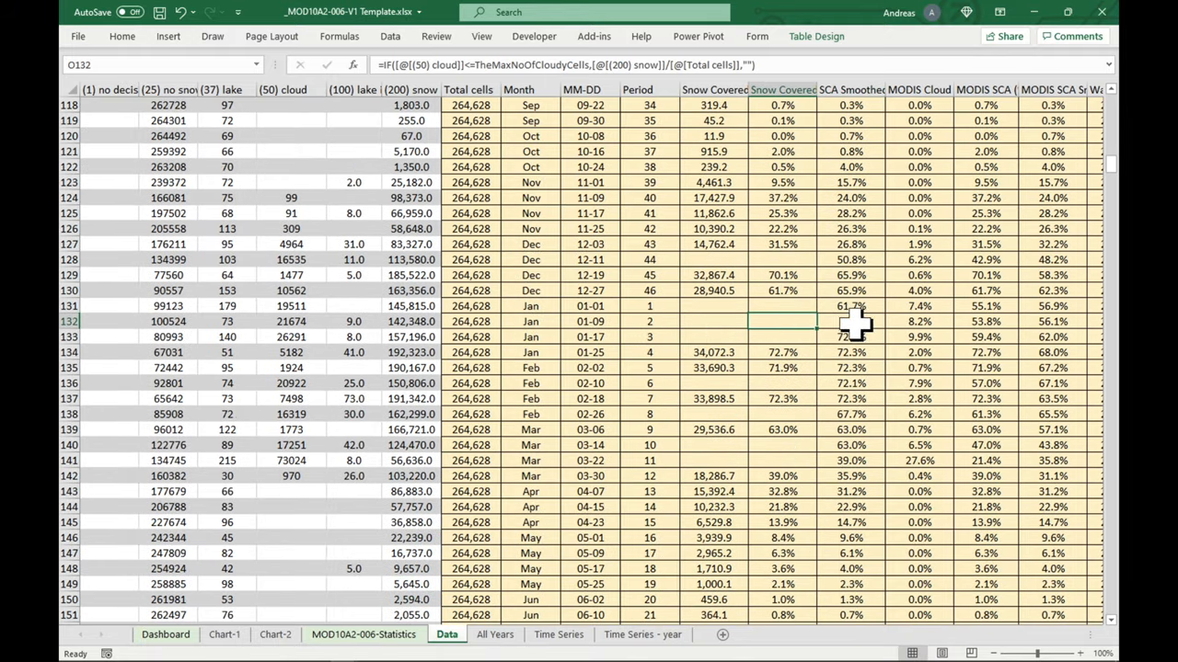
pyautogui.click(850, 321)
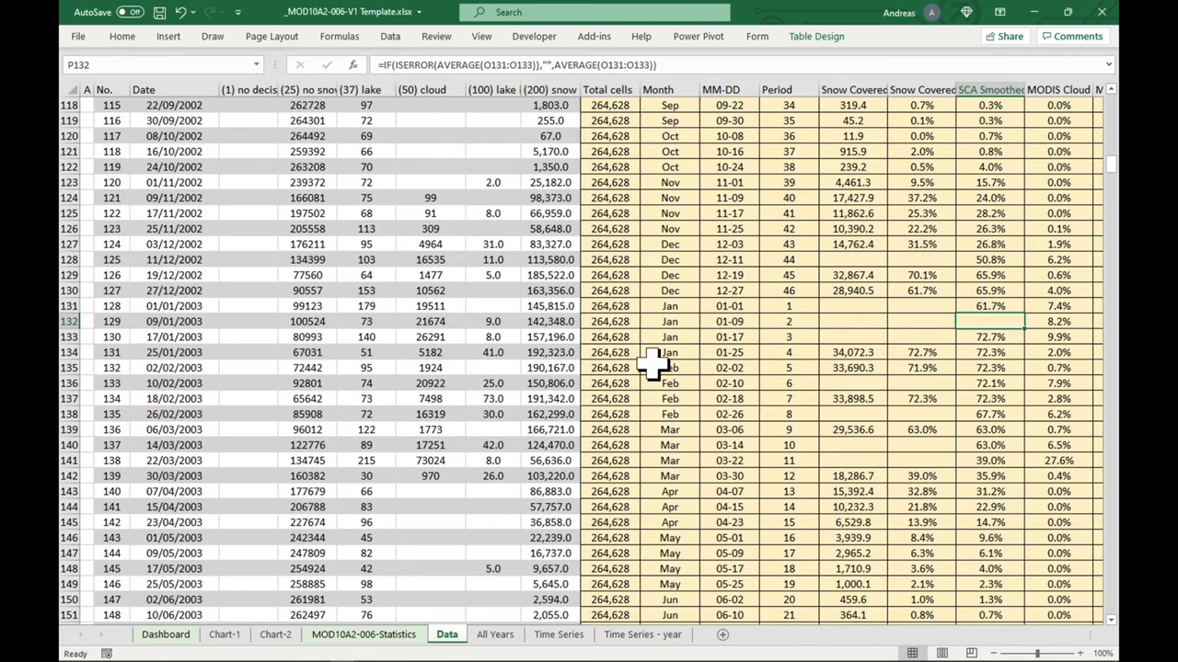
pyautogui.click(164, 634)
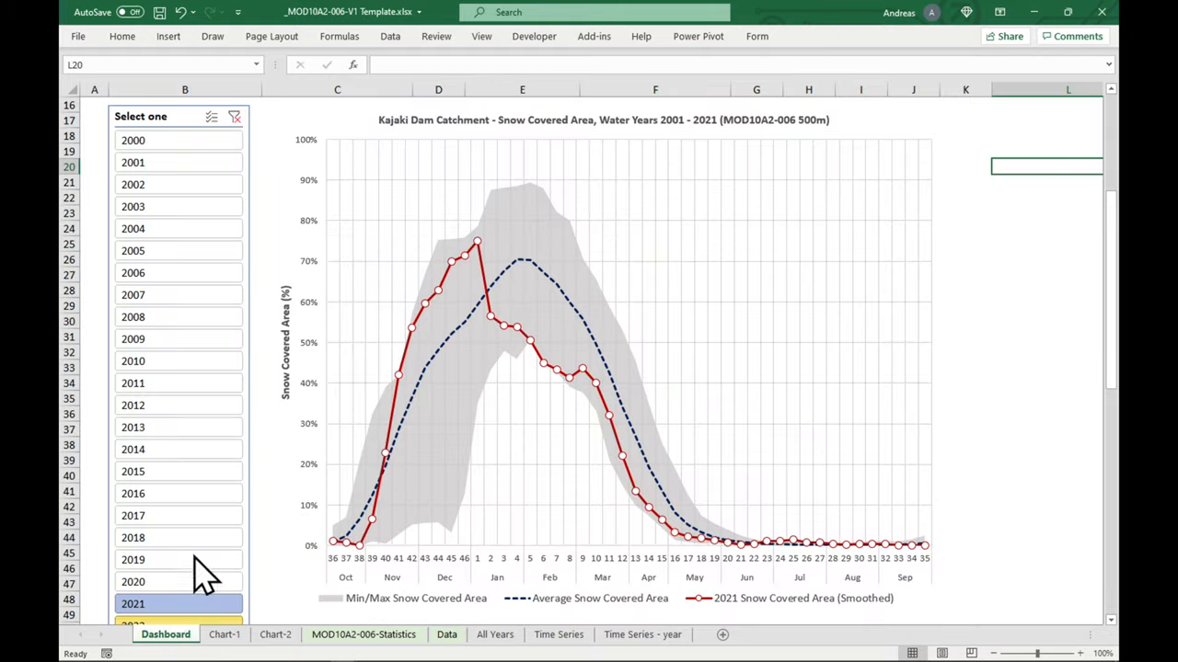
pyautogui.click(134, 206)
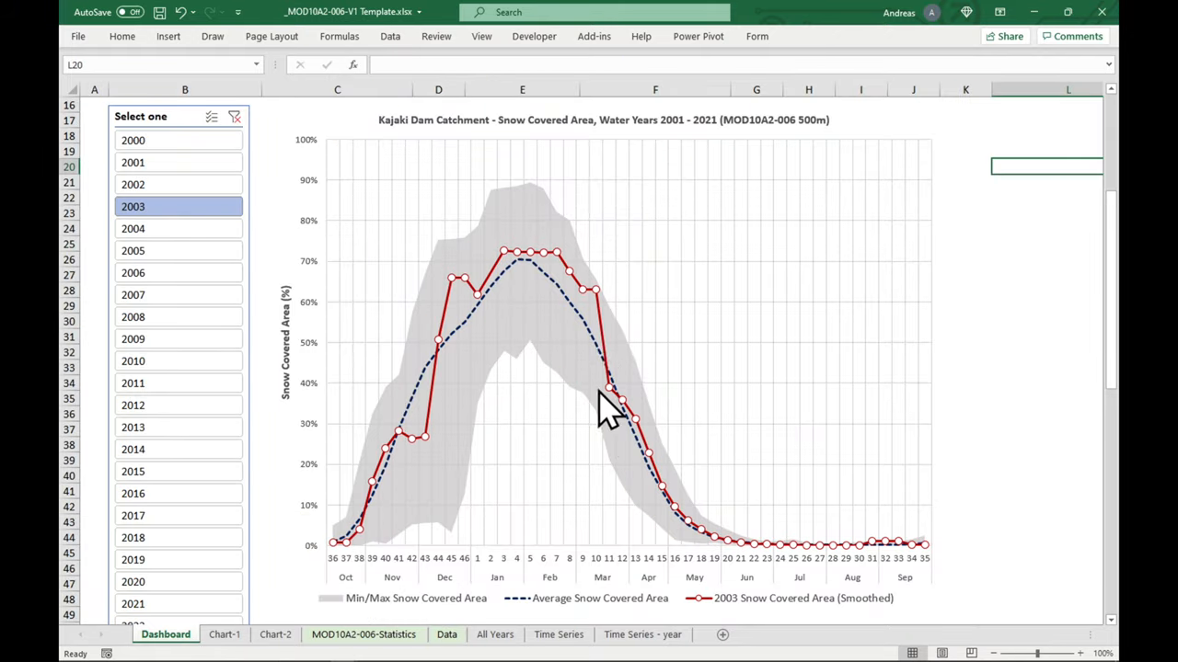
pyautogui.click(133, 471)
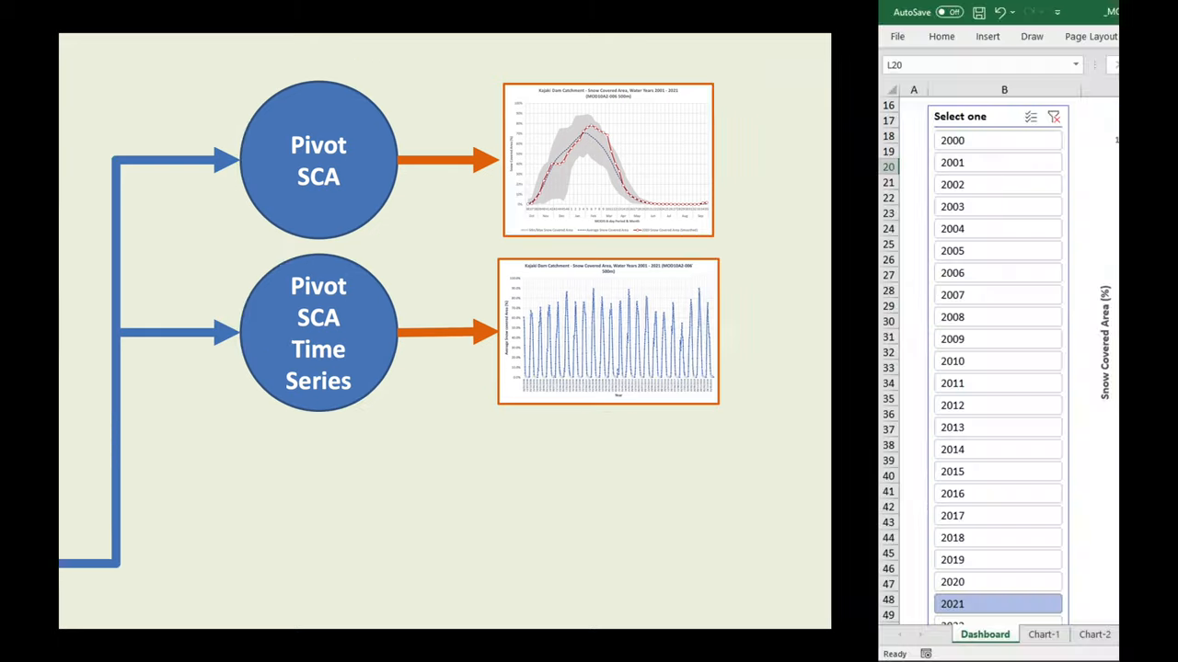
# Step: Move the time-series chart to new sheet Chart-3, then view the Time Series - year and Chart-2 sheets
pyautogui.click(558, 635)
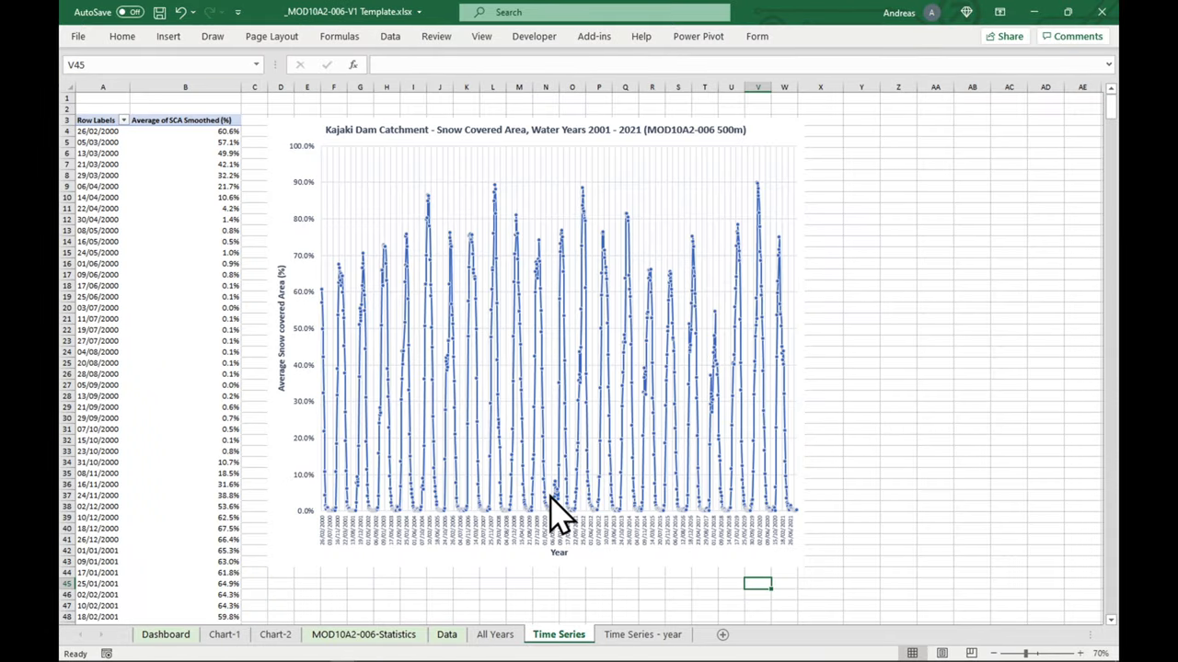
pyautogui.click(552, 511)
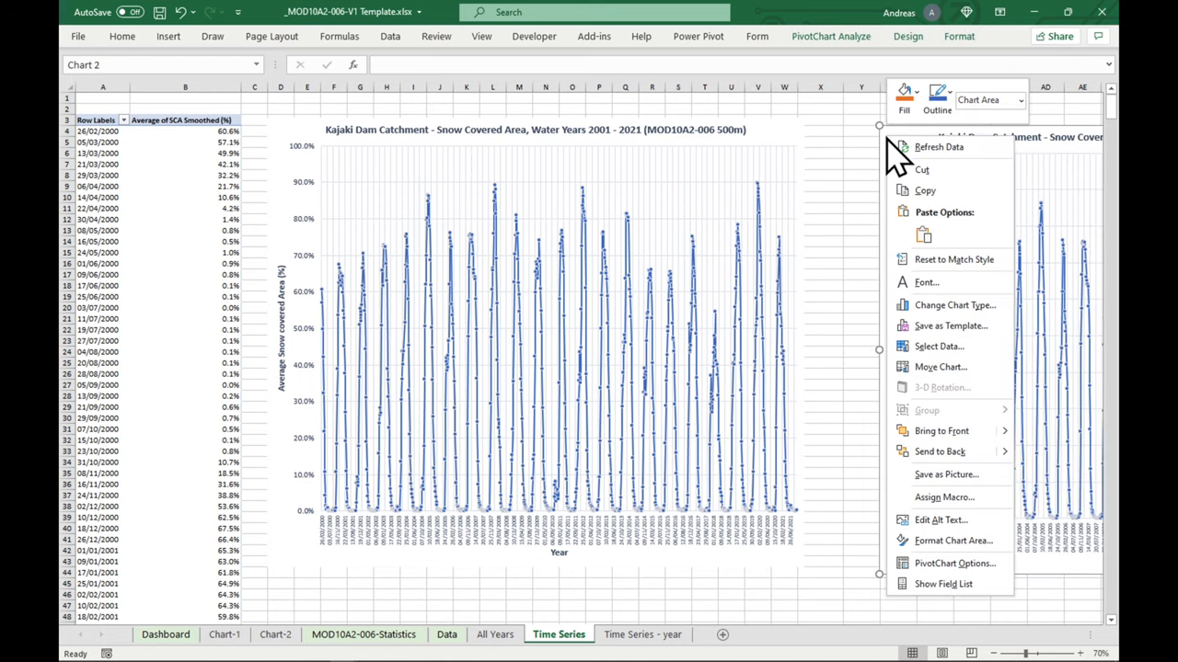
pyautogui.click(940, 366)
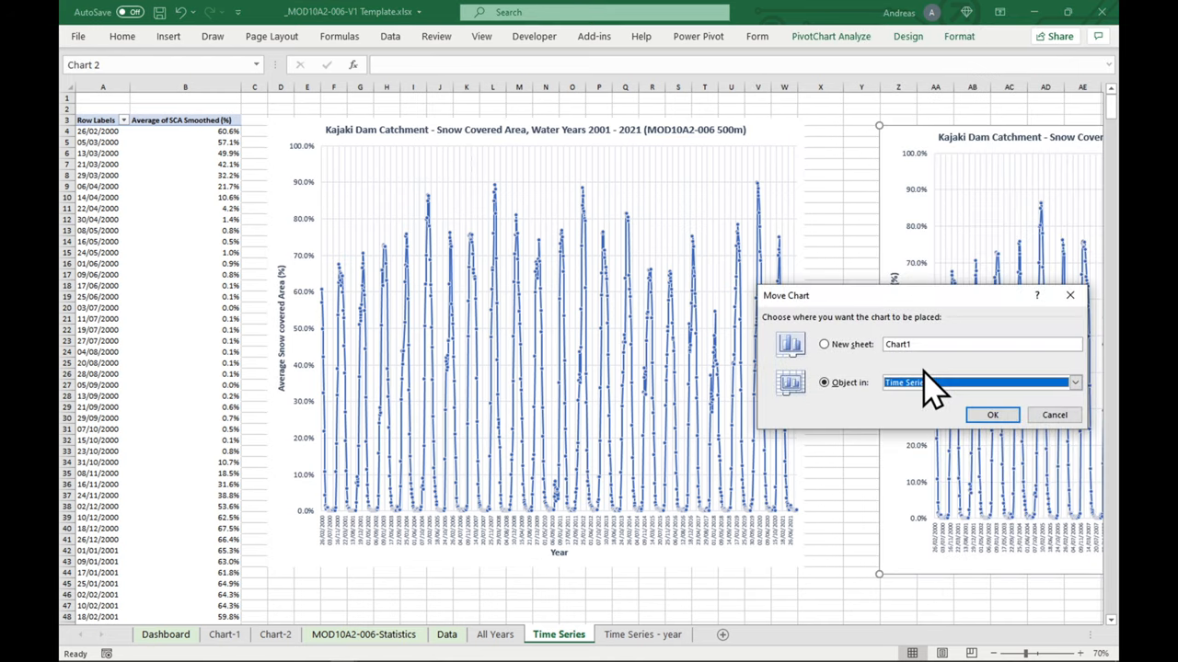
pyautogui.click(992, 415)
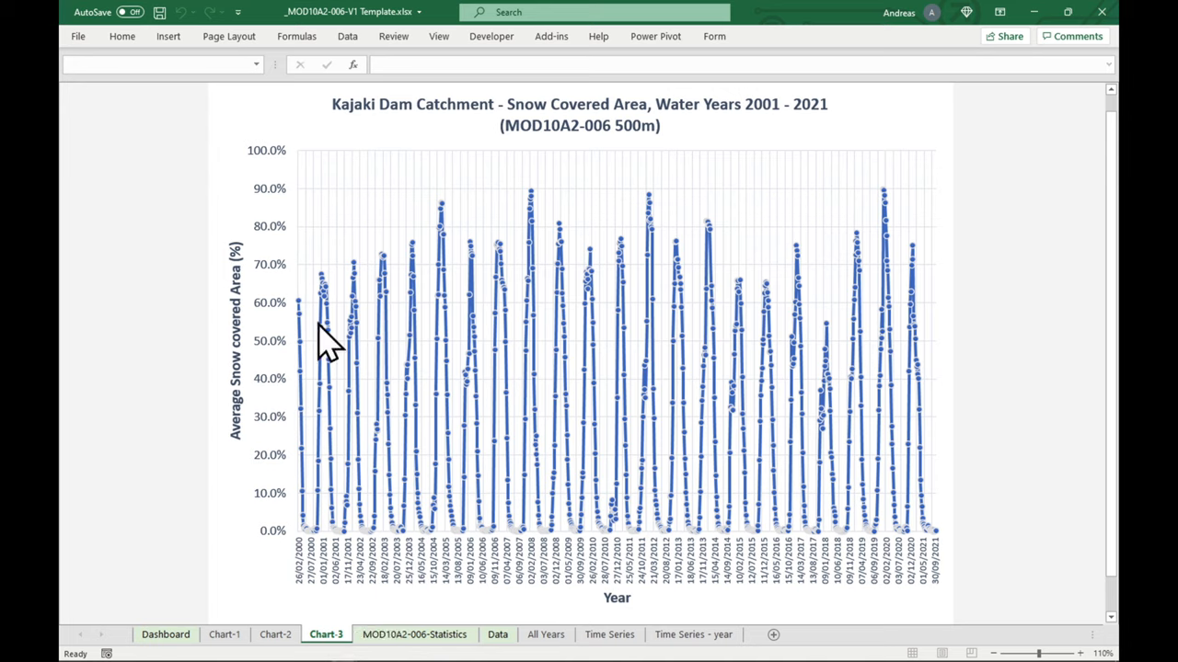
pyautogui.moveTo(861, 396)
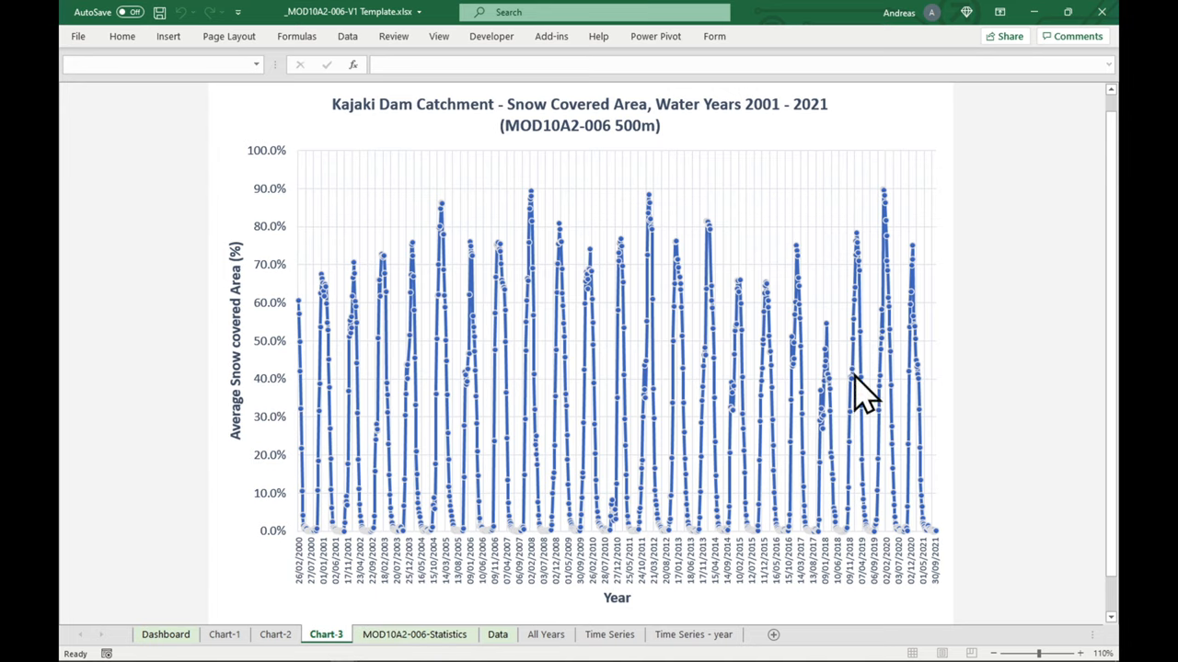
pyautogui.moveTo(927, 511)
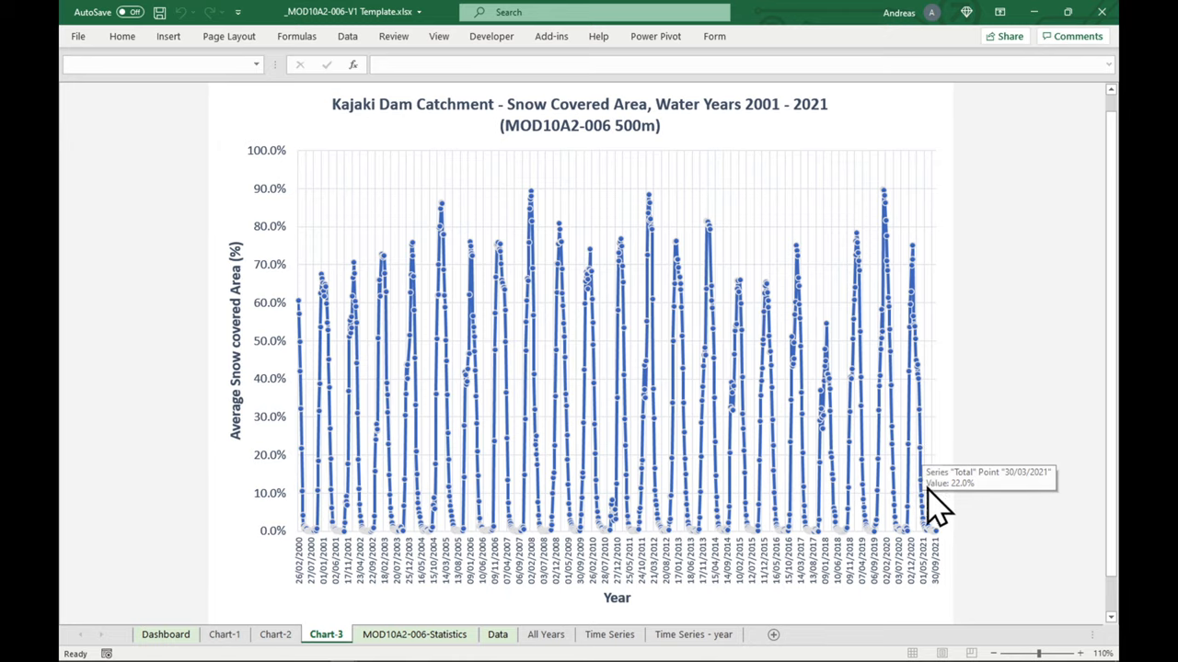
pyautogui.moveTo(962, 552)
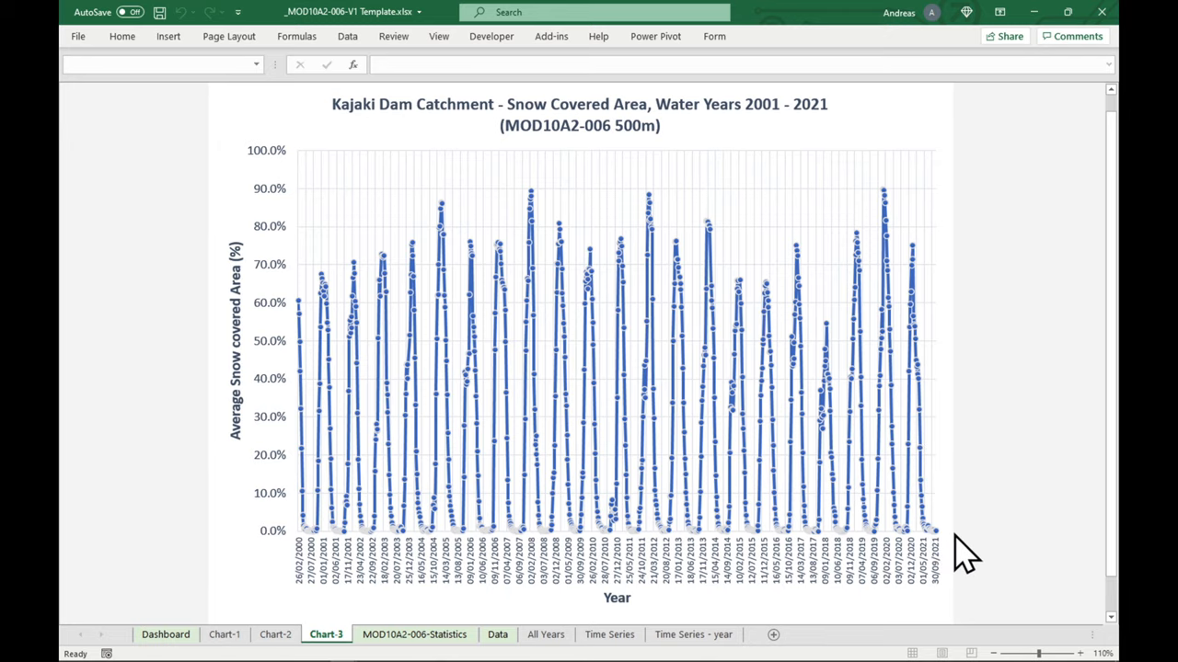
pyautogui.moveTo(778, 542)
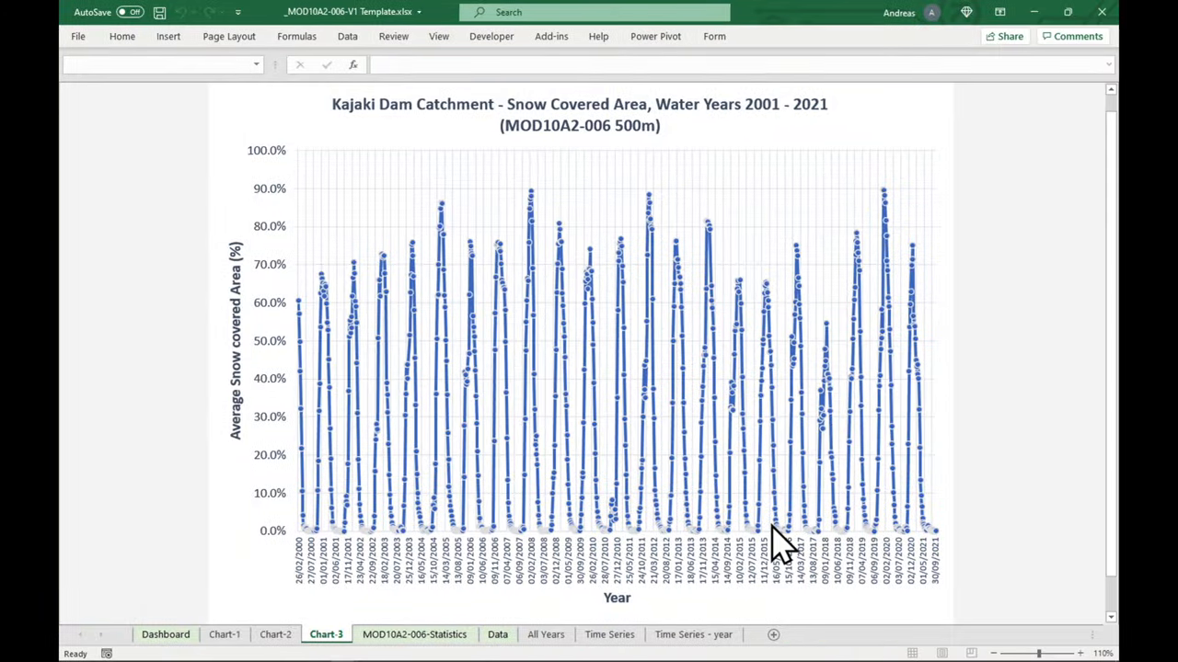
pyautogui.click(692, 634)
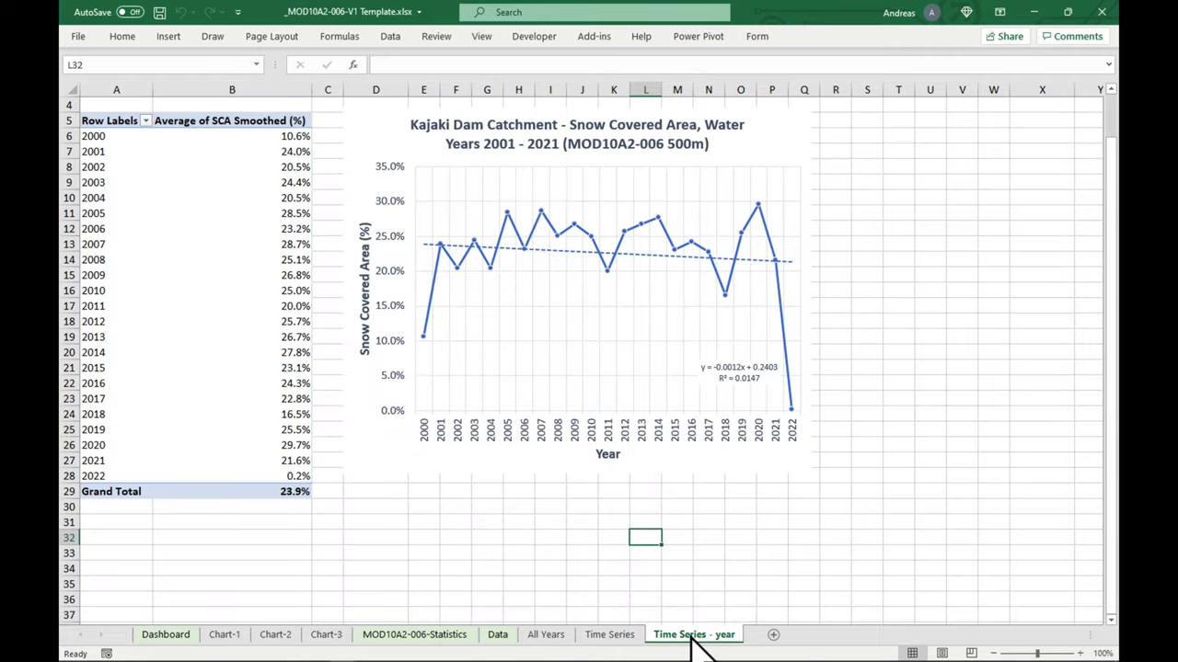
pyautogui.click(274, 634)
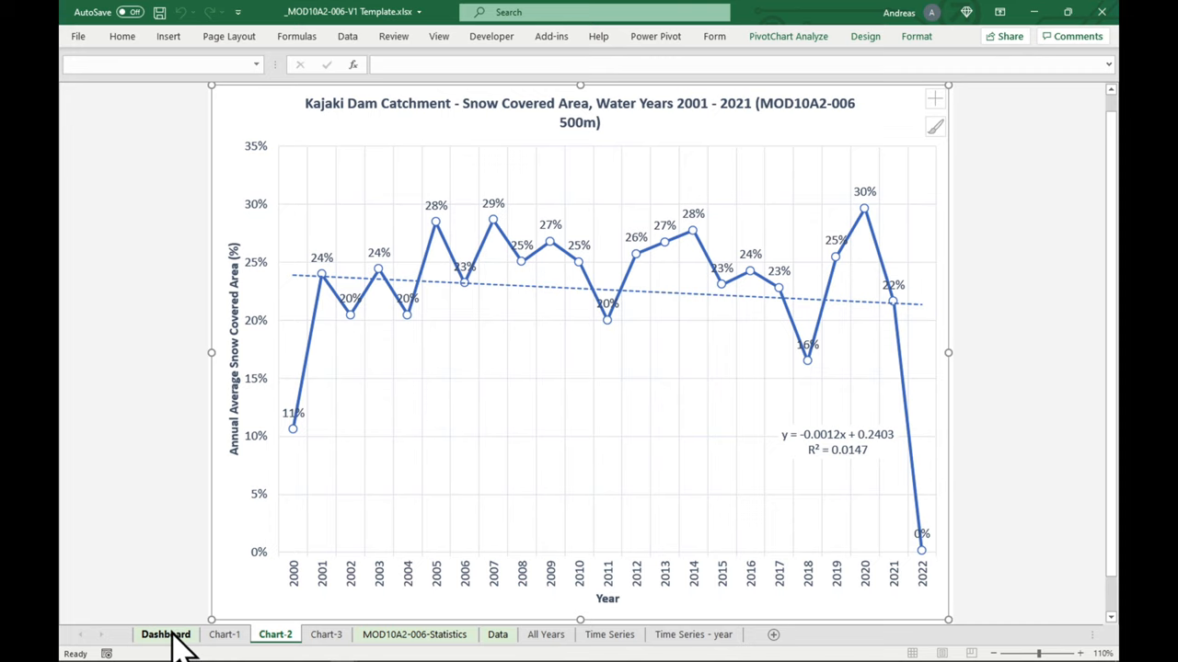
pyautogui.moveTo(164, 630)
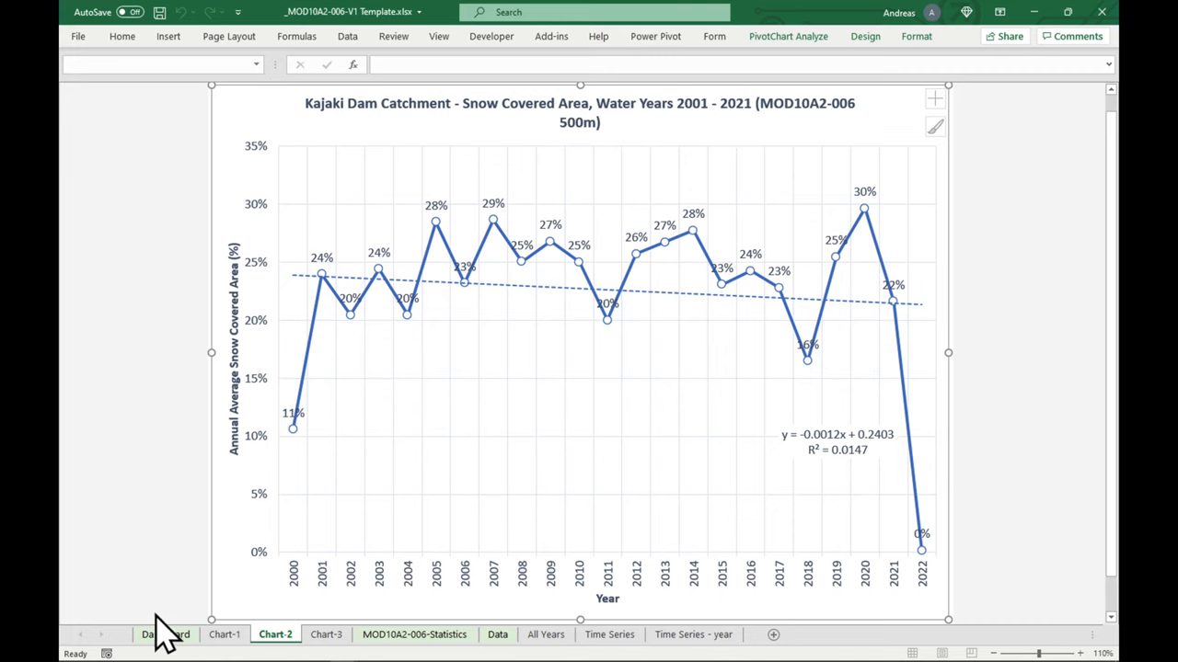
# Step: Deselect 2022 and 2000 in the Dashboard's Water Year slicer, keeping 2001–2021
pyautogui.click(166, 634)
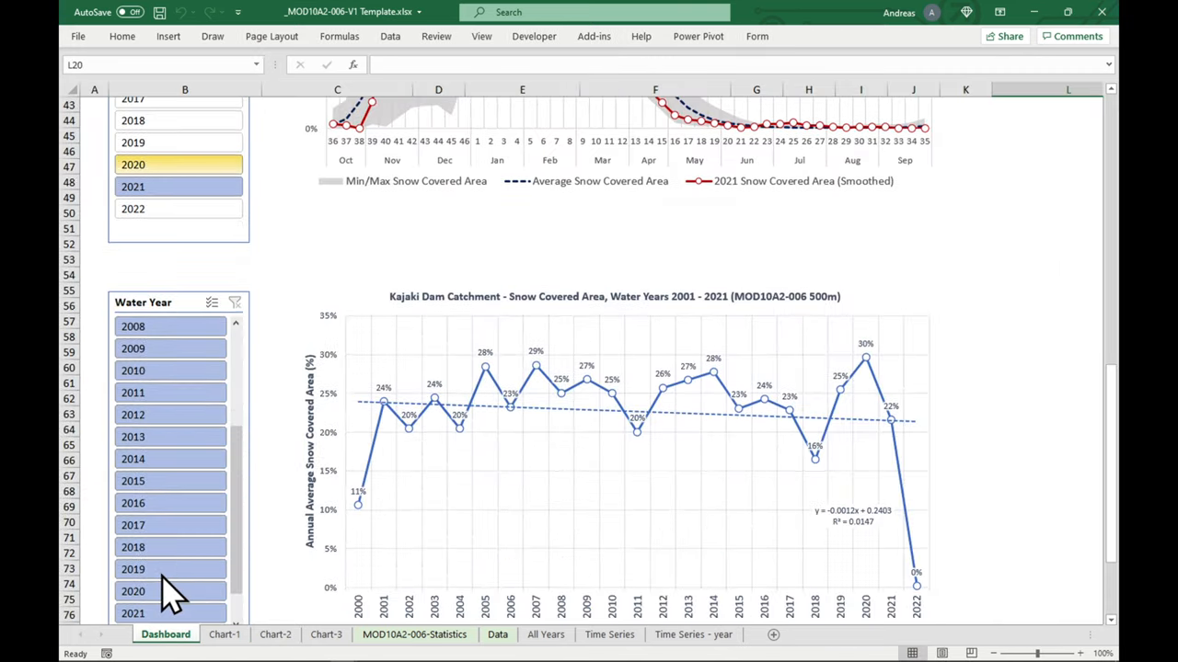
pyautogui.scroll(-3)
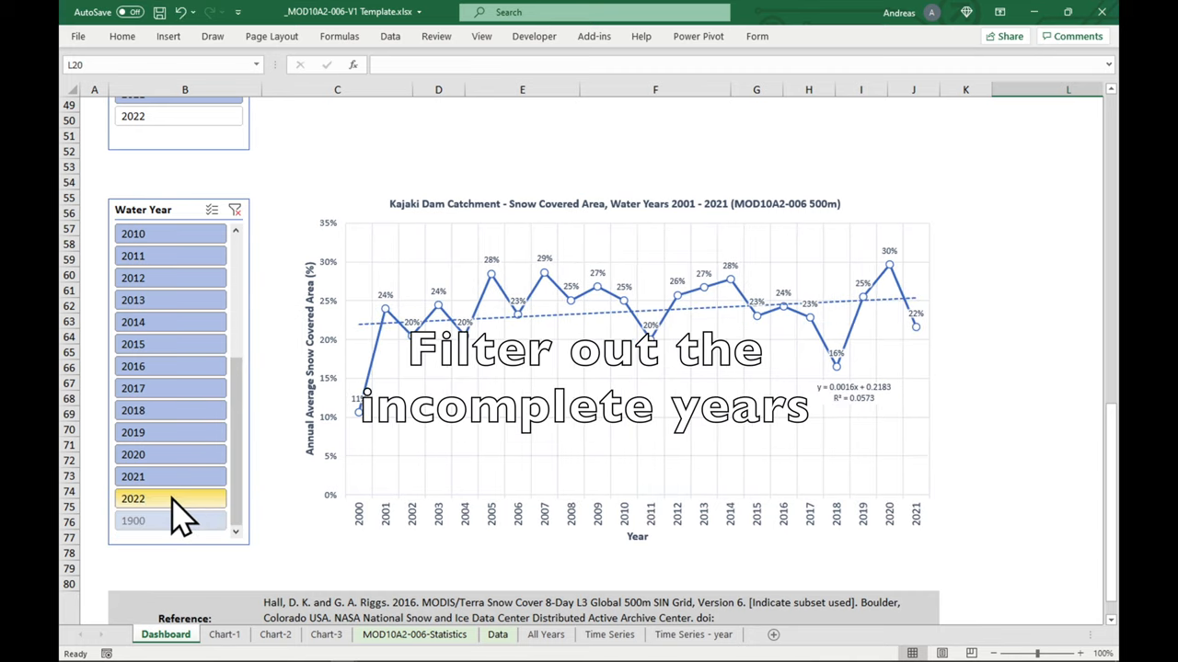
pyautogui.moveTo(161, 515)
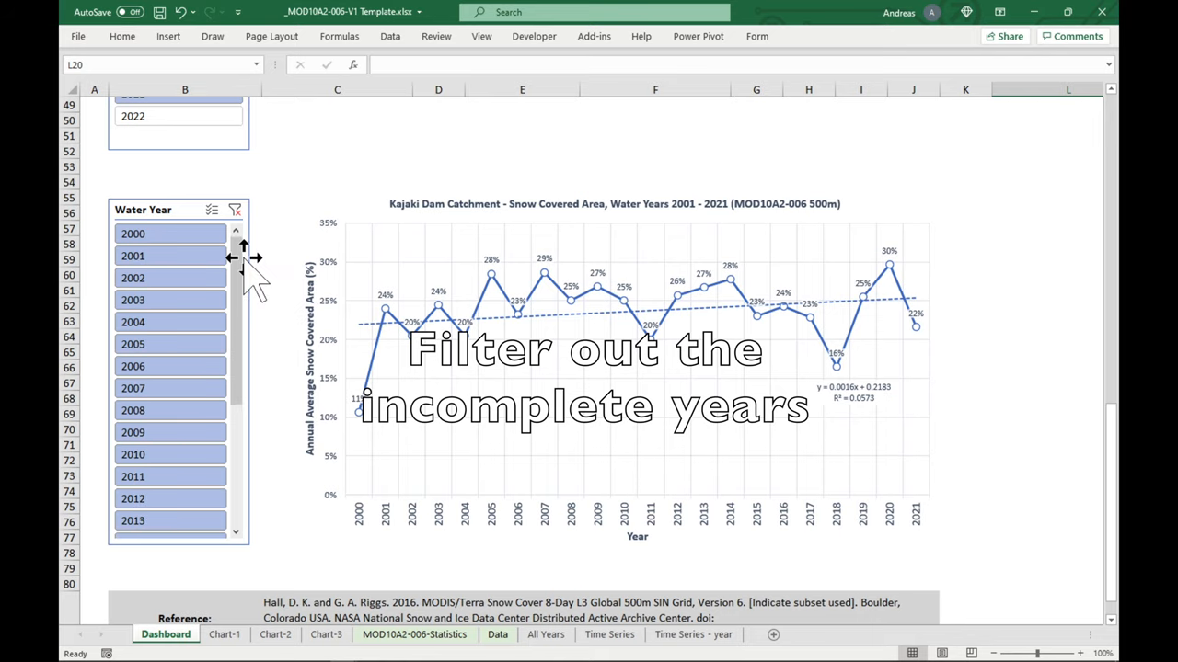
pyautogui.click(171, 234)
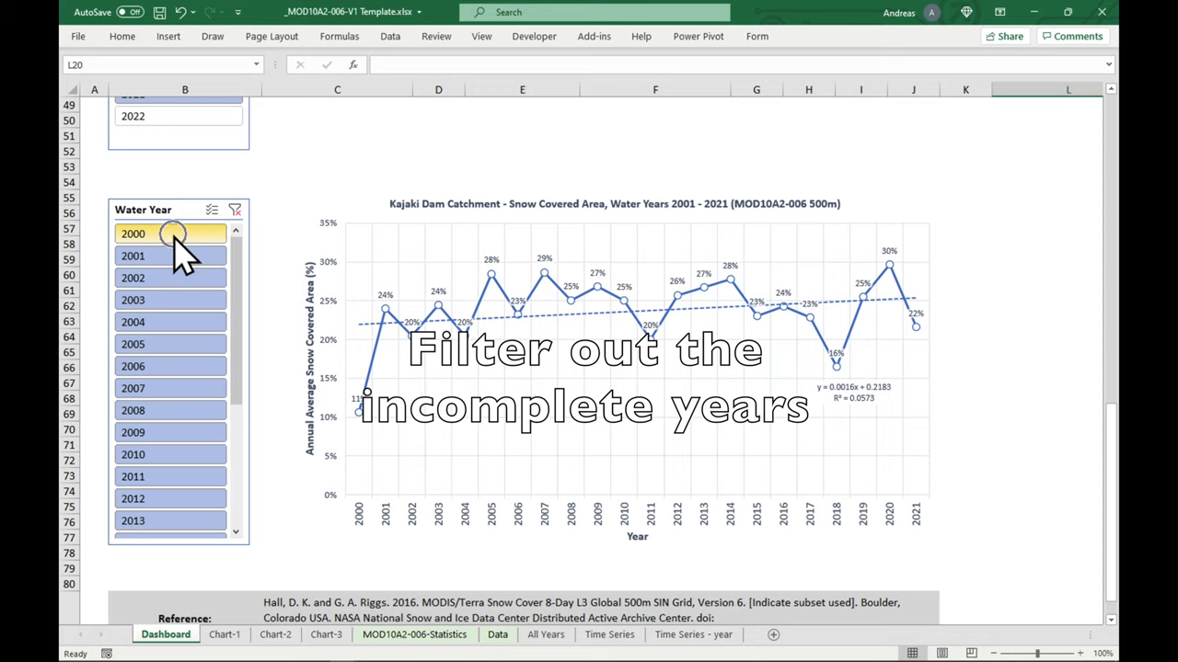
pyautogui.click(170, 234)
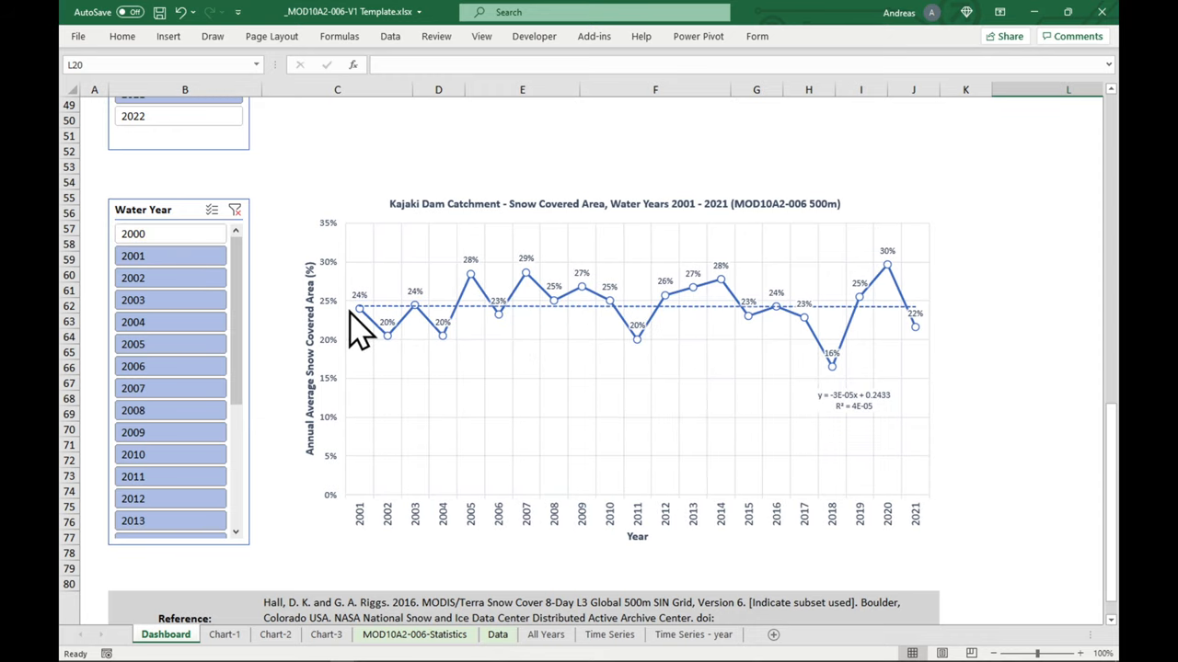
pyautogui.moveTo(995, 312)
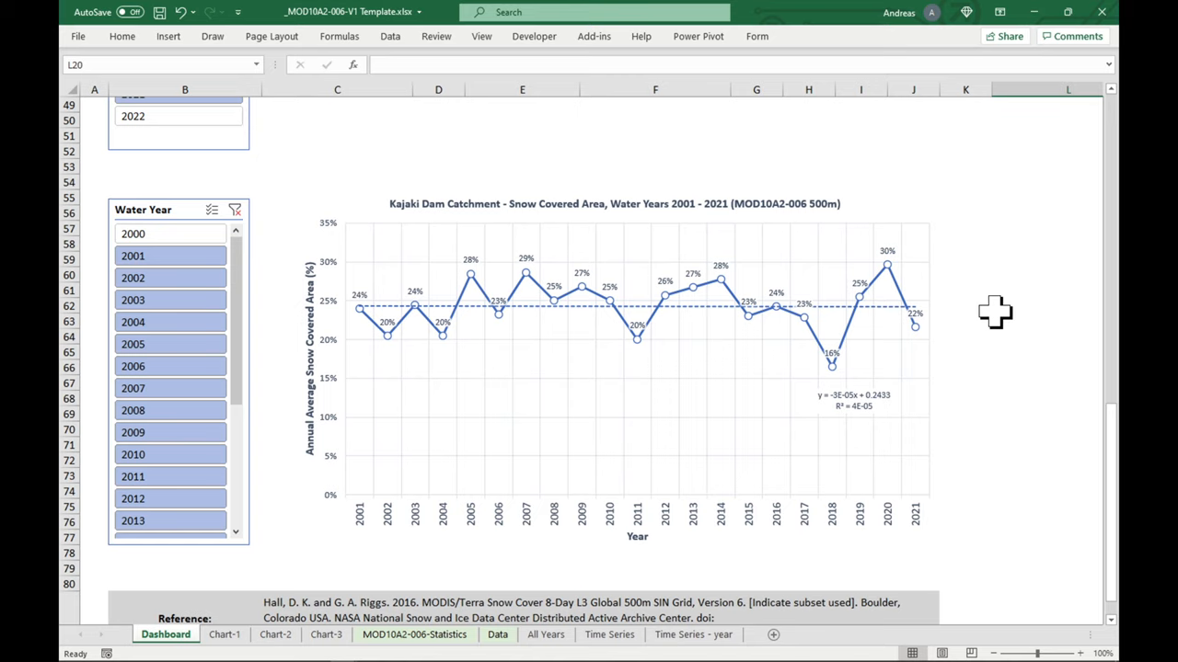
pyautogui.moveTo(547, 304)
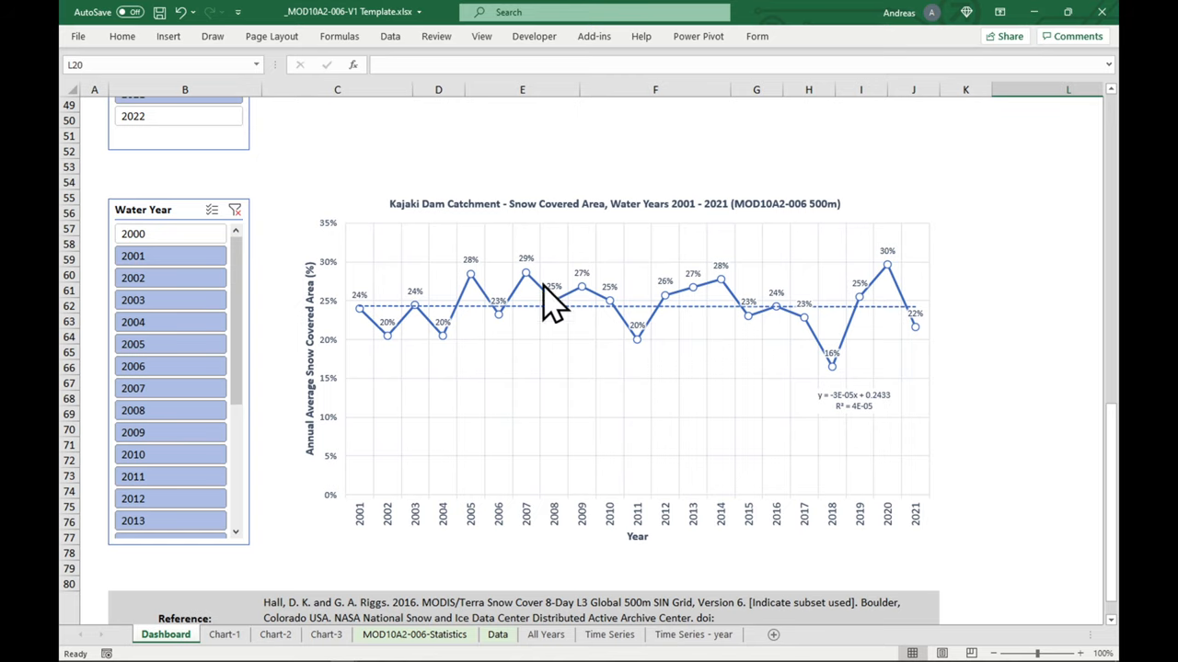
pyautogui.moveTo(997, 311)
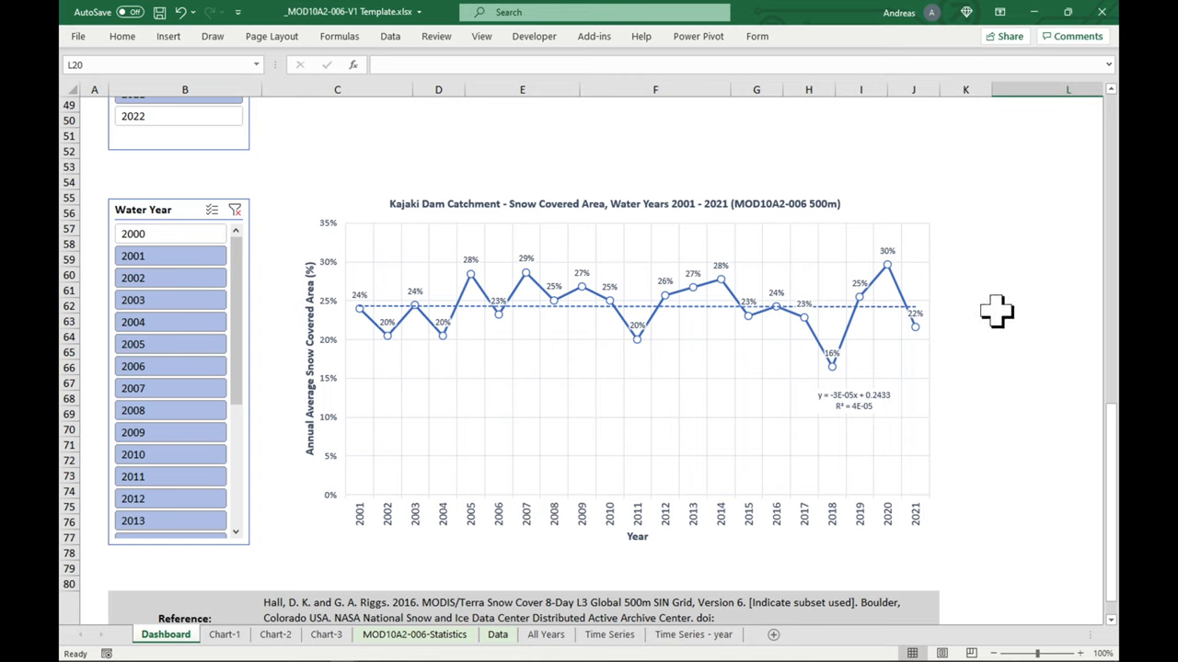